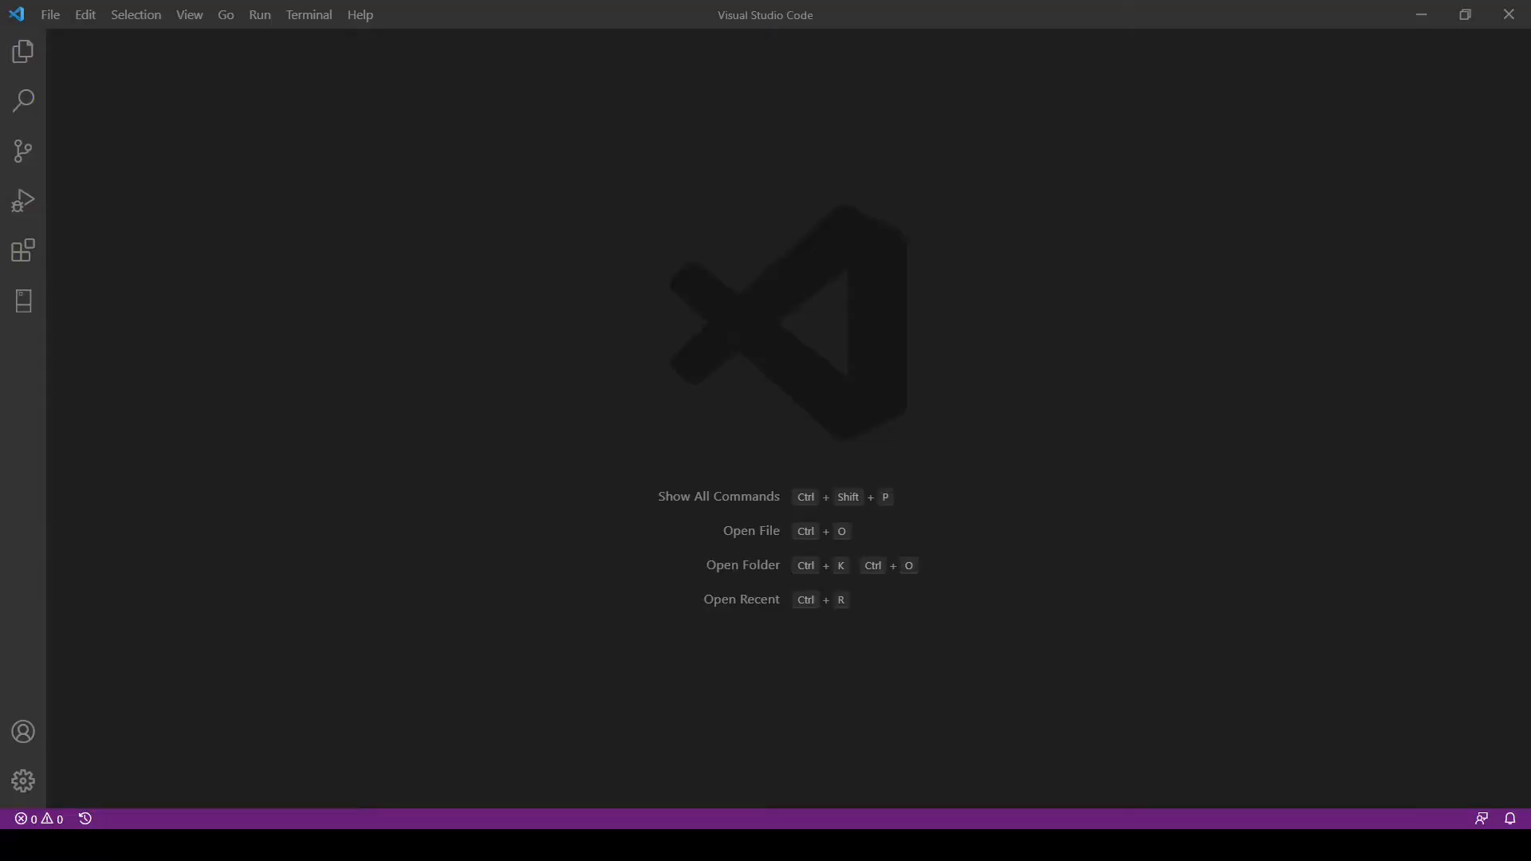
mouse_move(567, 599)
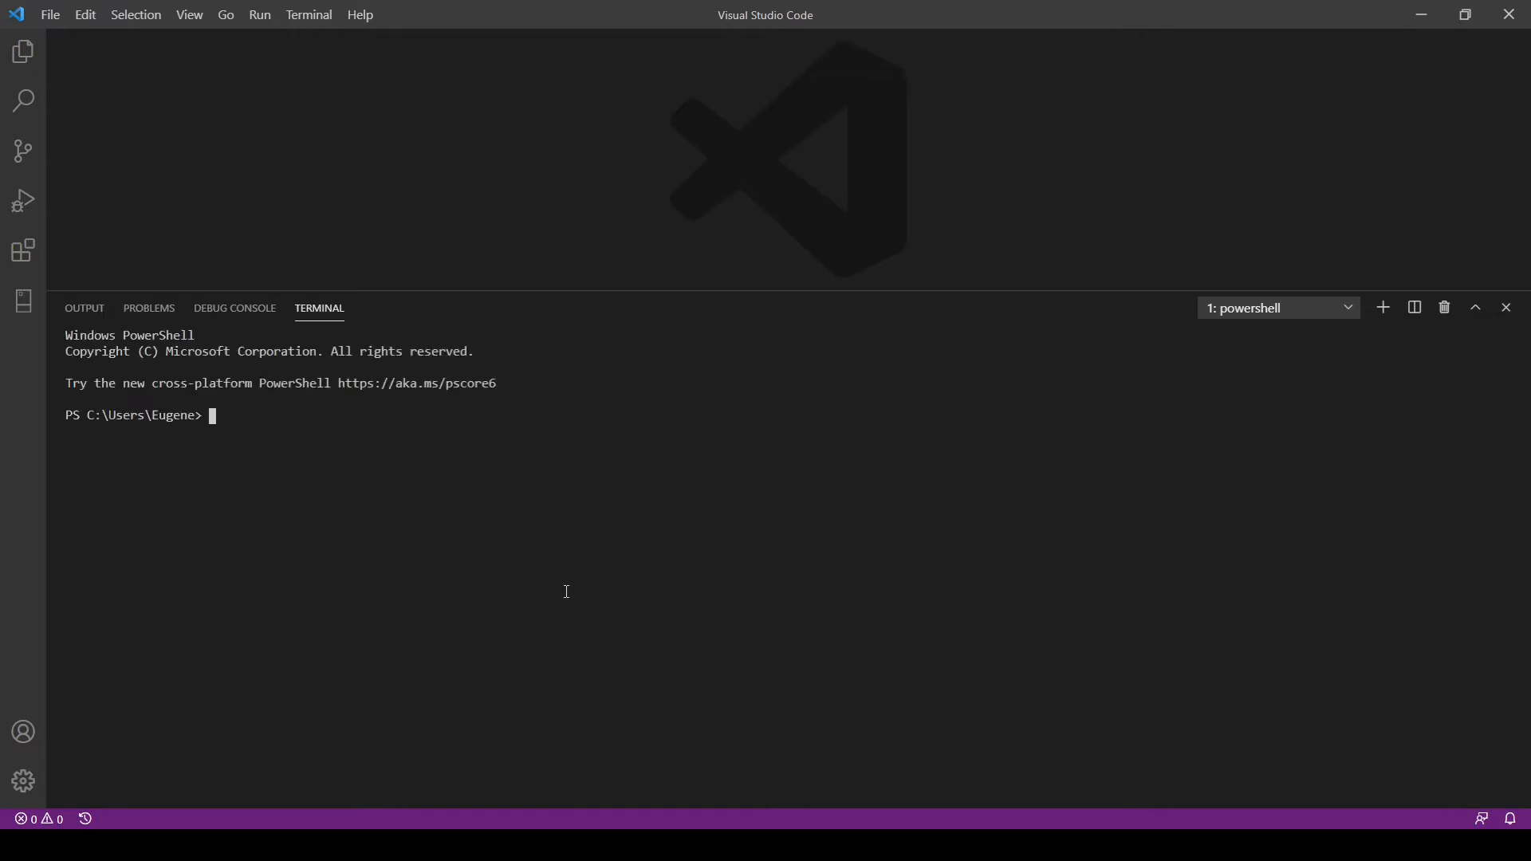
- Clone the Video-12-Initial repository into CustomerManagement under C:\Users\QuickGuideToProgramming
type("cd")
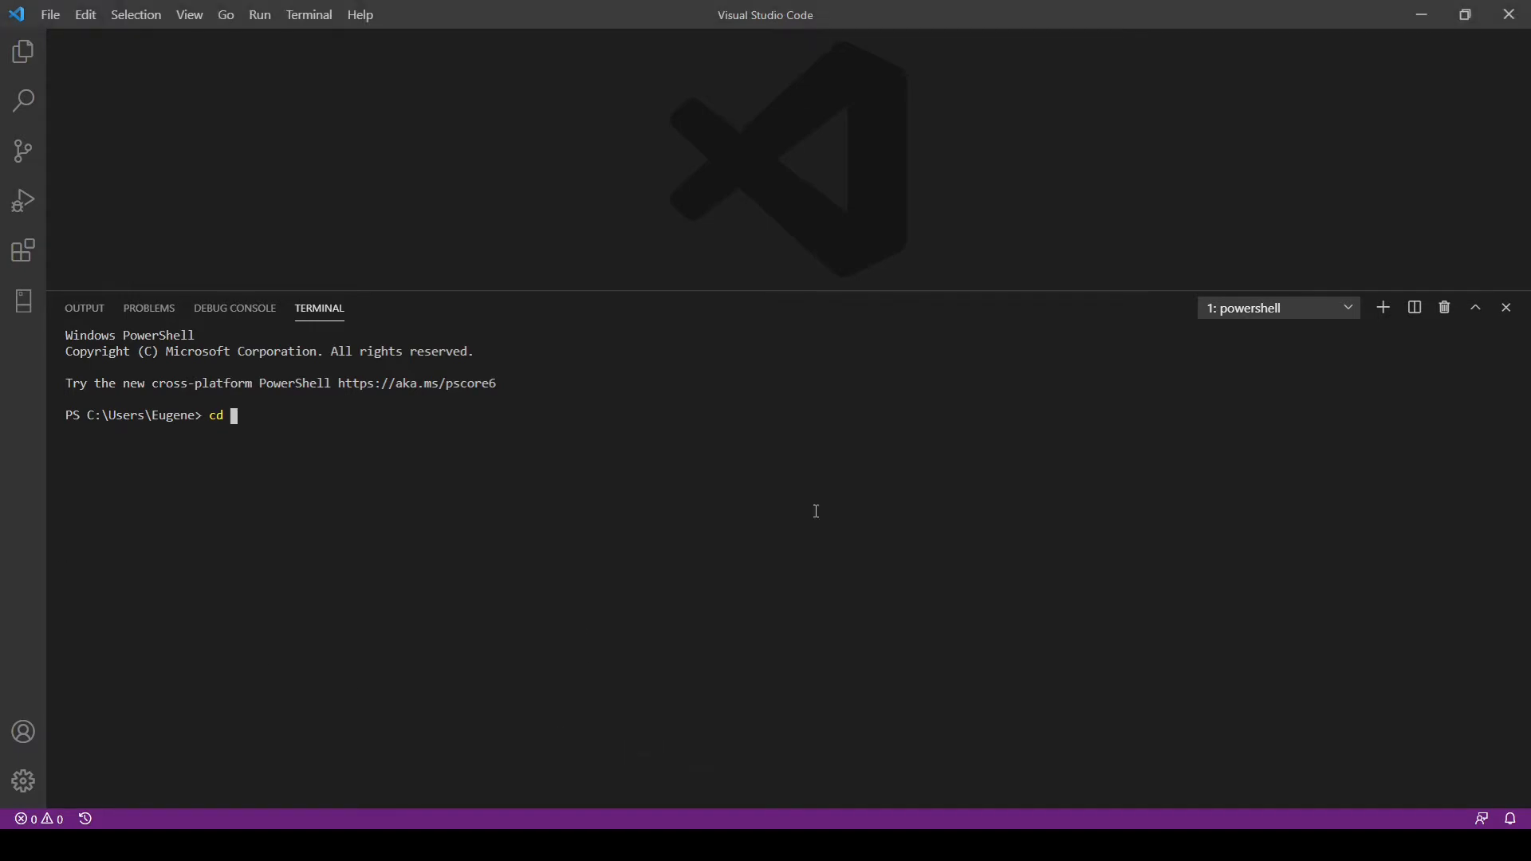
type("C:\\Users\\QuickGuideToProgramming")
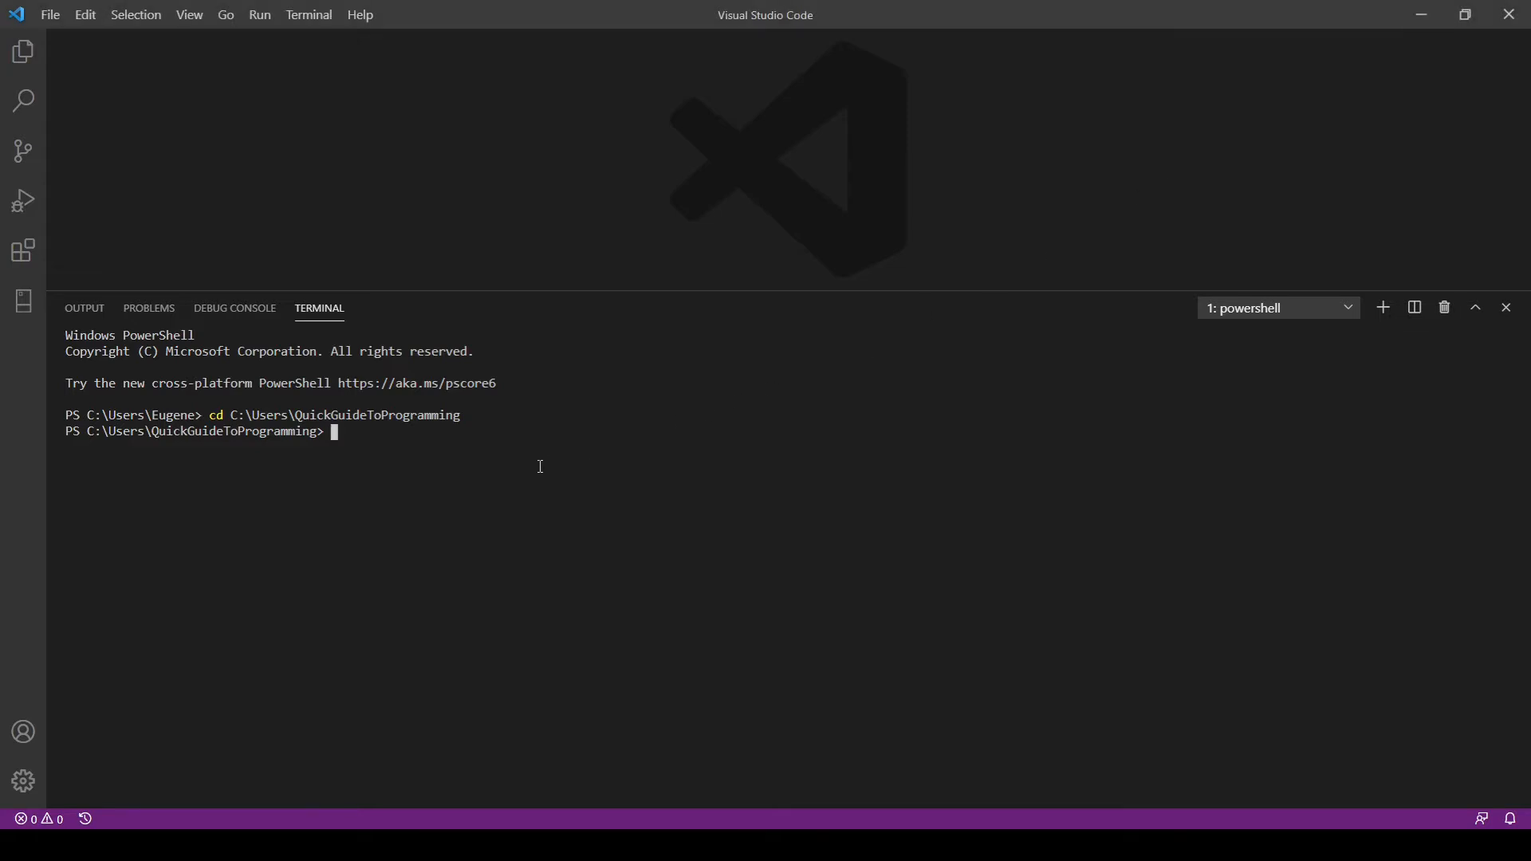
type("git cl")
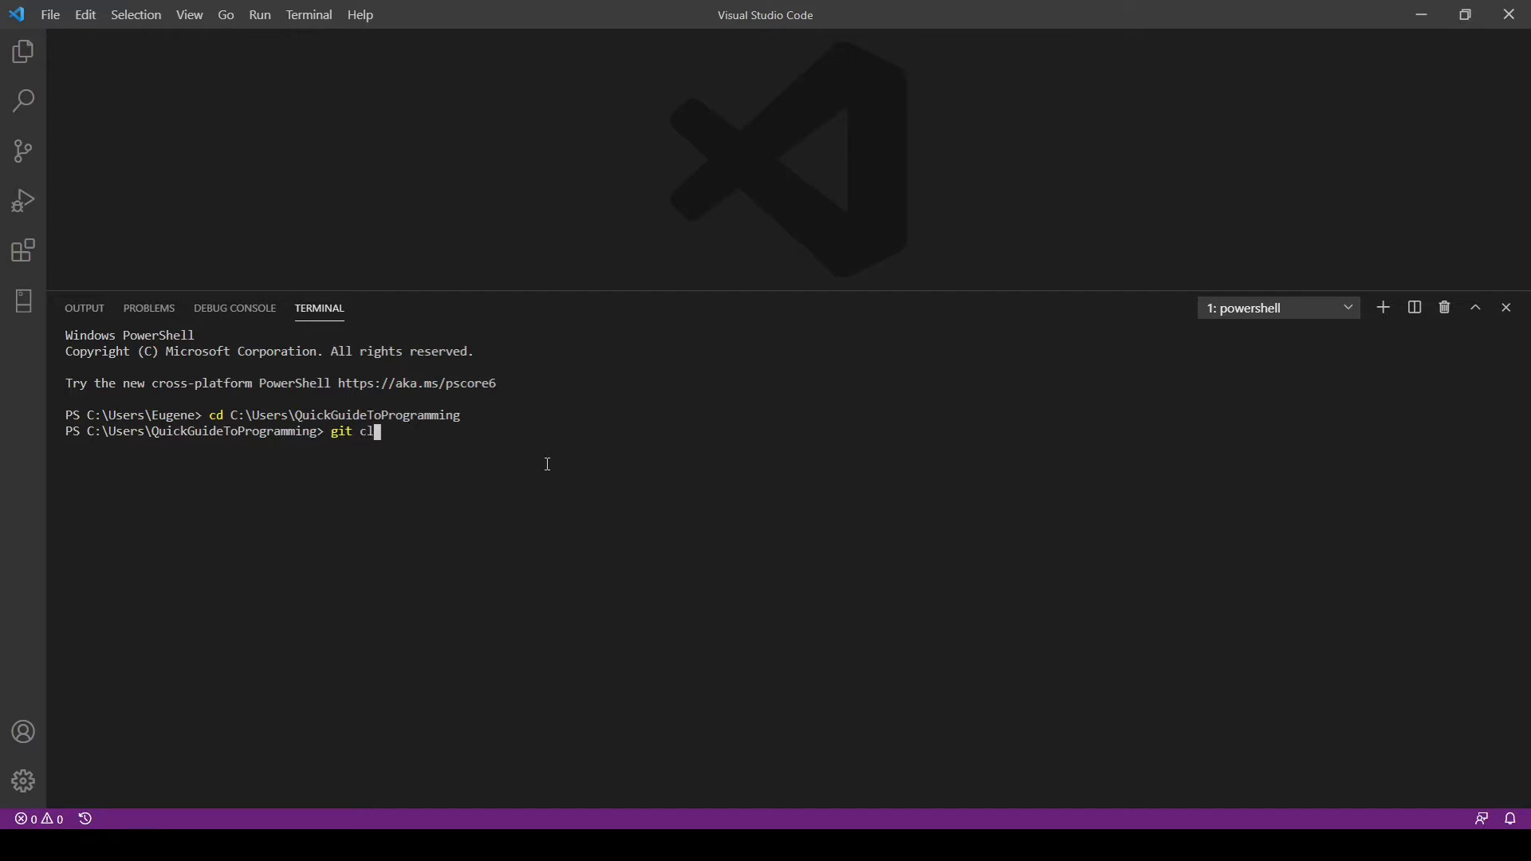
type("one https://github.com/eugeneong-2020/Video-12-Initial")
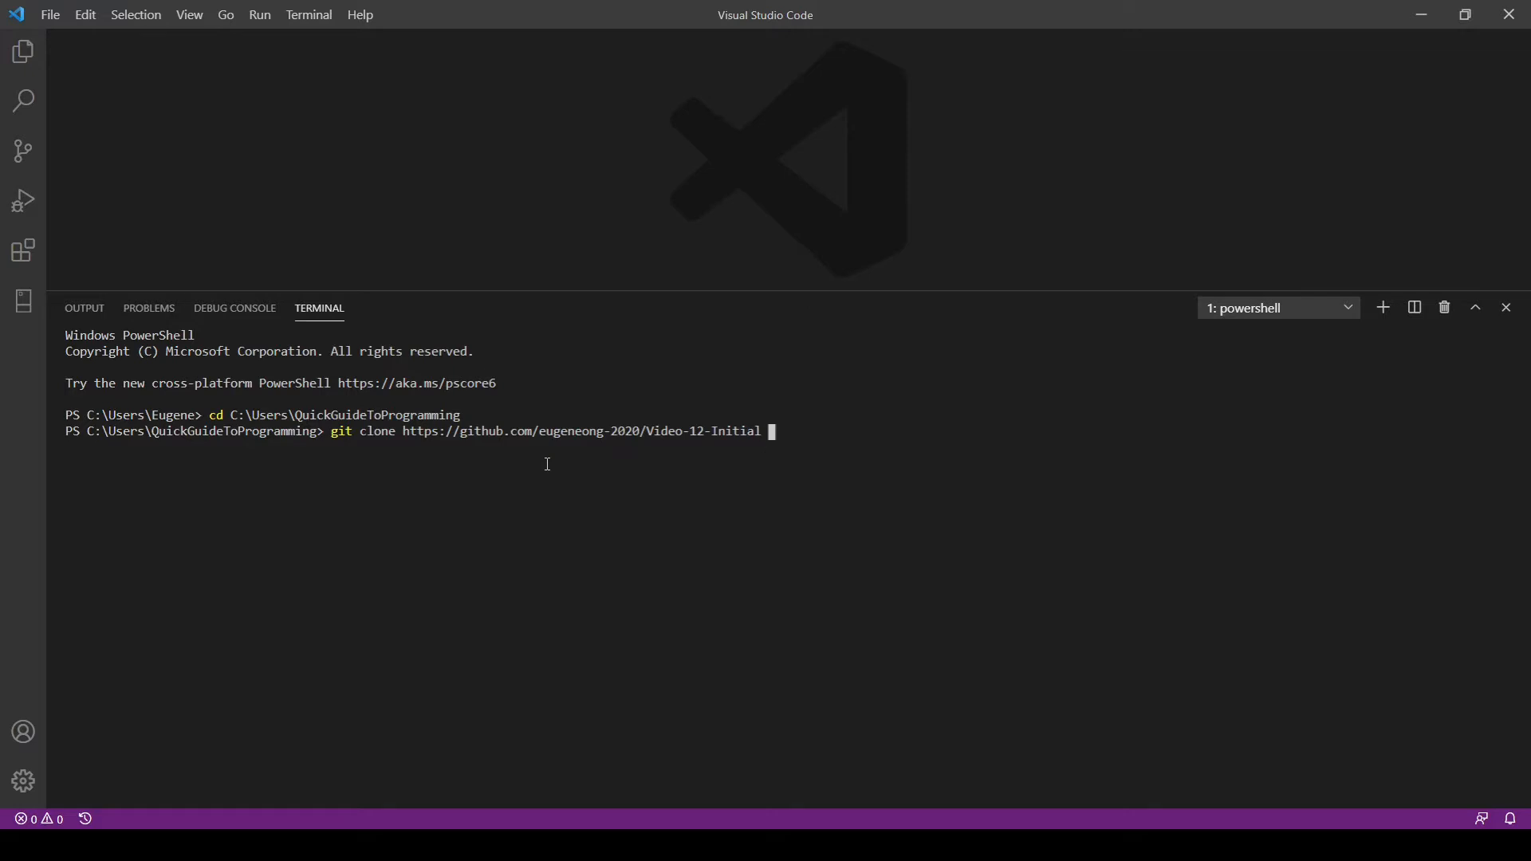
type("Cus")
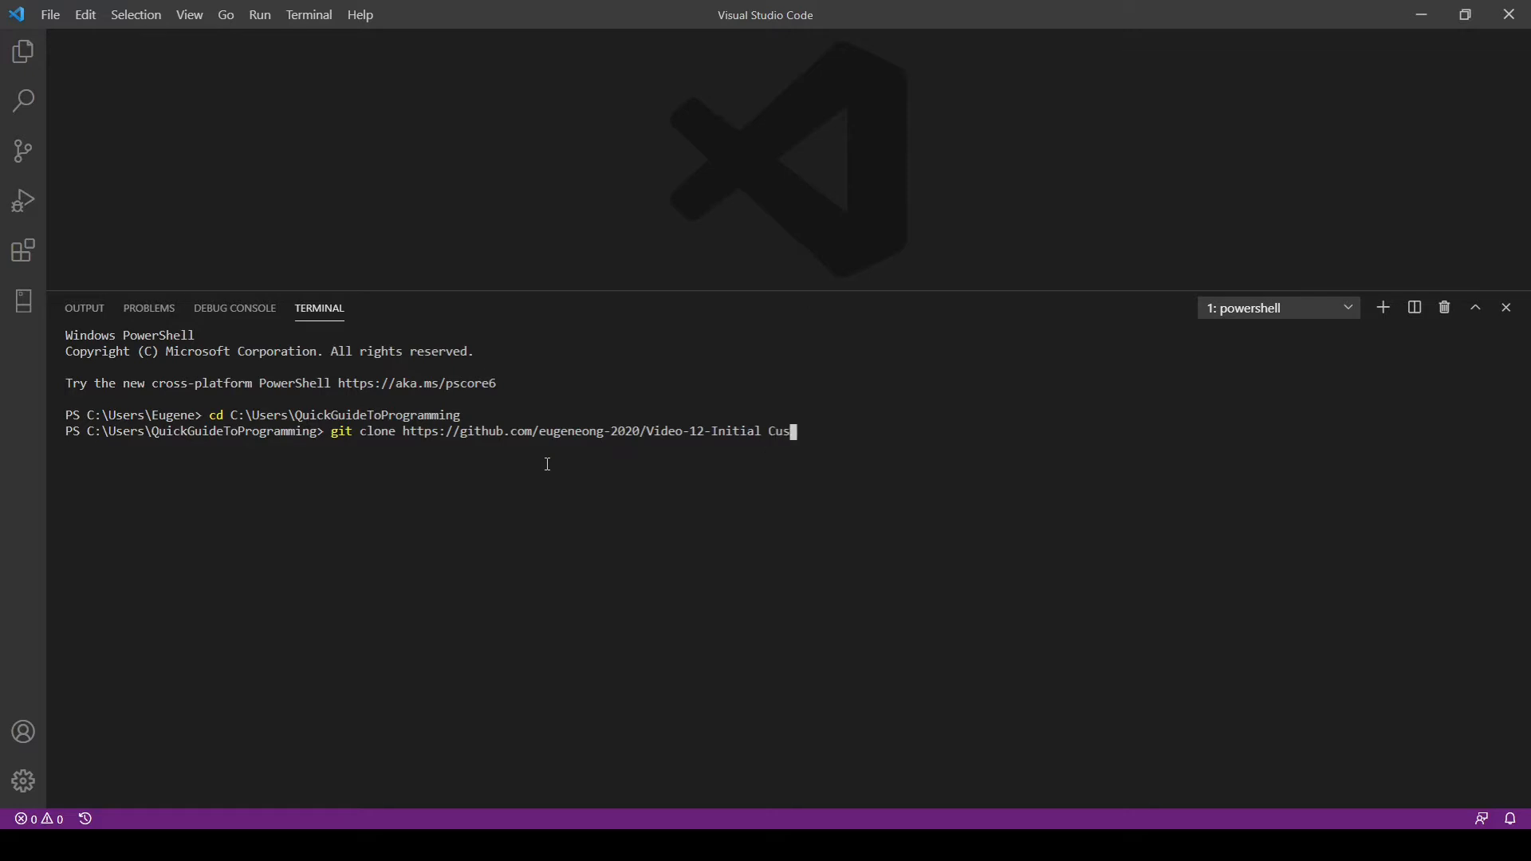
type("CustomerMa")
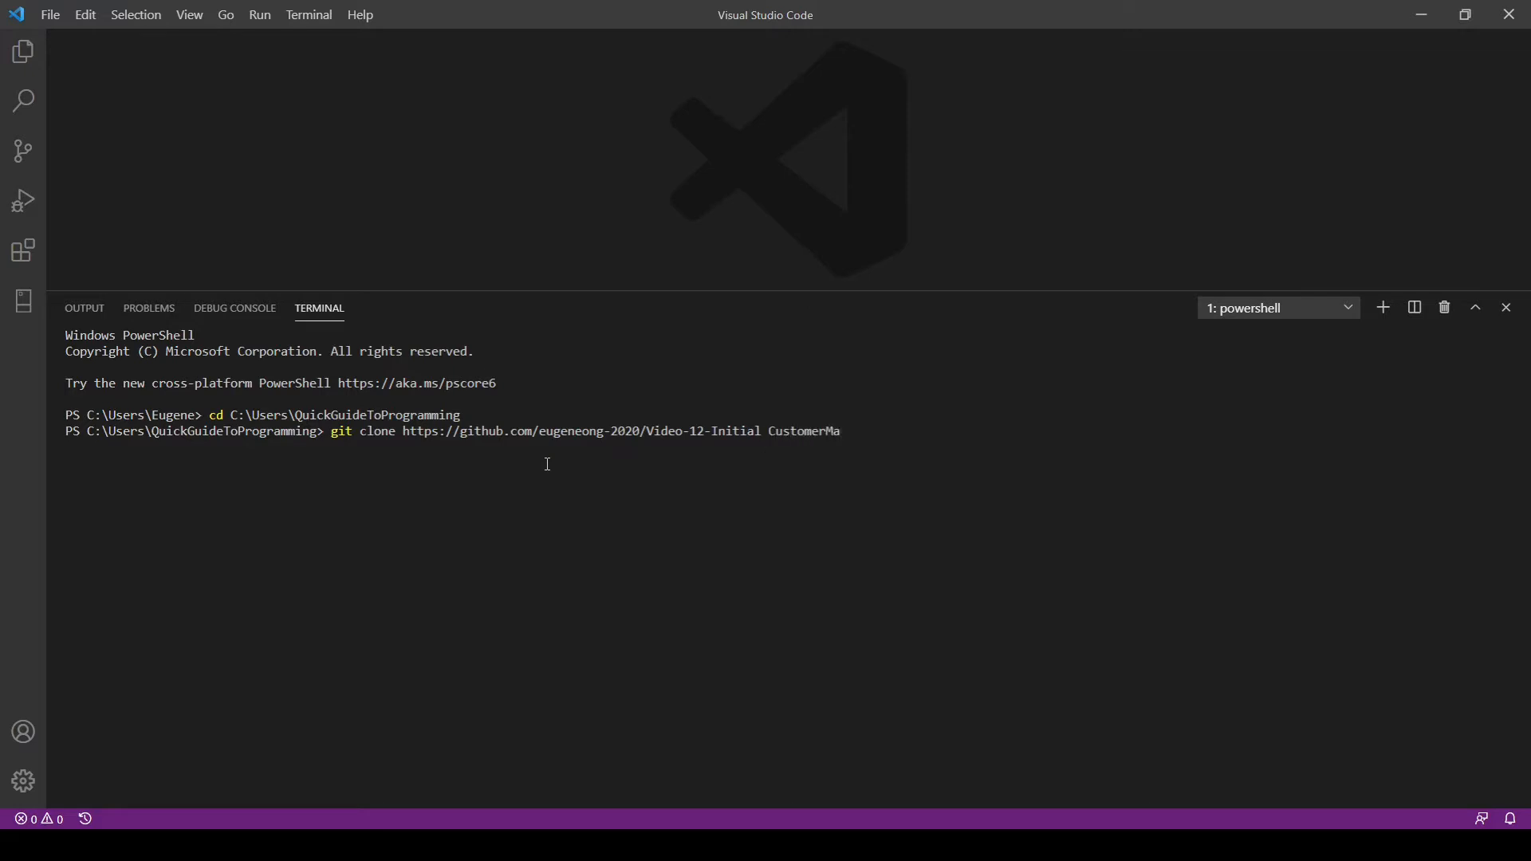
type("nger")
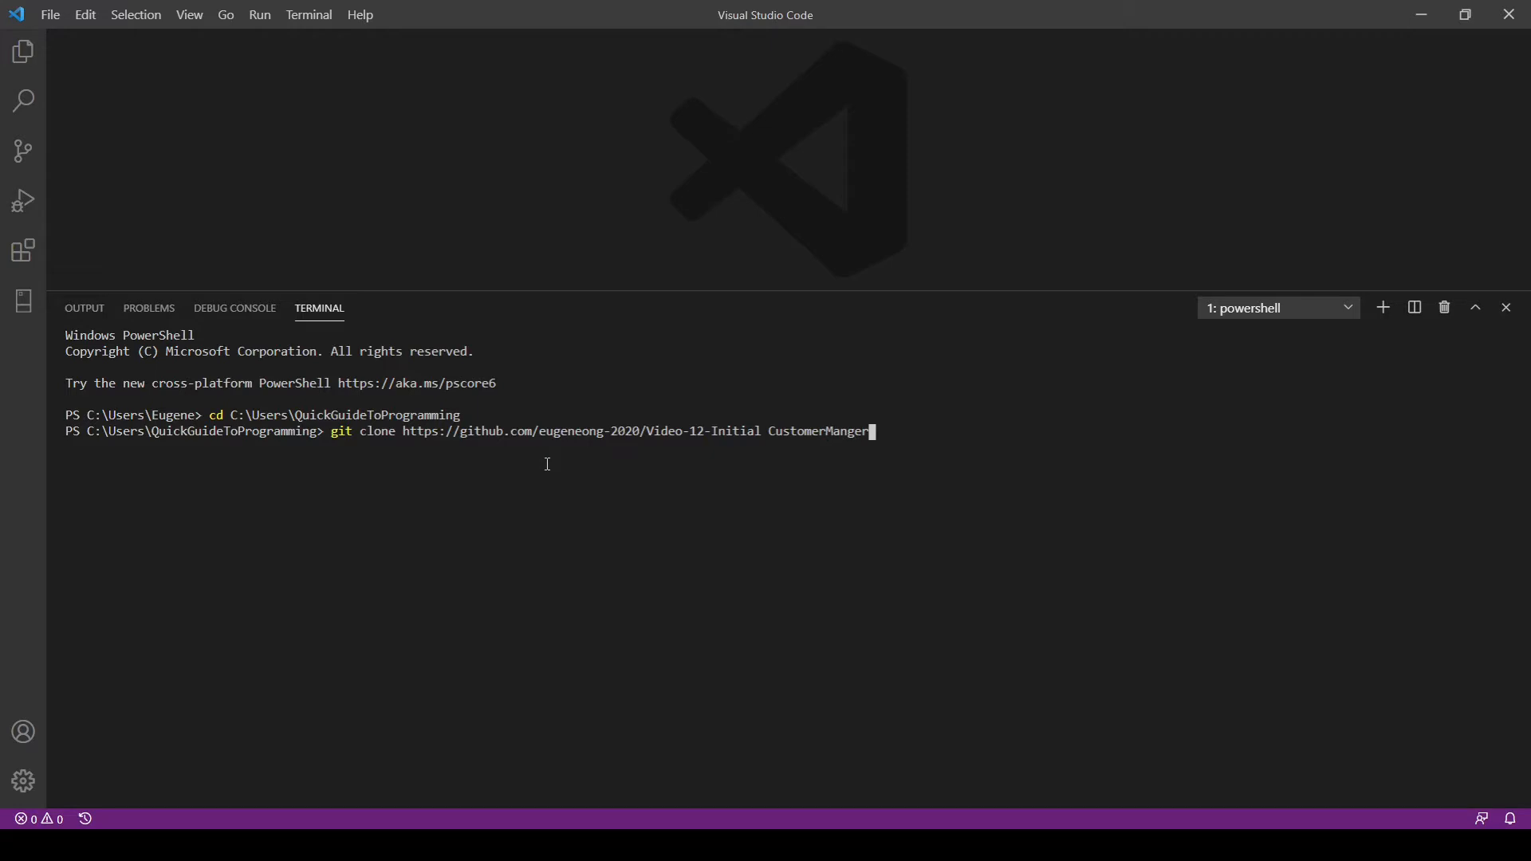
key("Backspace")
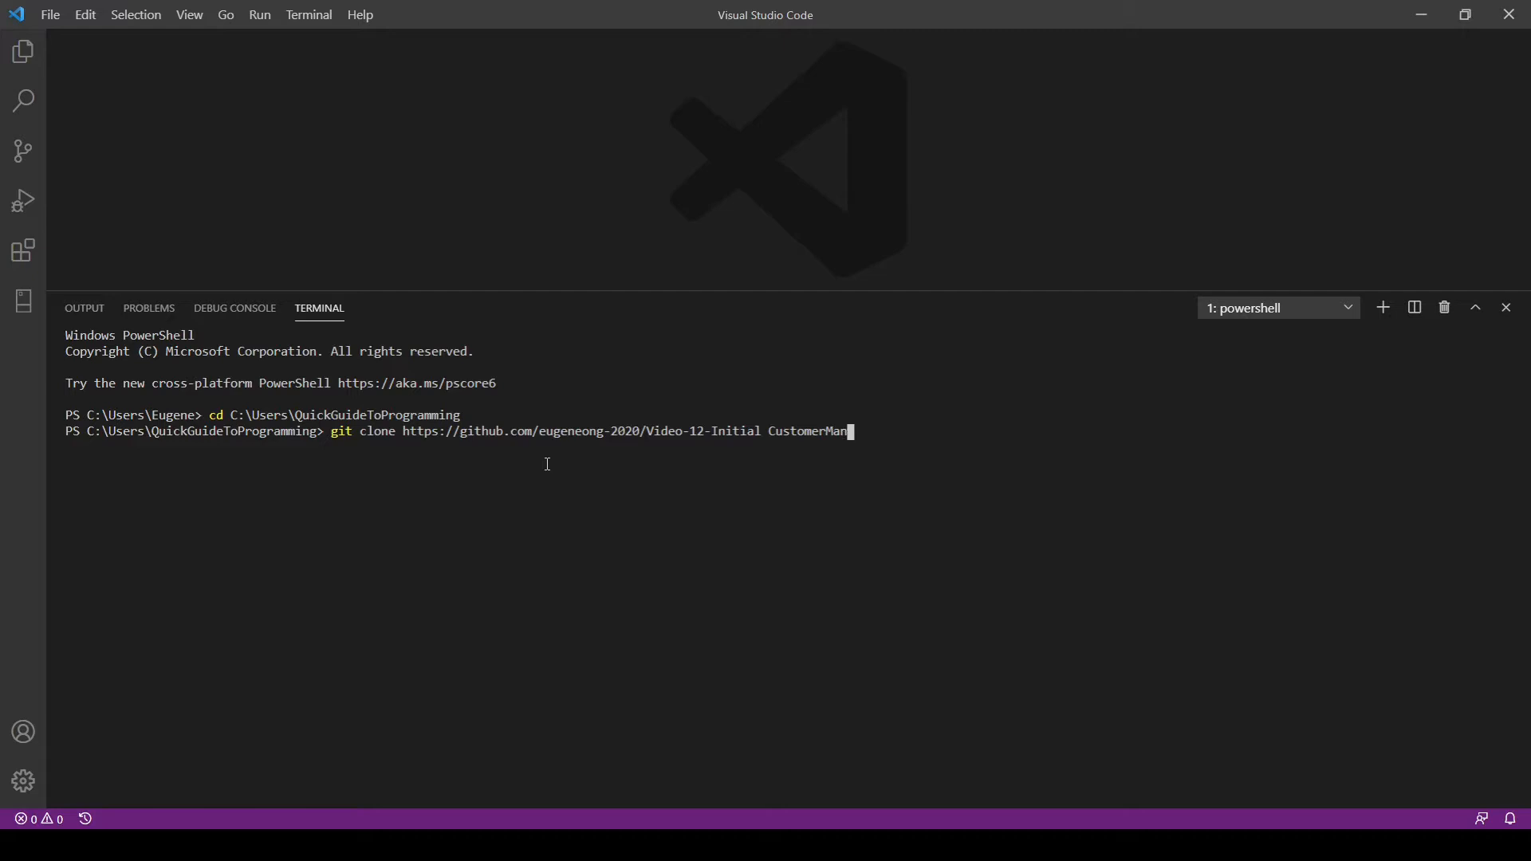
type("agement")
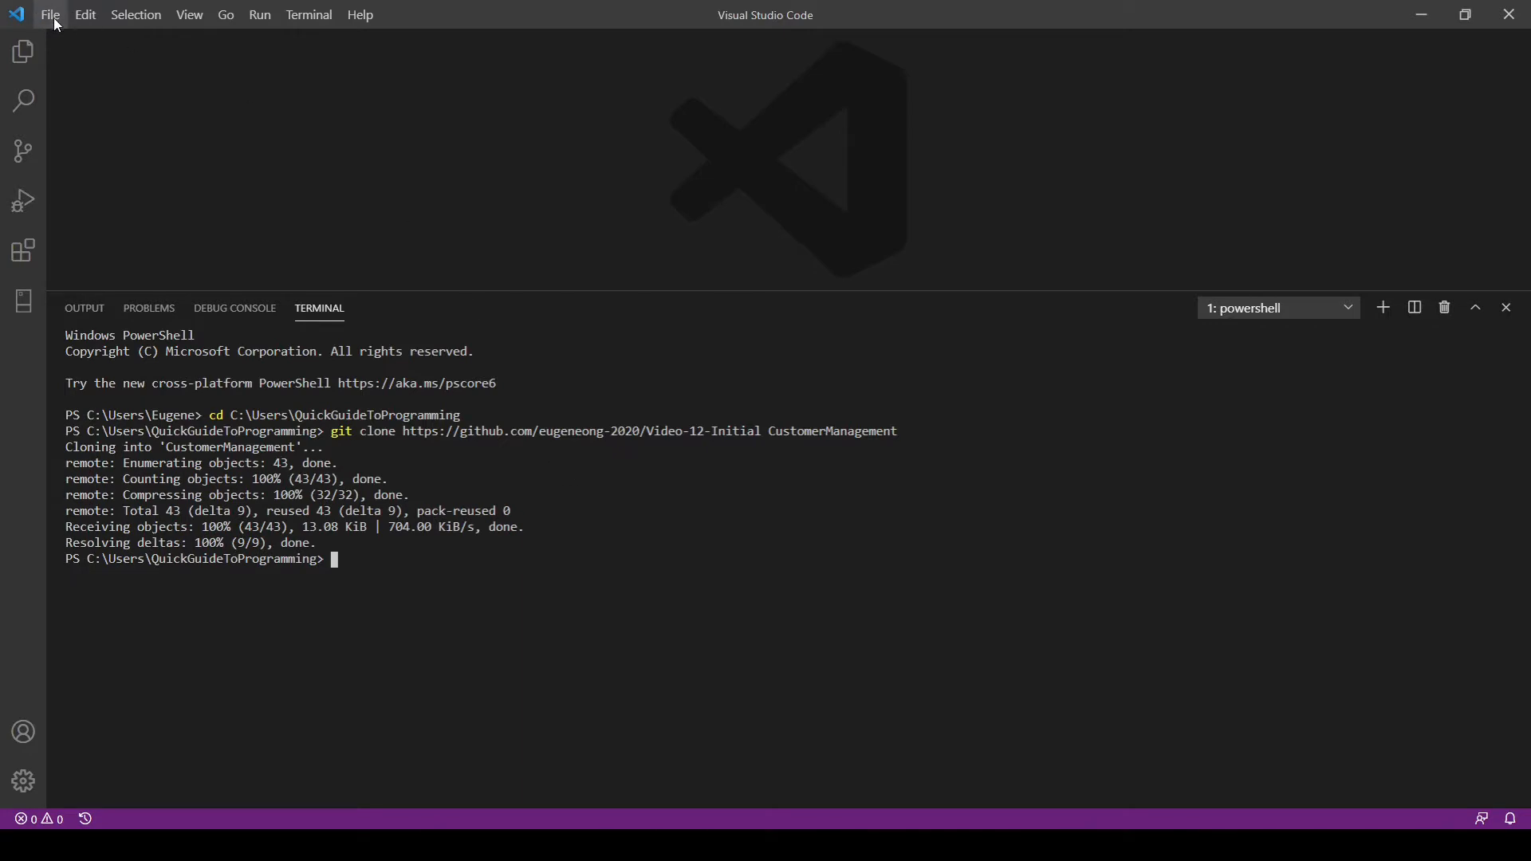
mouse_move(17, 19)
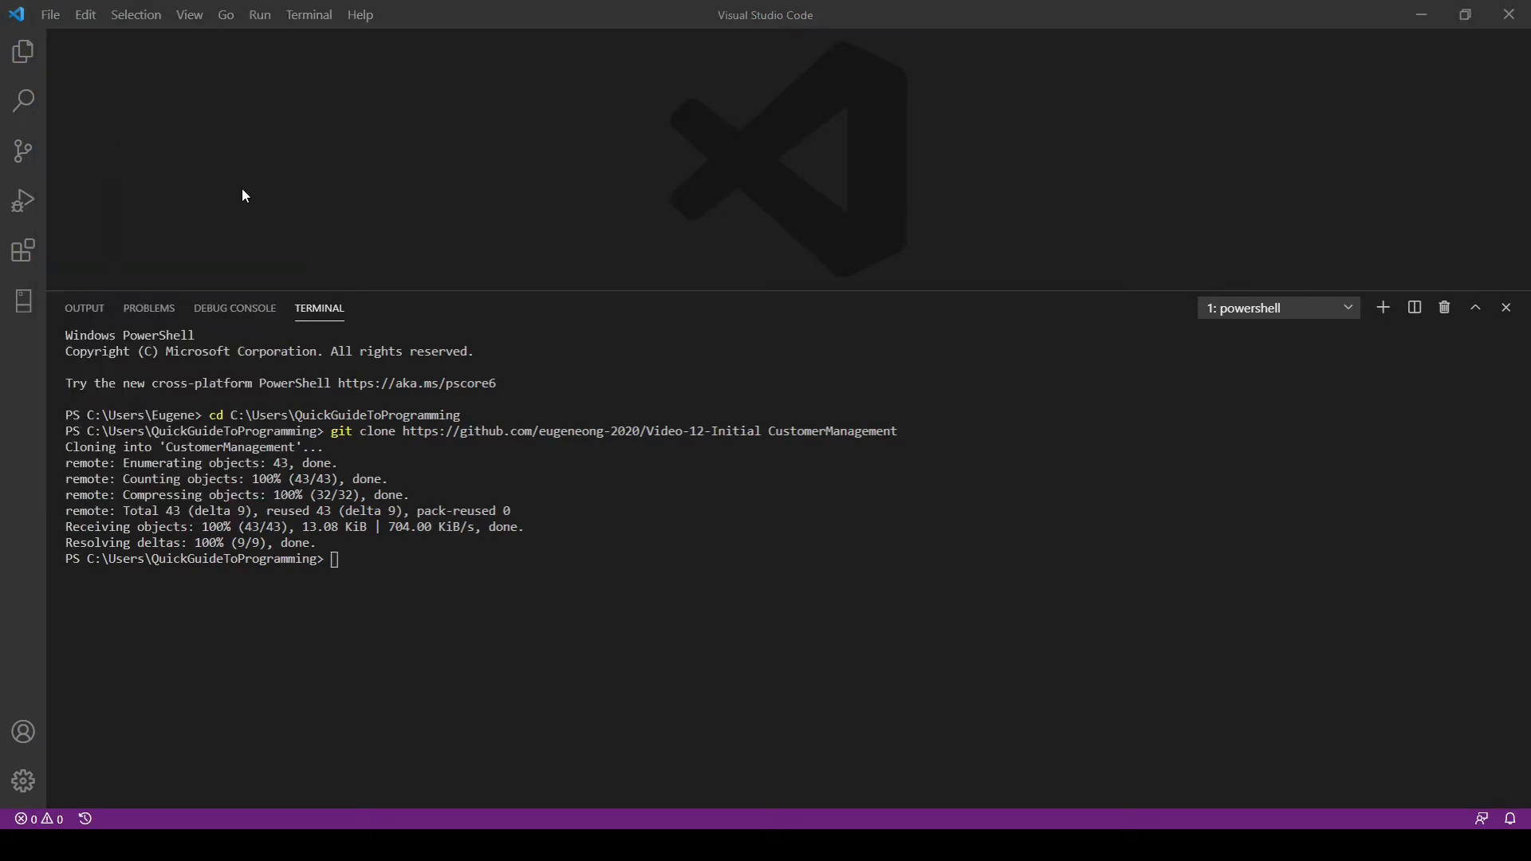
mouse_move(42, 391)
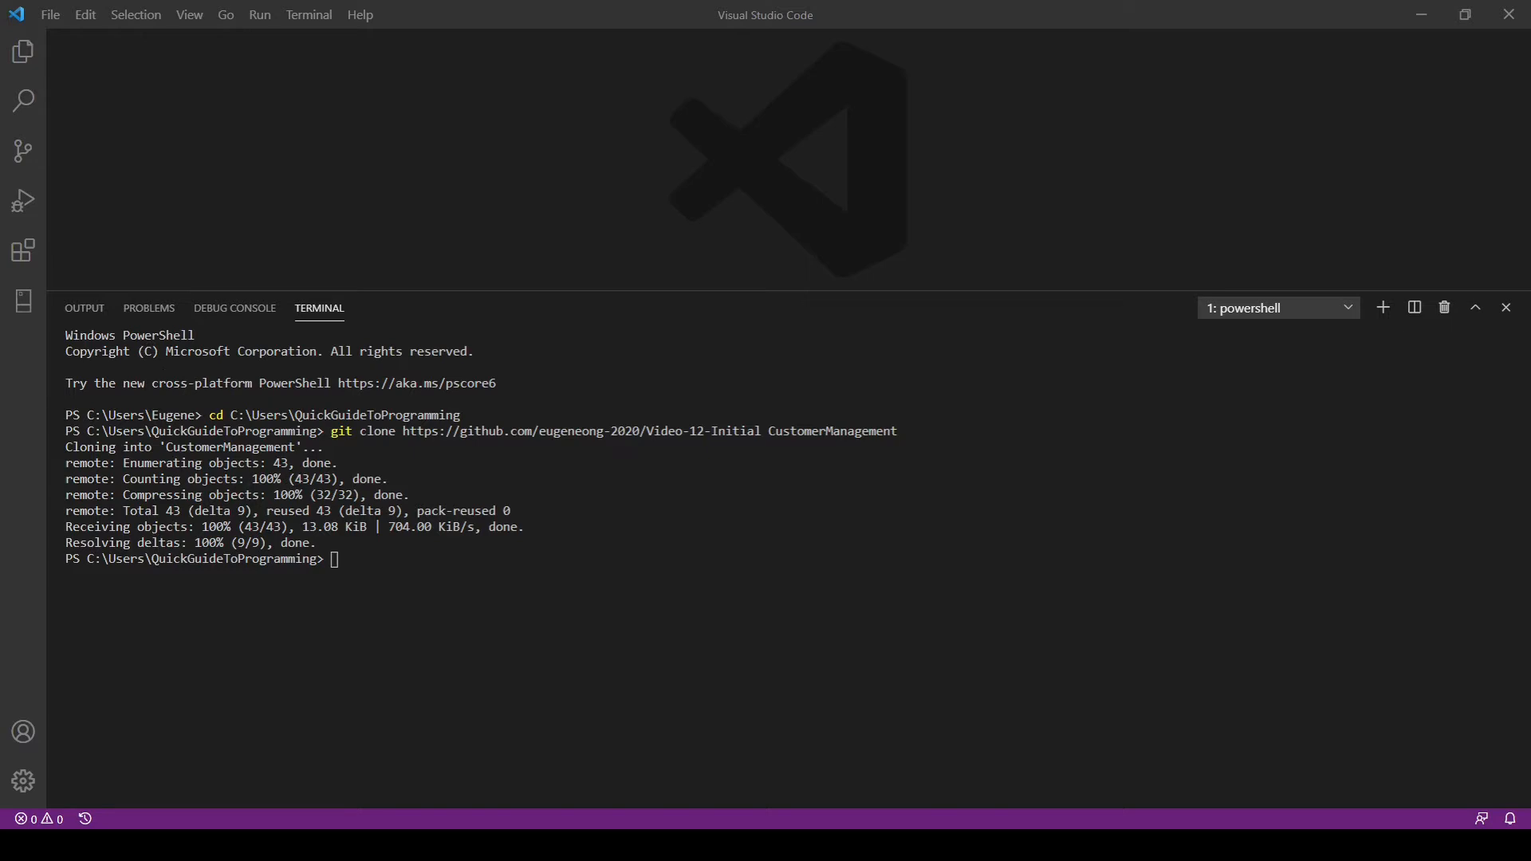
mouse_move(435, 527)
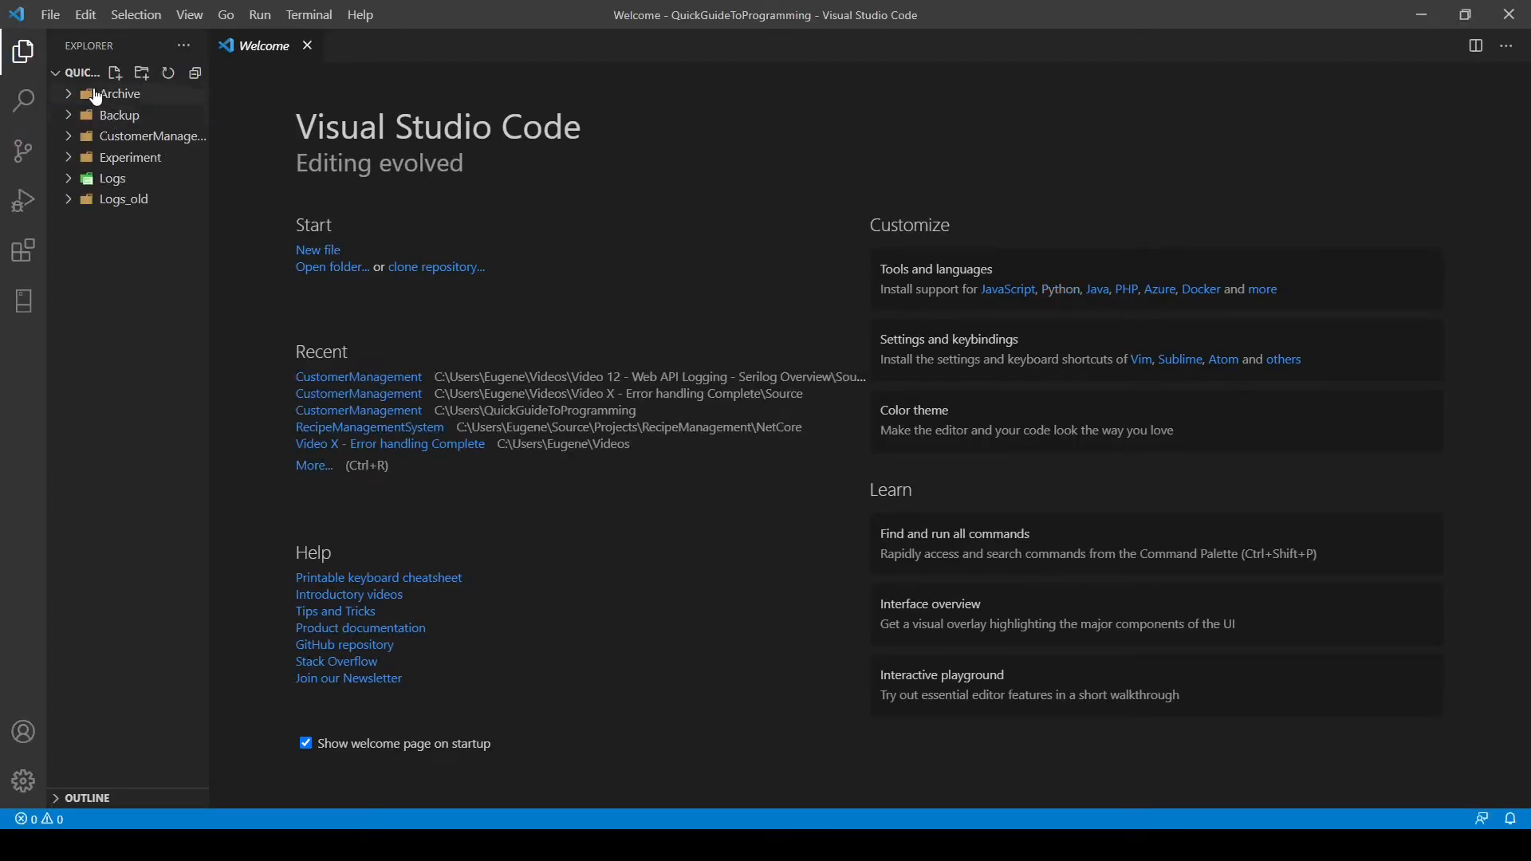
- Open the cloned CustomerManagement folder as the workspace through File > Open Folder
left_click(49, 14)
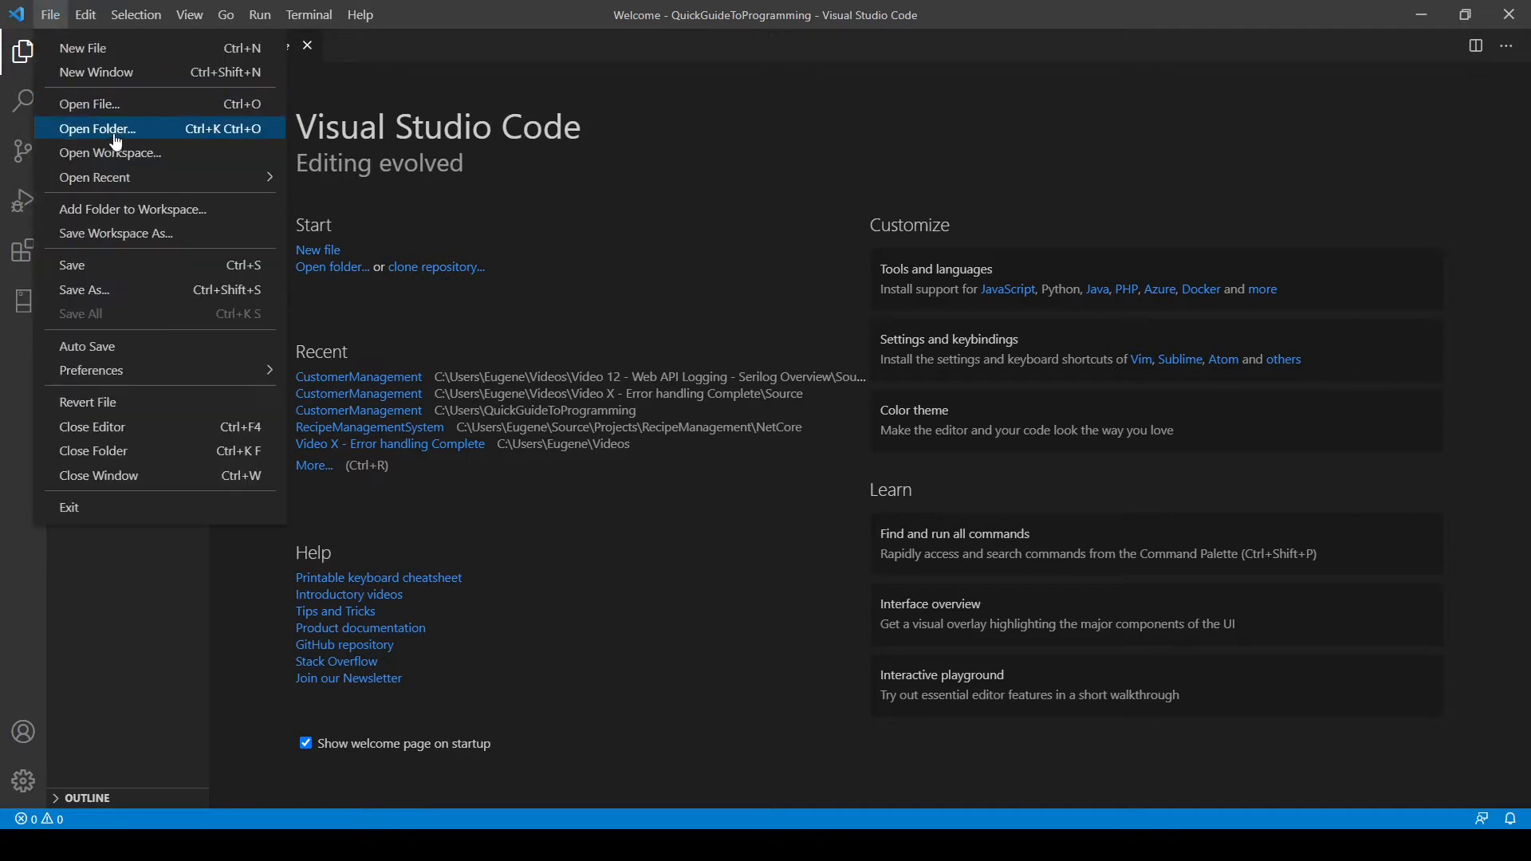
left_click(96, 127)
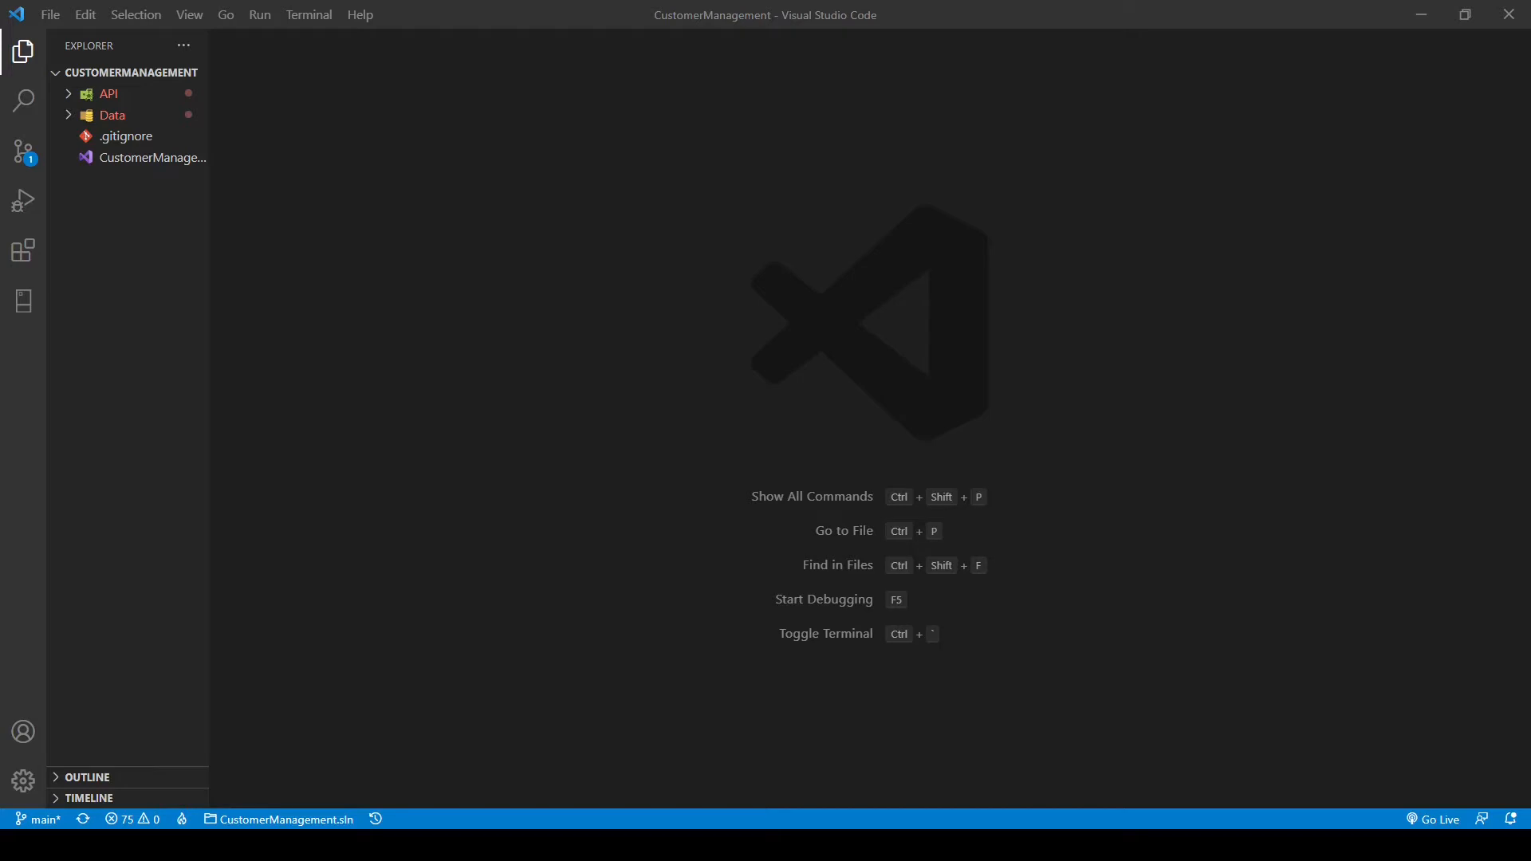
mouse_move(508, 353)
type("cd api")
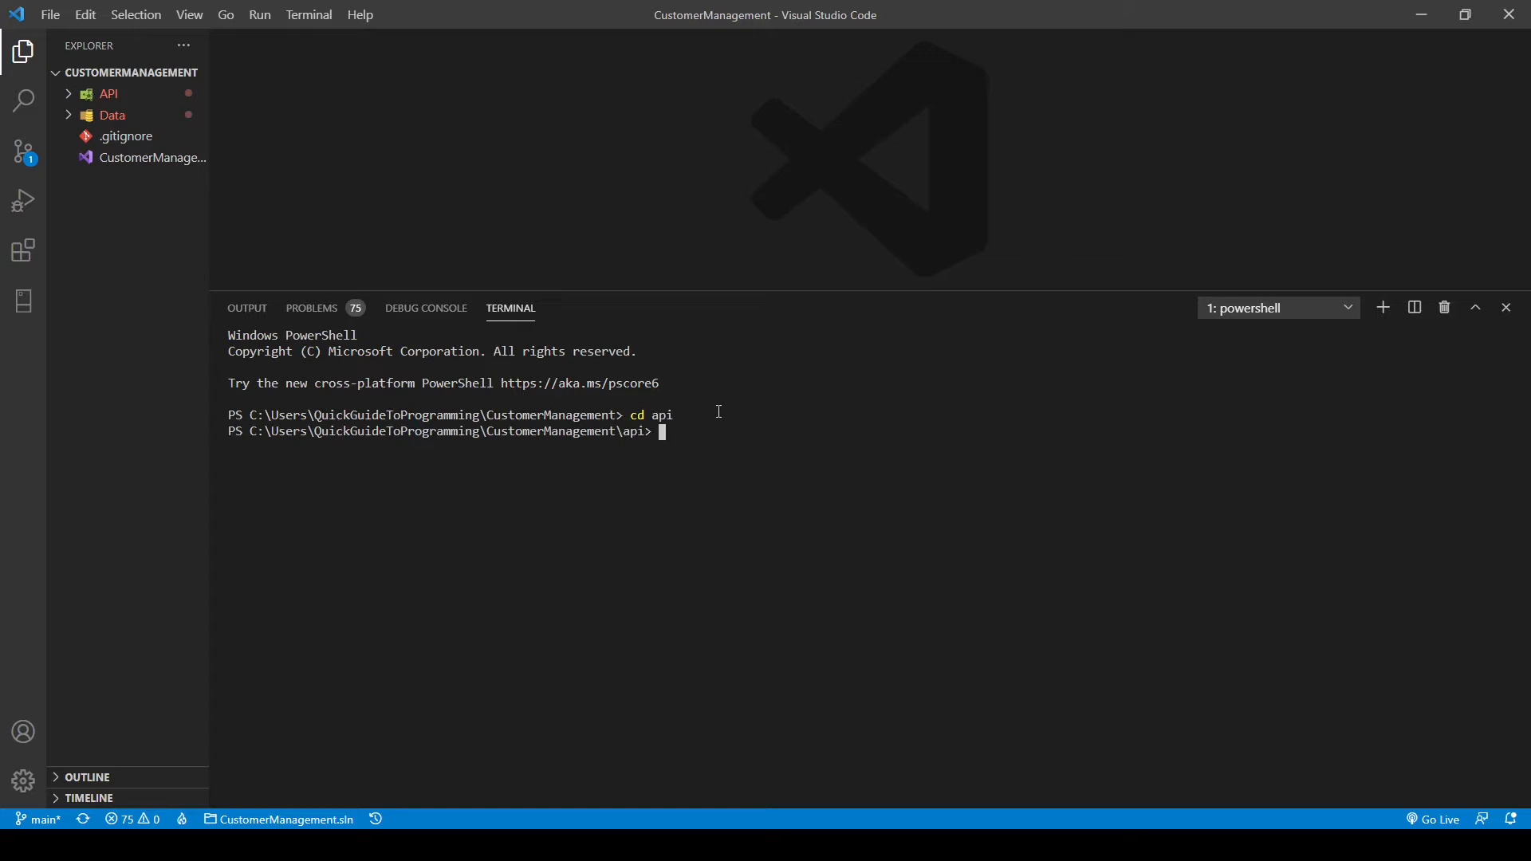
- Start the API project with dotnet watch run from the api folder
type("dotnet watch run")
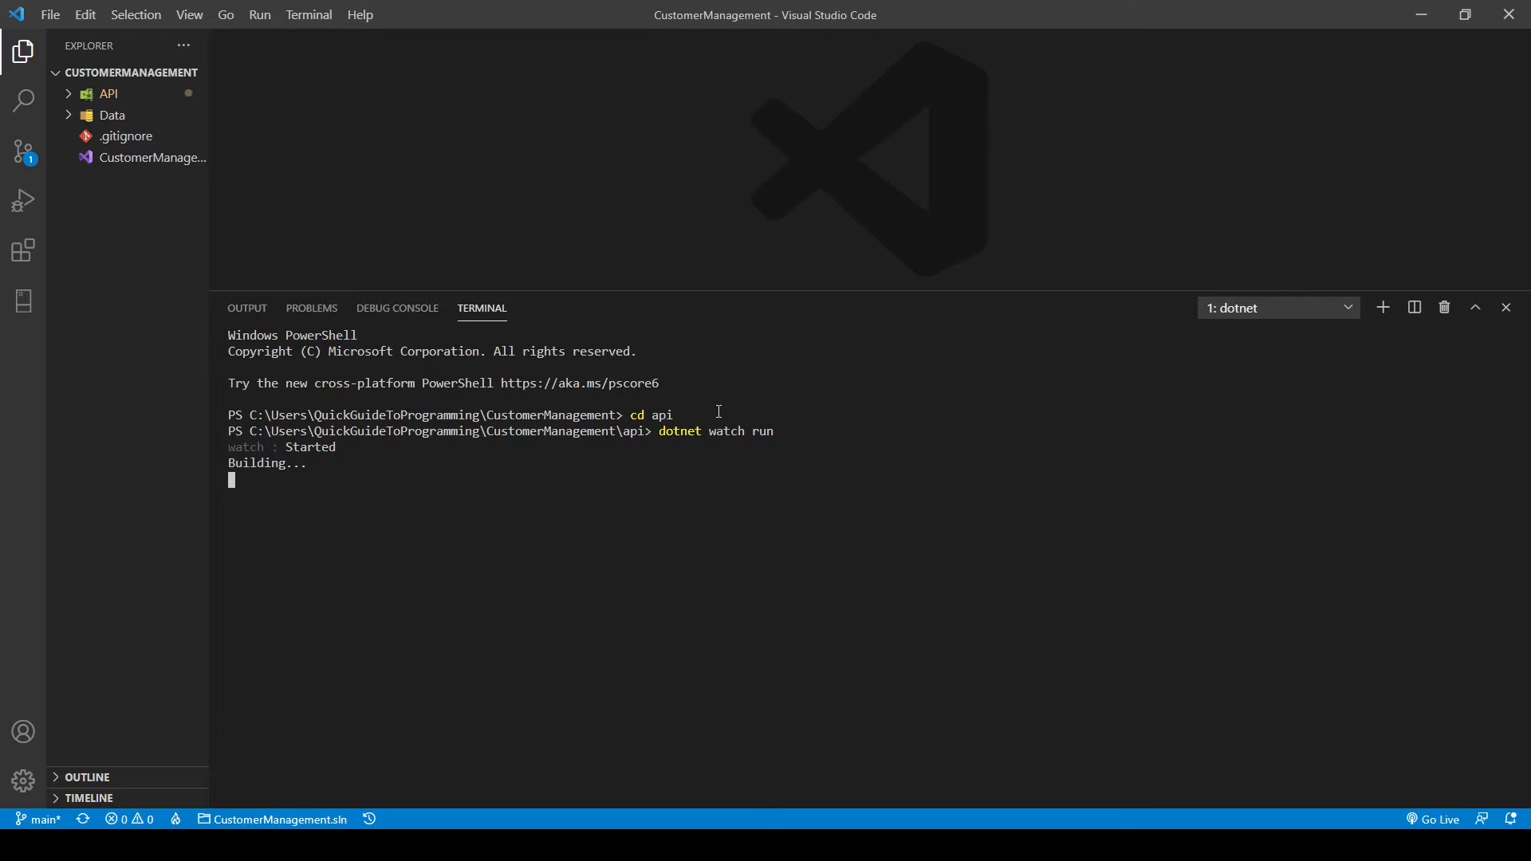
mouse_move(749, 422)
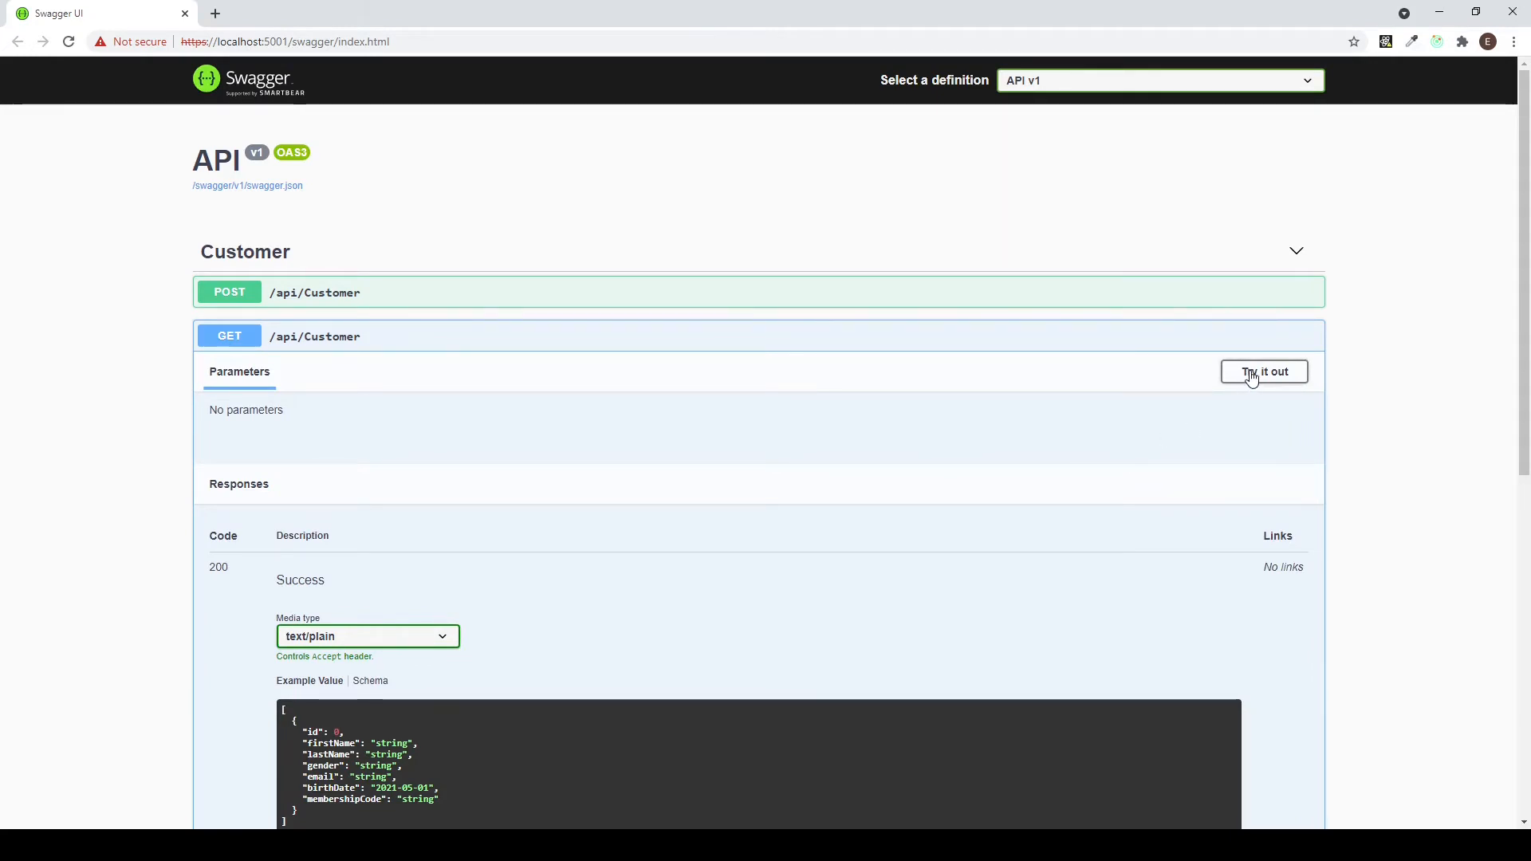
- Try out and execute the GET /api/Customer request in Swagger
left_click(1263, 371)
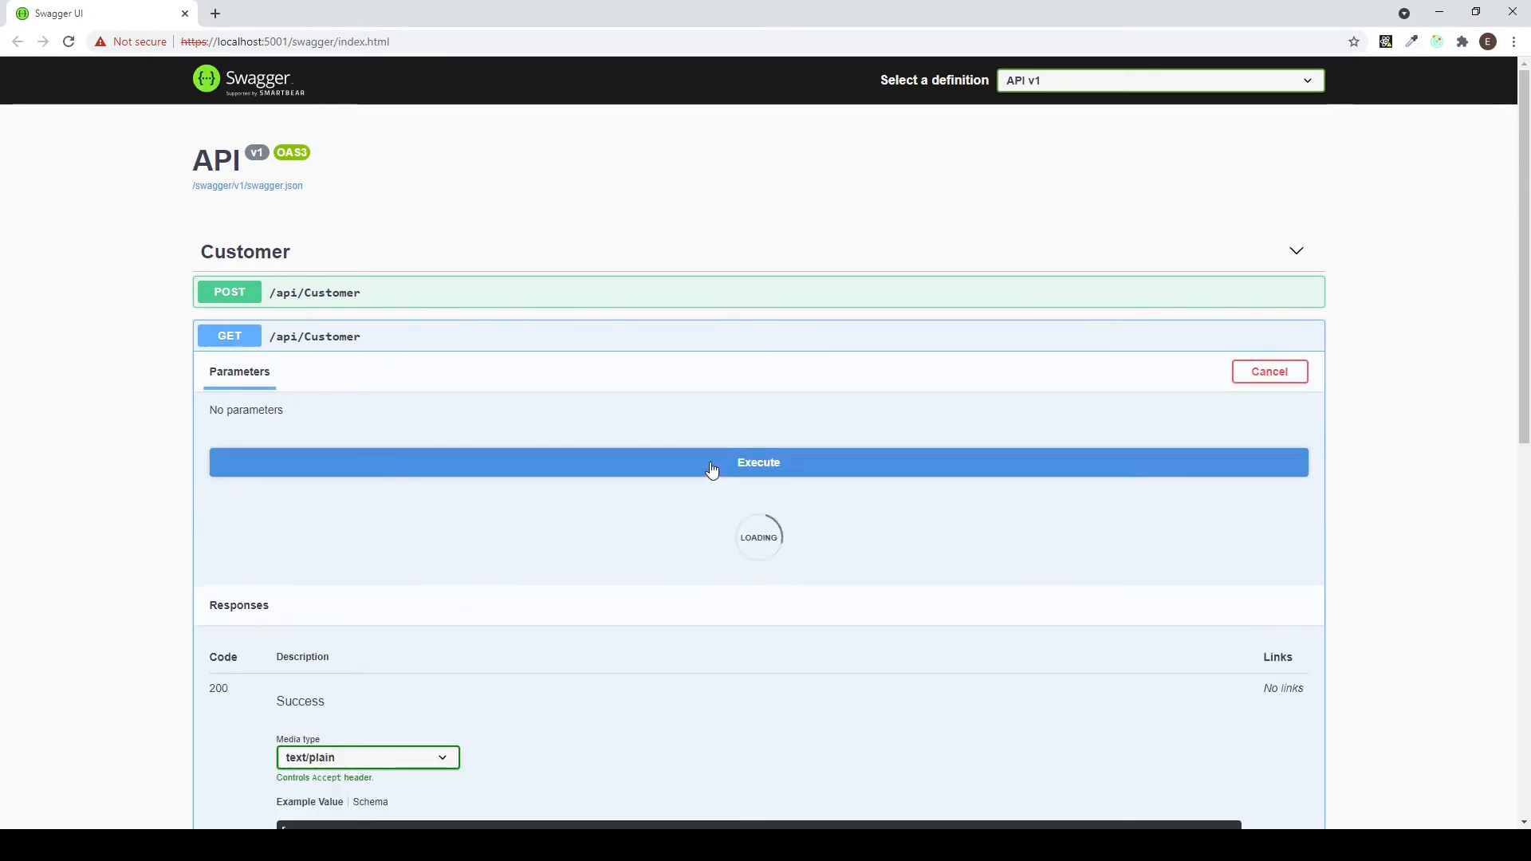
left_click(758, 462)
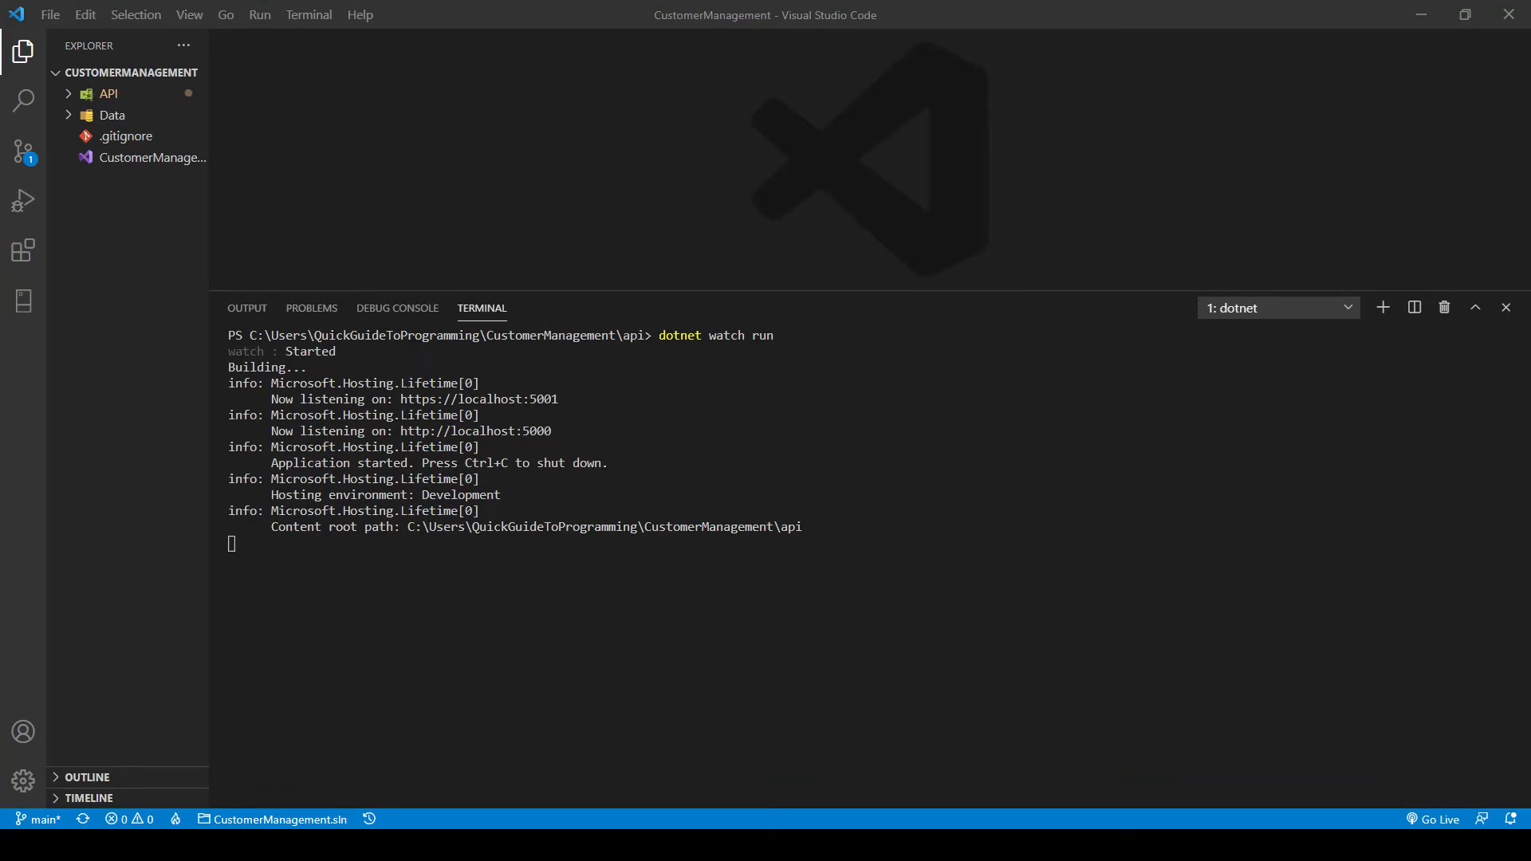
- Install Serilog.AspNetCore 4.1.0 into API.csproj from the NuGet Gallery
left_click(126, 136)
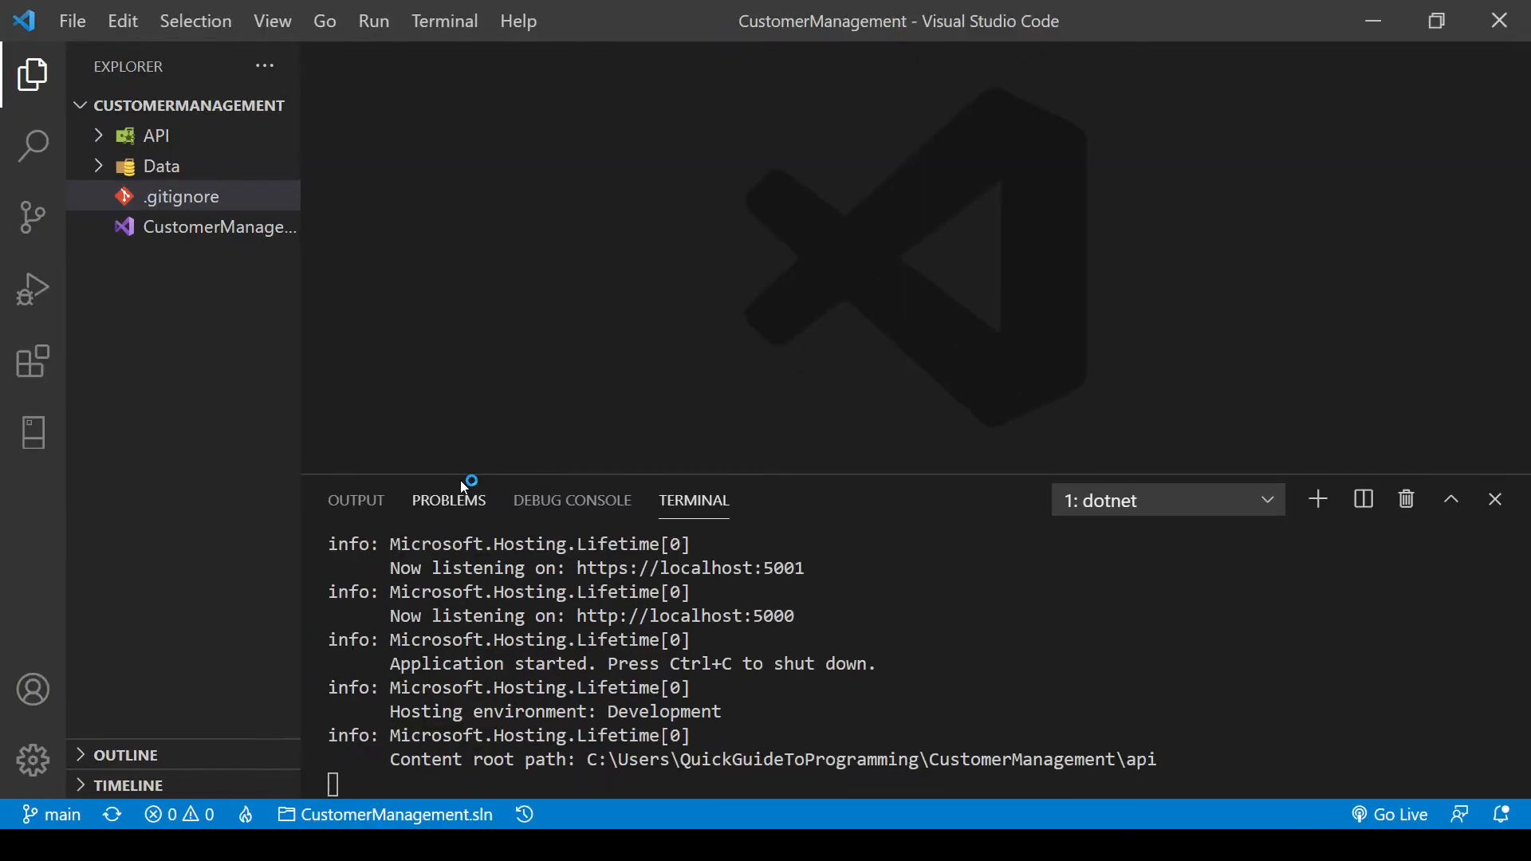
mouse_move(509, 398)
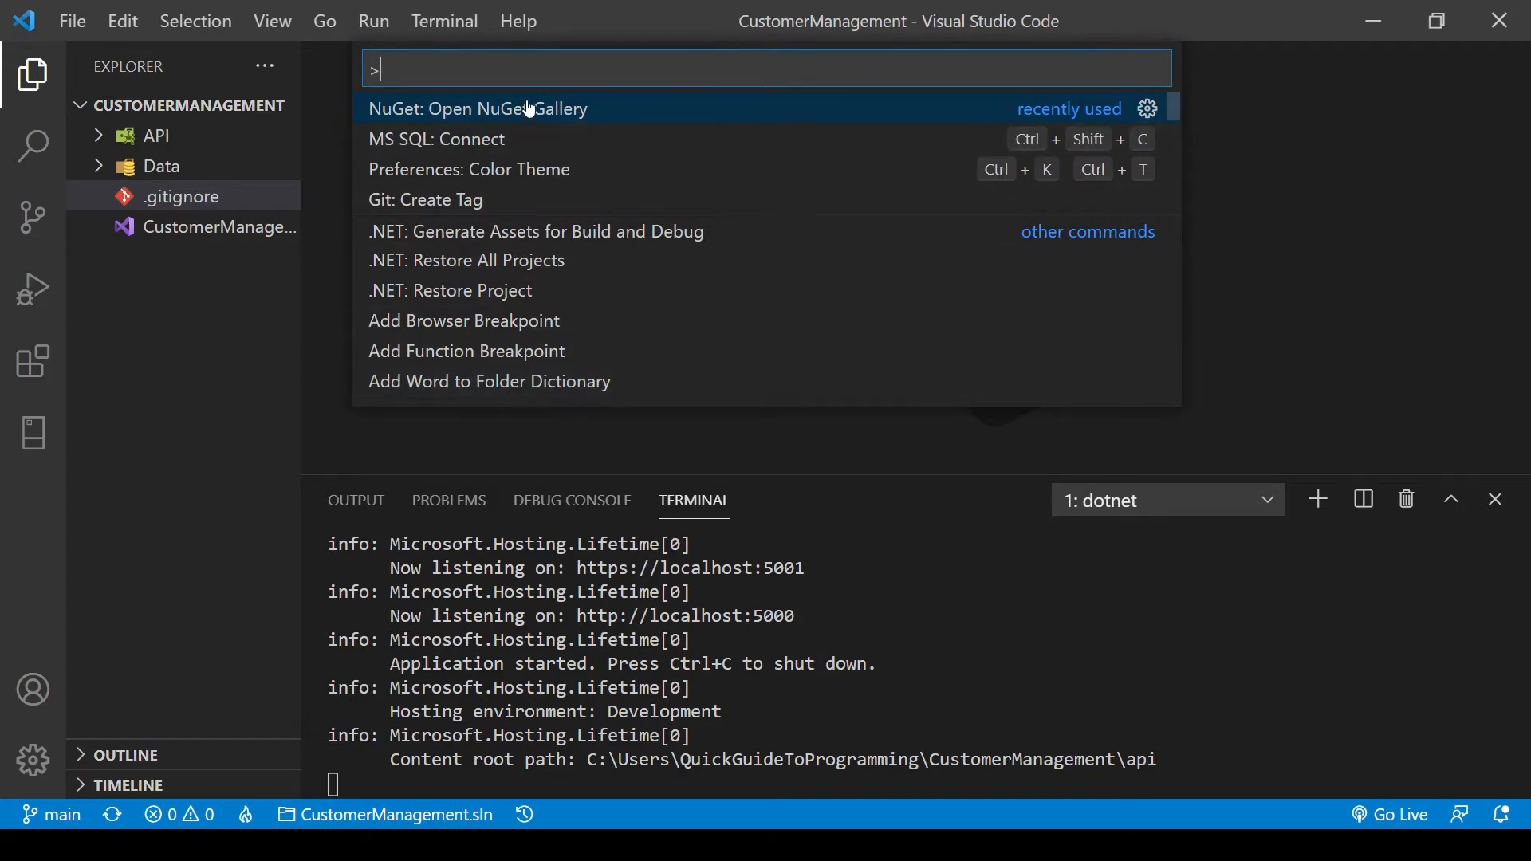
left_click(477, 109)
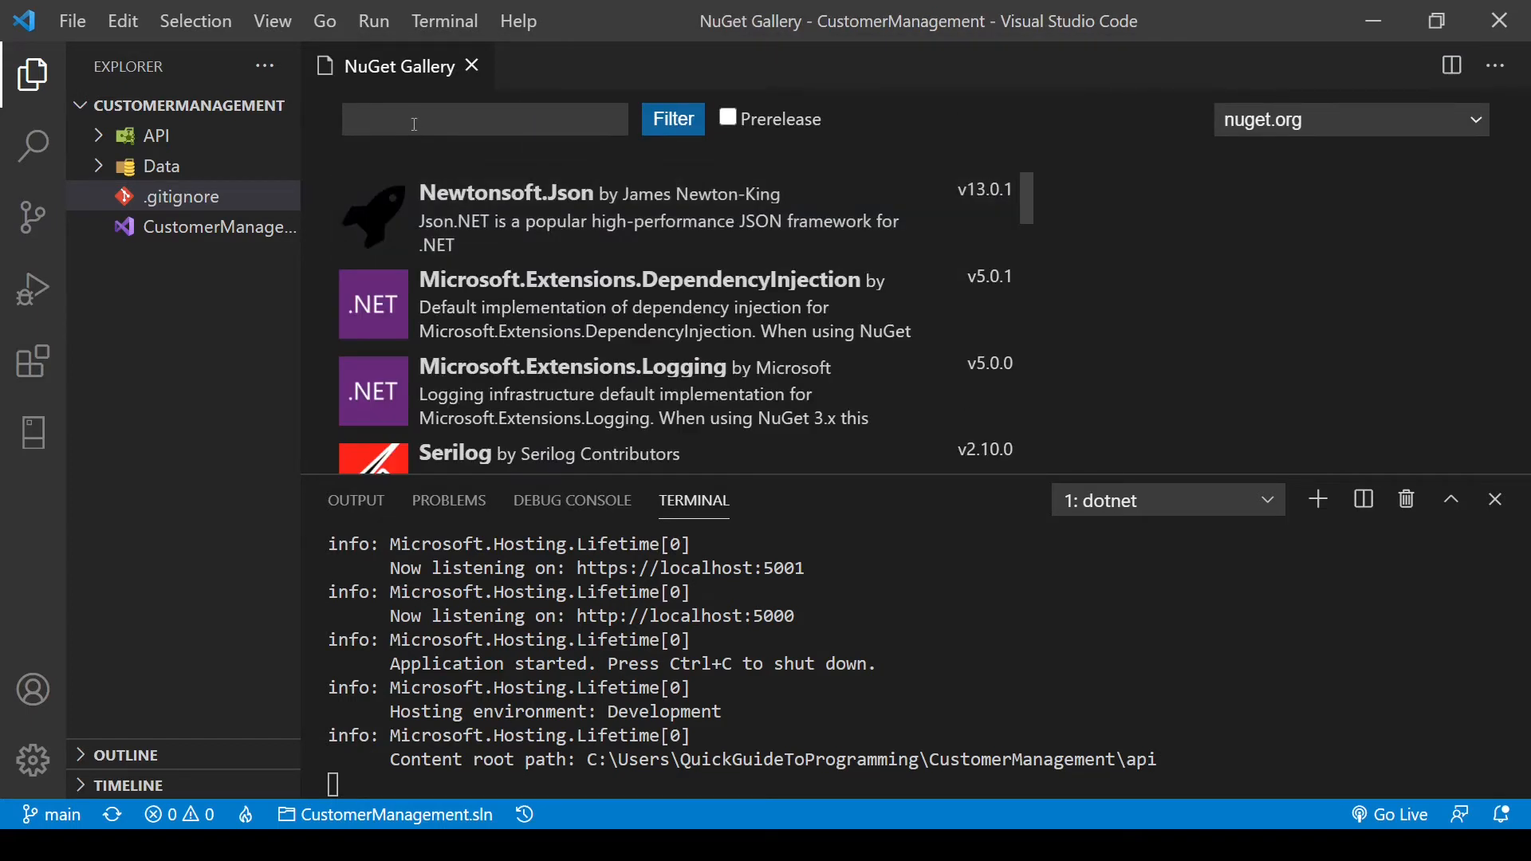
type("serilog.asp")
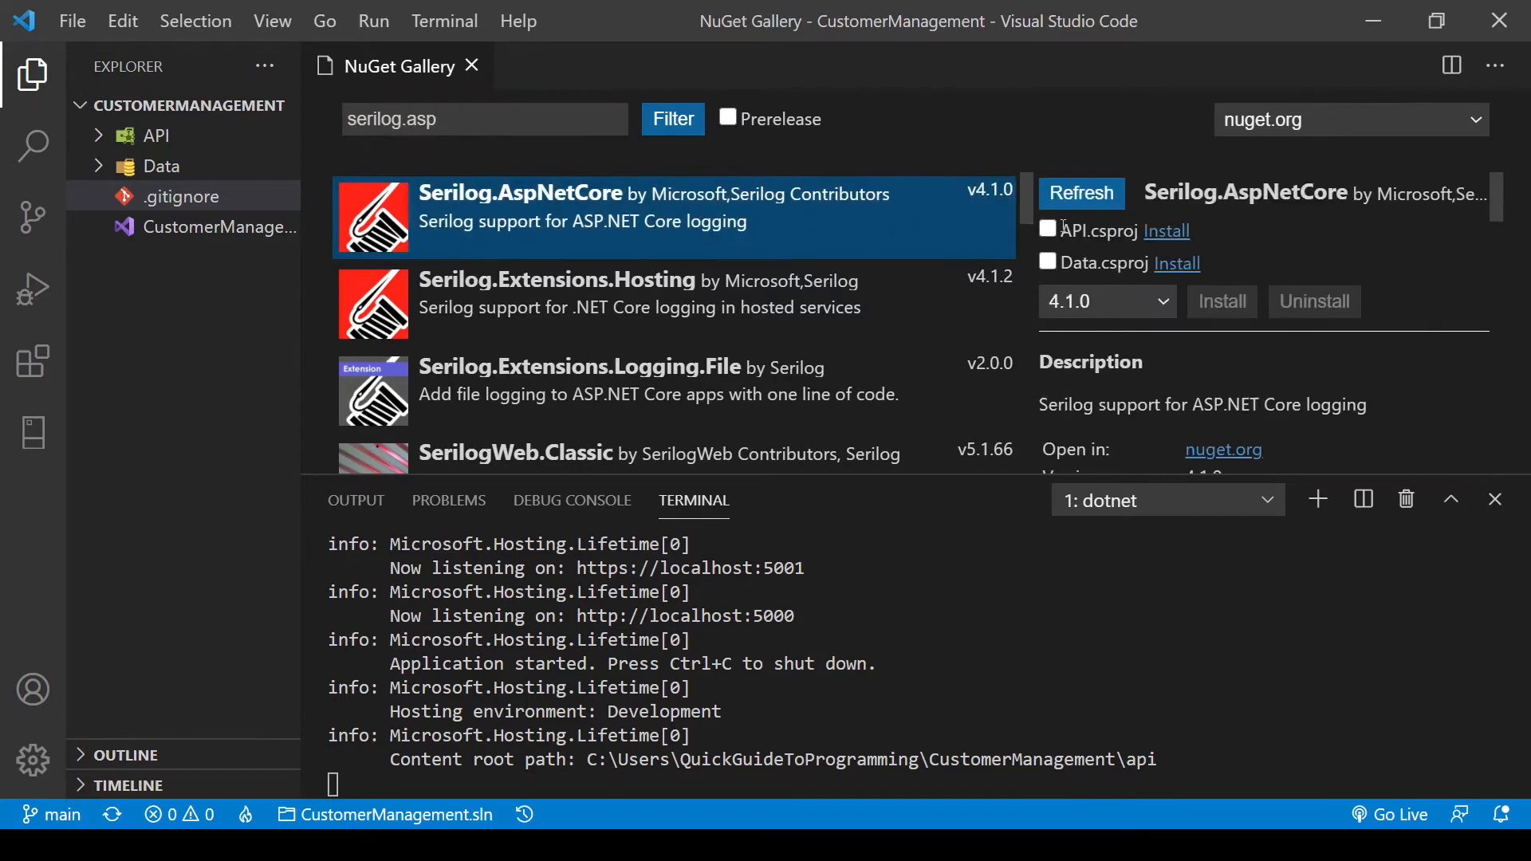
left_click(1222, 300)
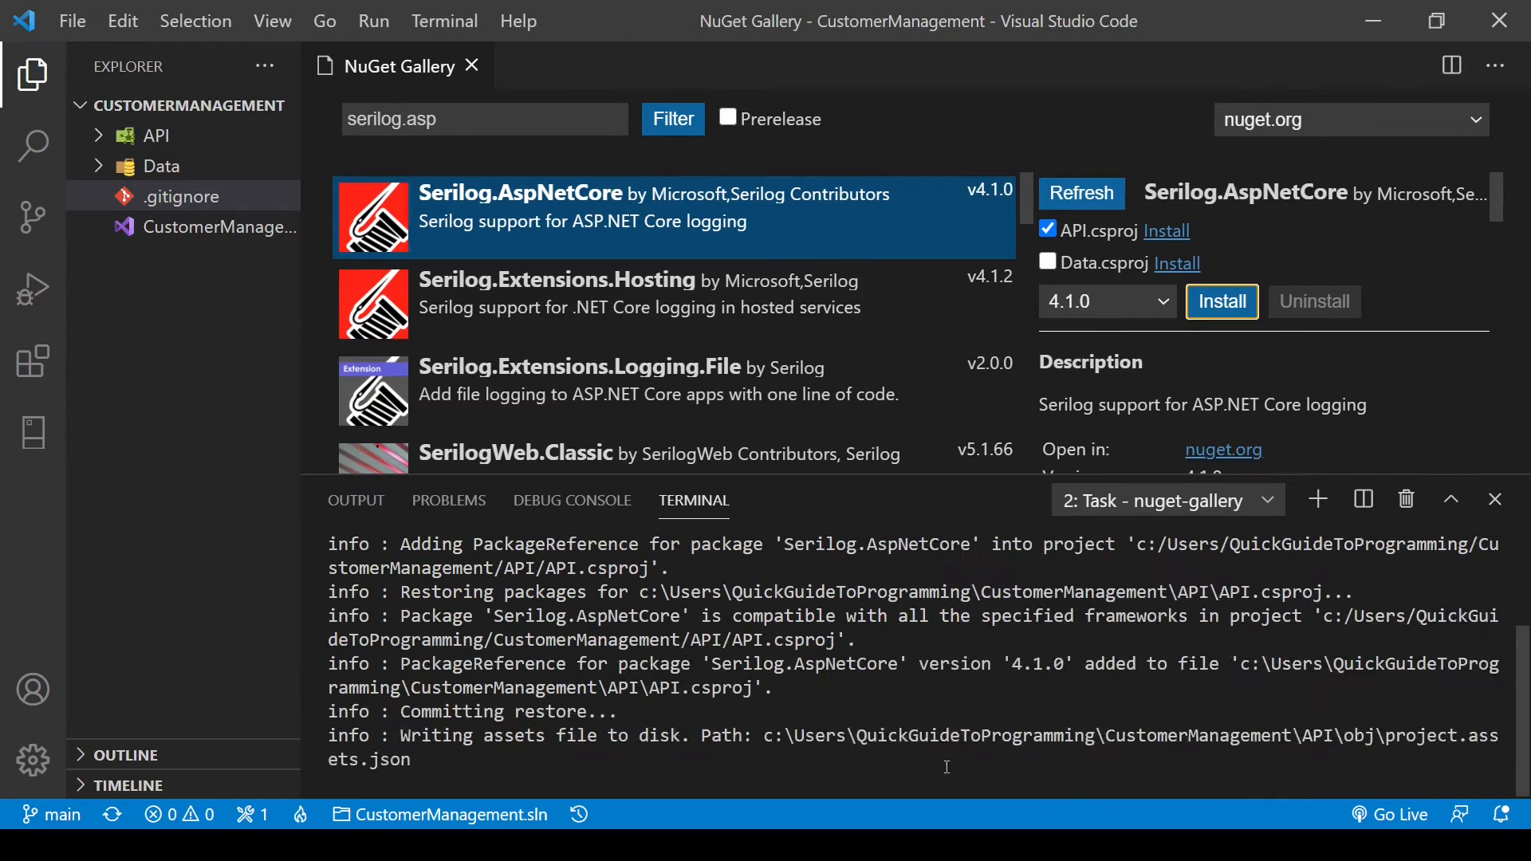
scroll("down", 3)
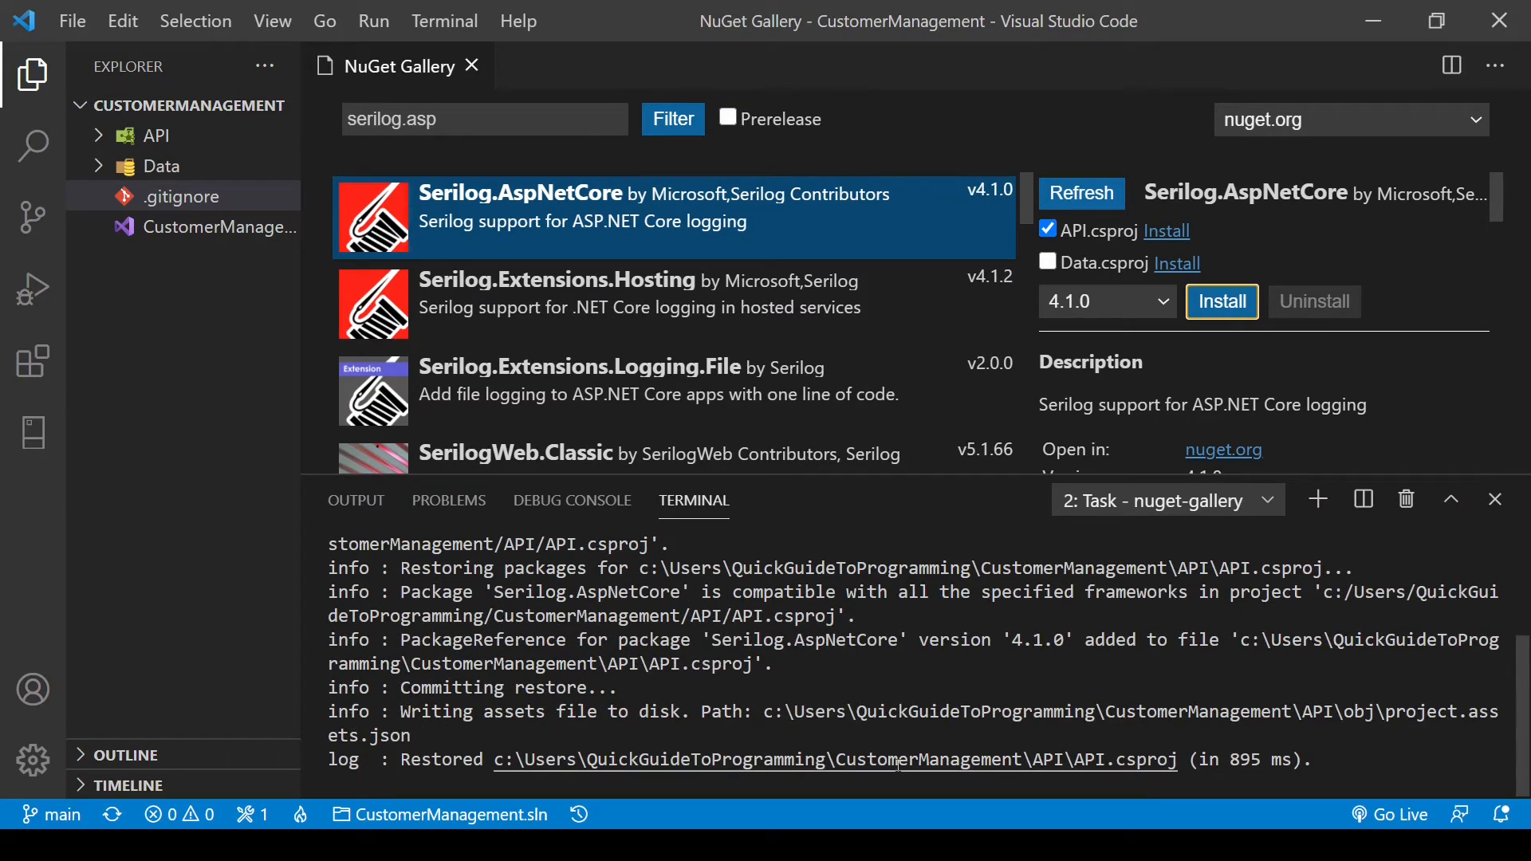
left_click(1222, 300)
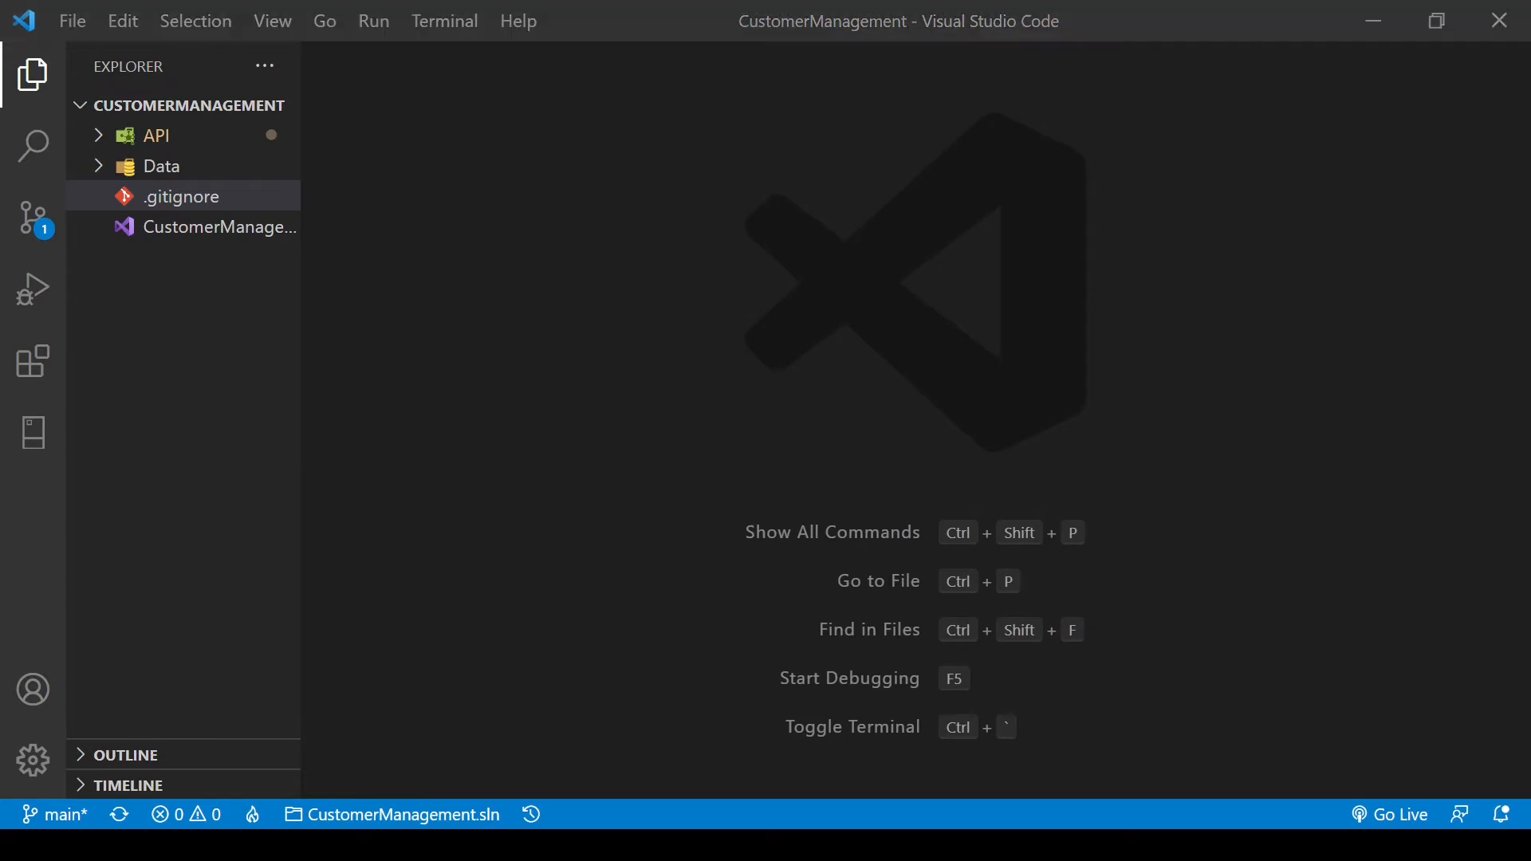
- Add app.UseSerilogRequestLogging(); after UseHttpsRedirection in Startup.cs, import Serilog, and save
left_click(156, 134)
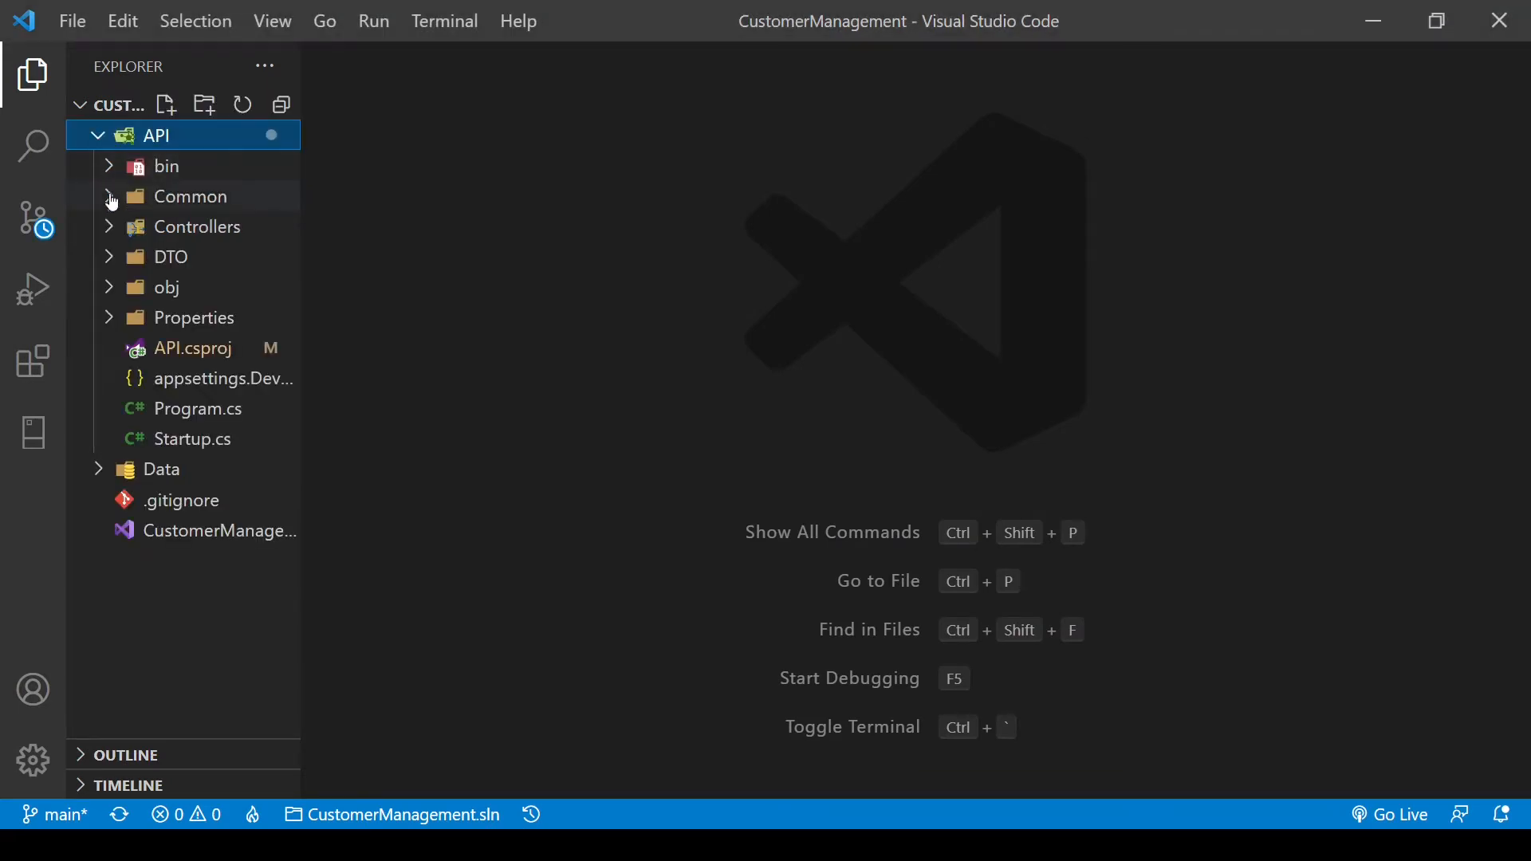
left_click(193, 438)
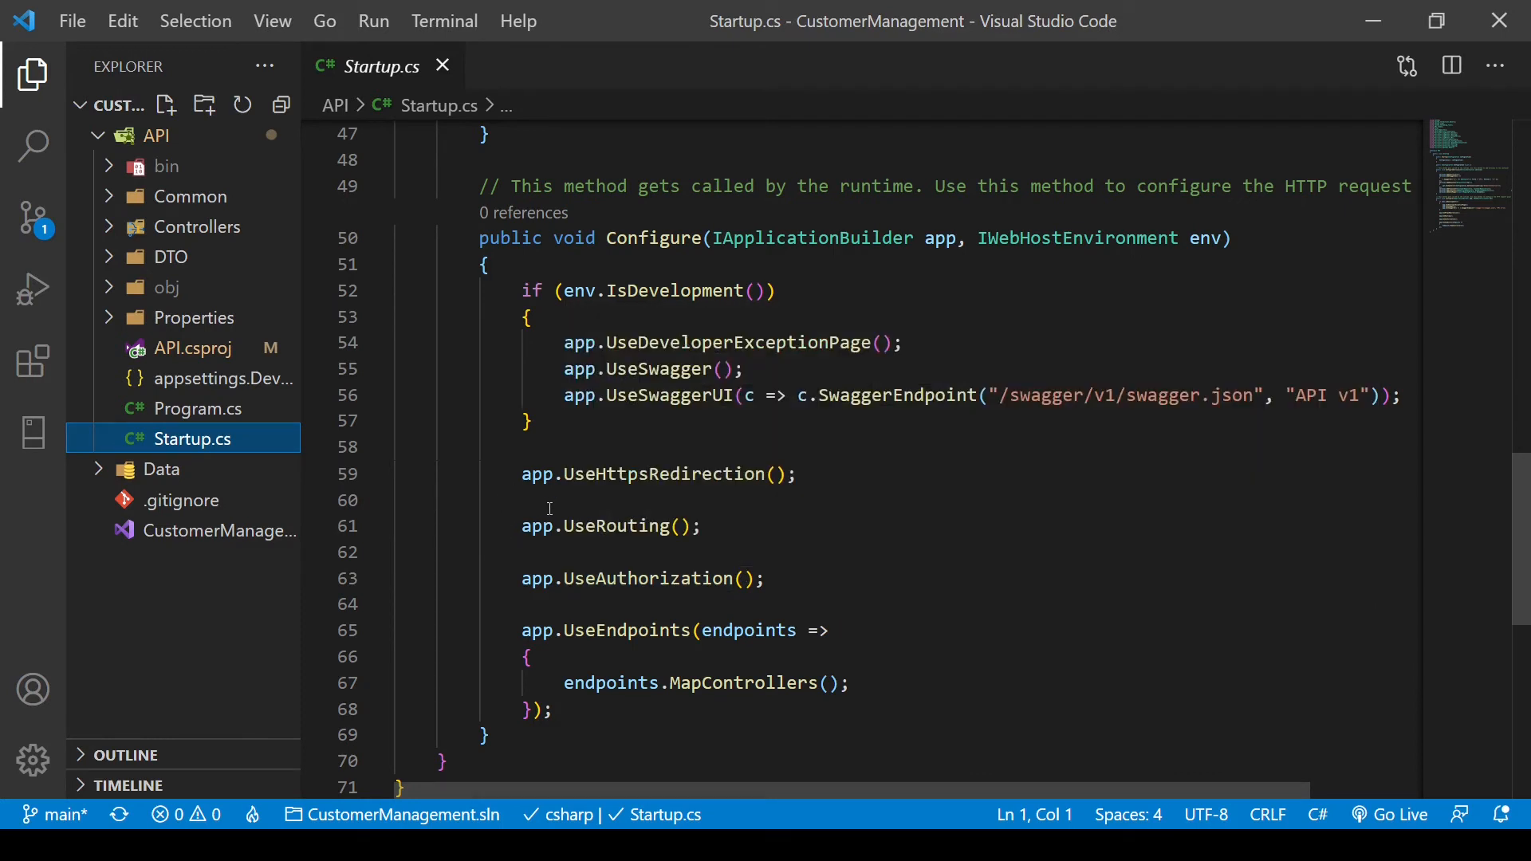
mouse_move(831, 475)
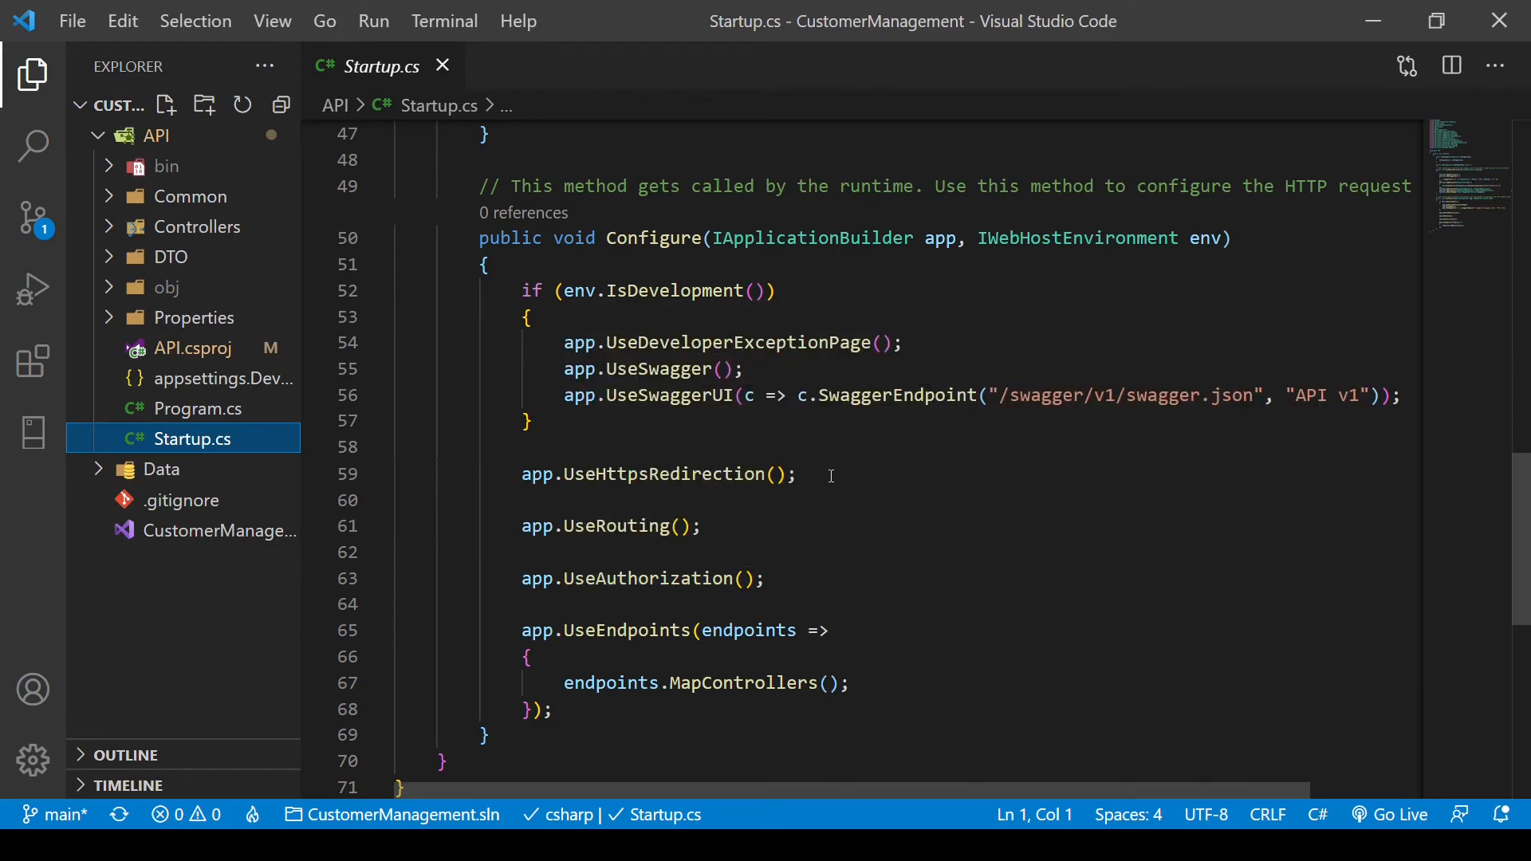
left_click(799, 474)
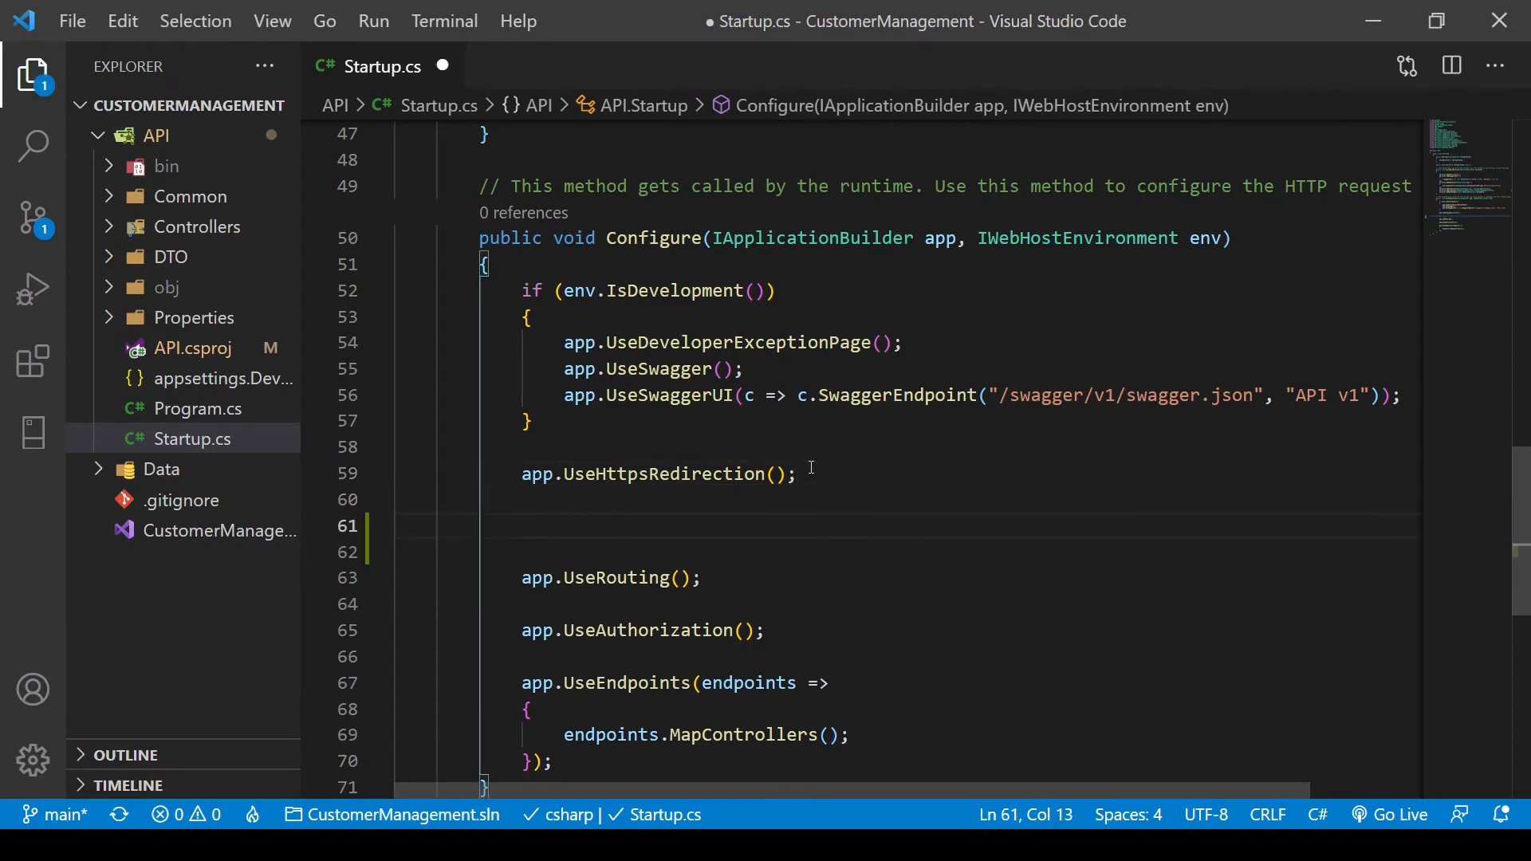
type("app")
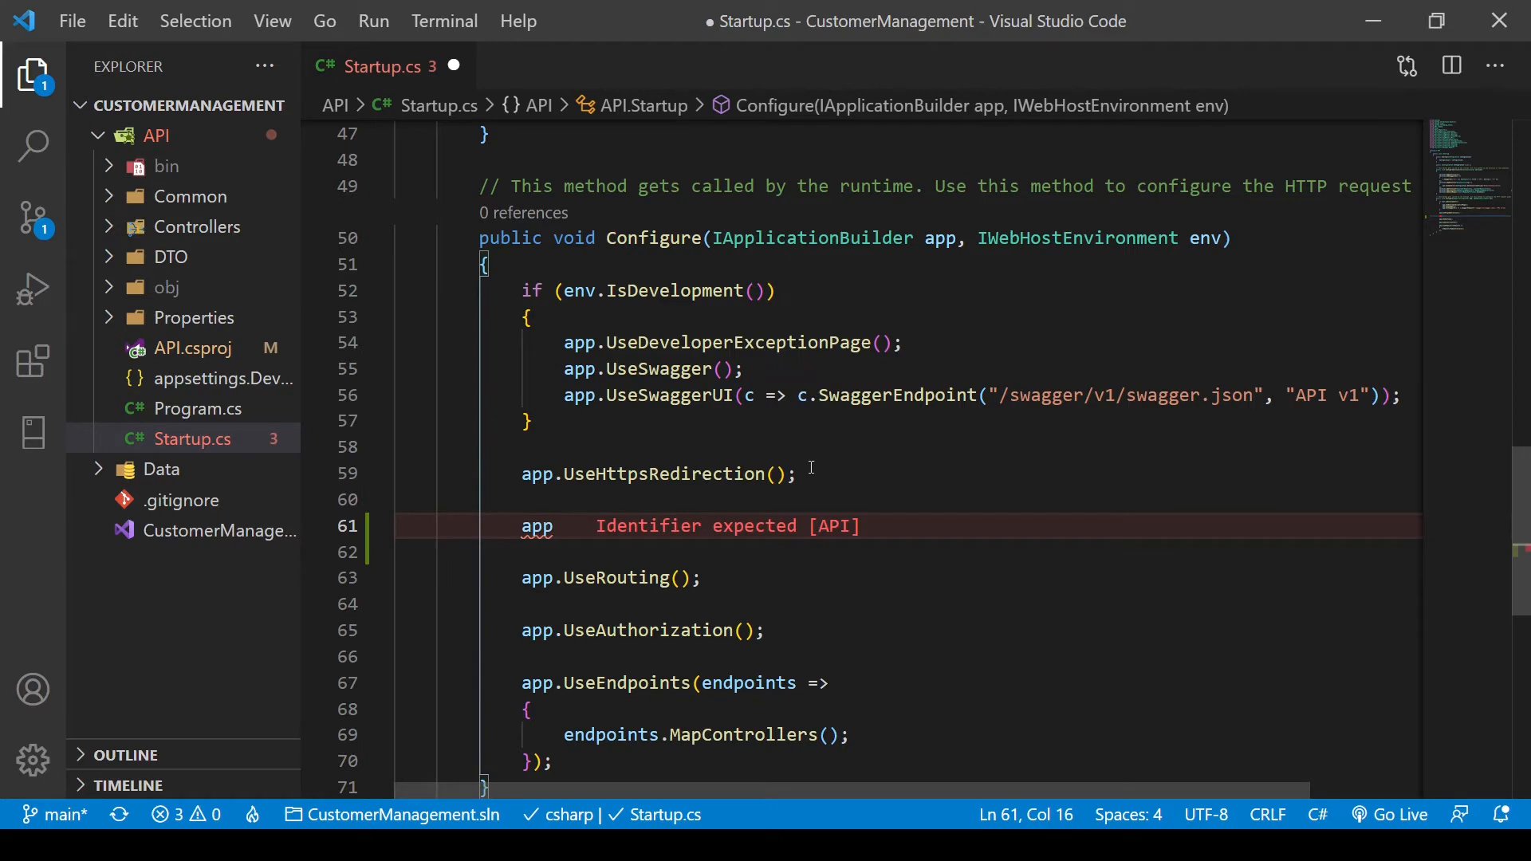
type(".UseSerilogRequestLo")
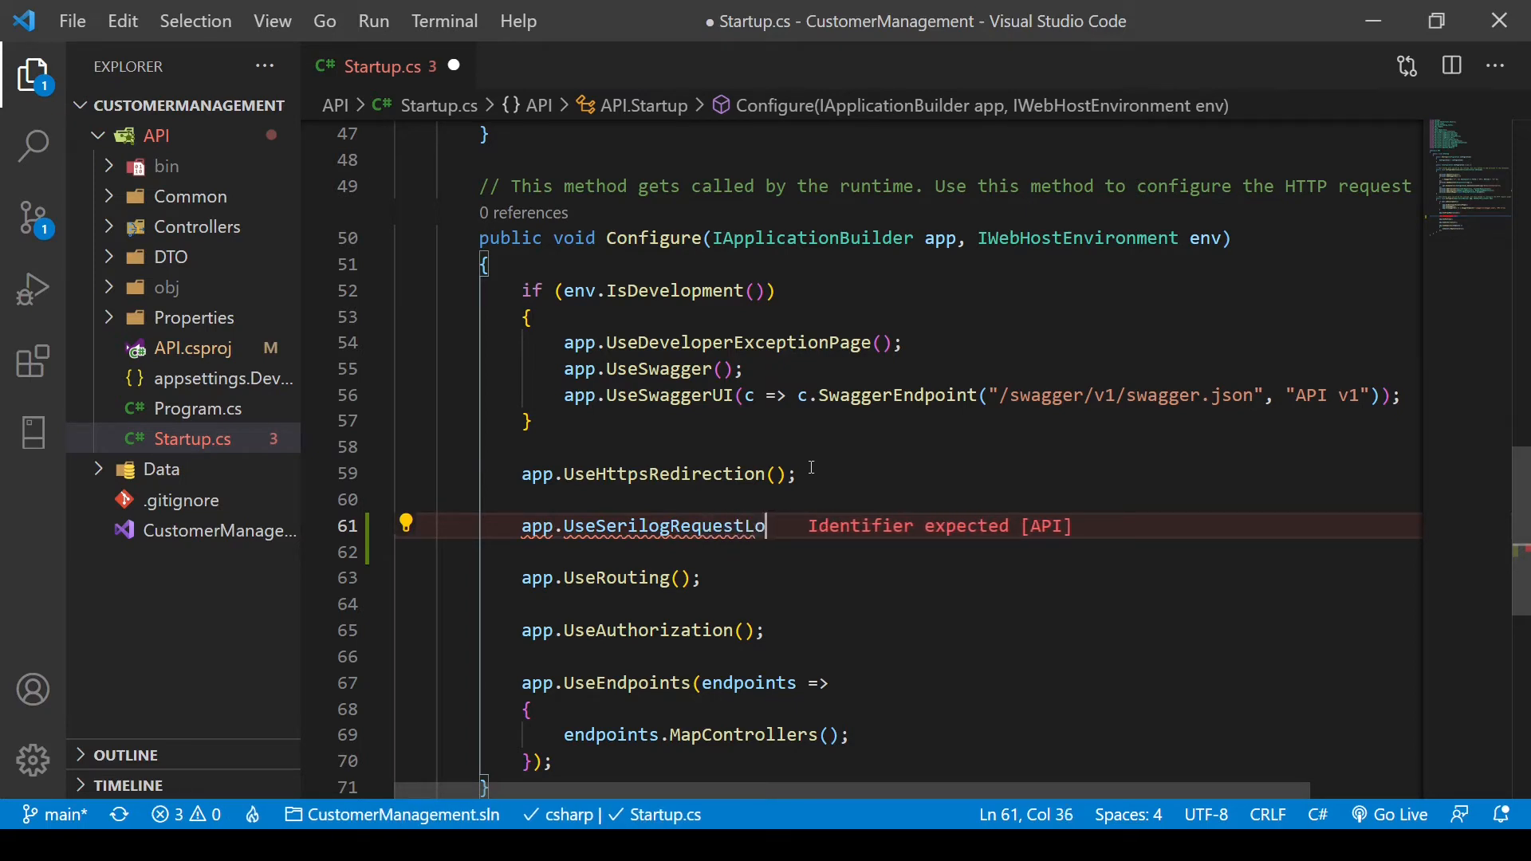
type("gging()")
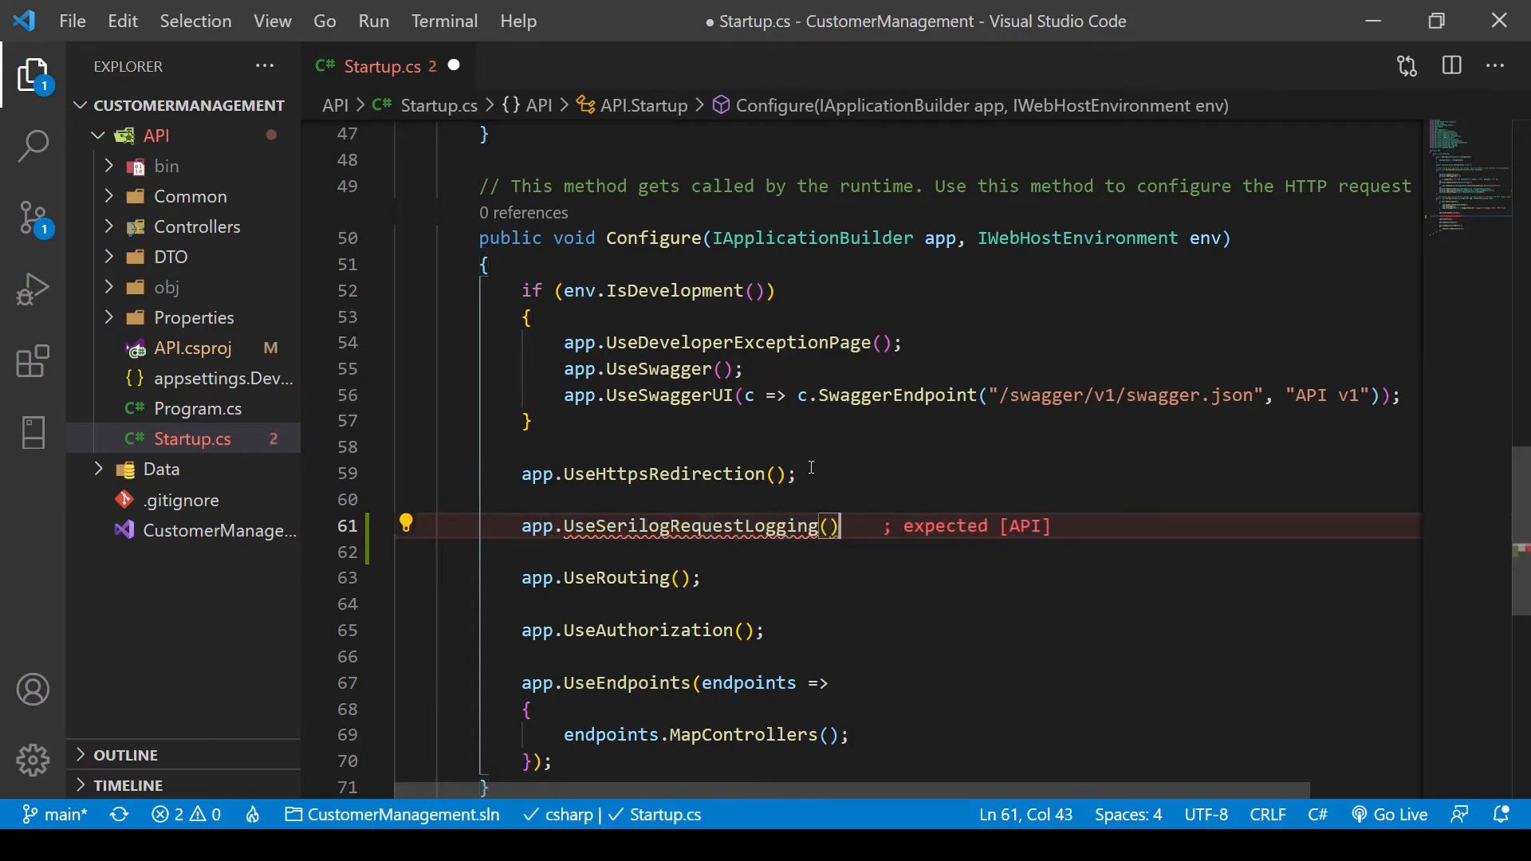
type(";")
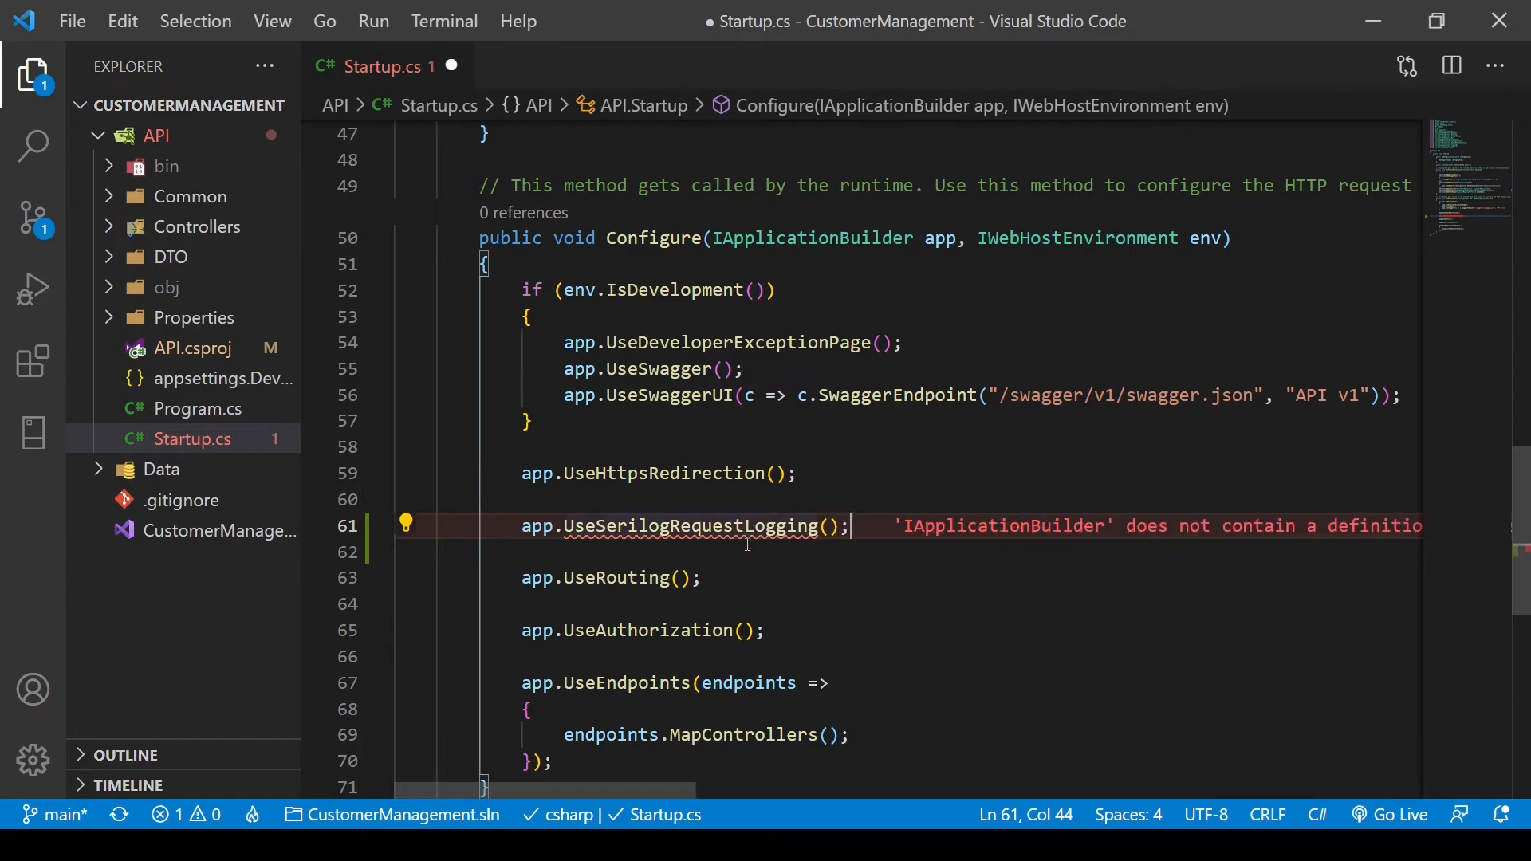
left_click(737, 526)
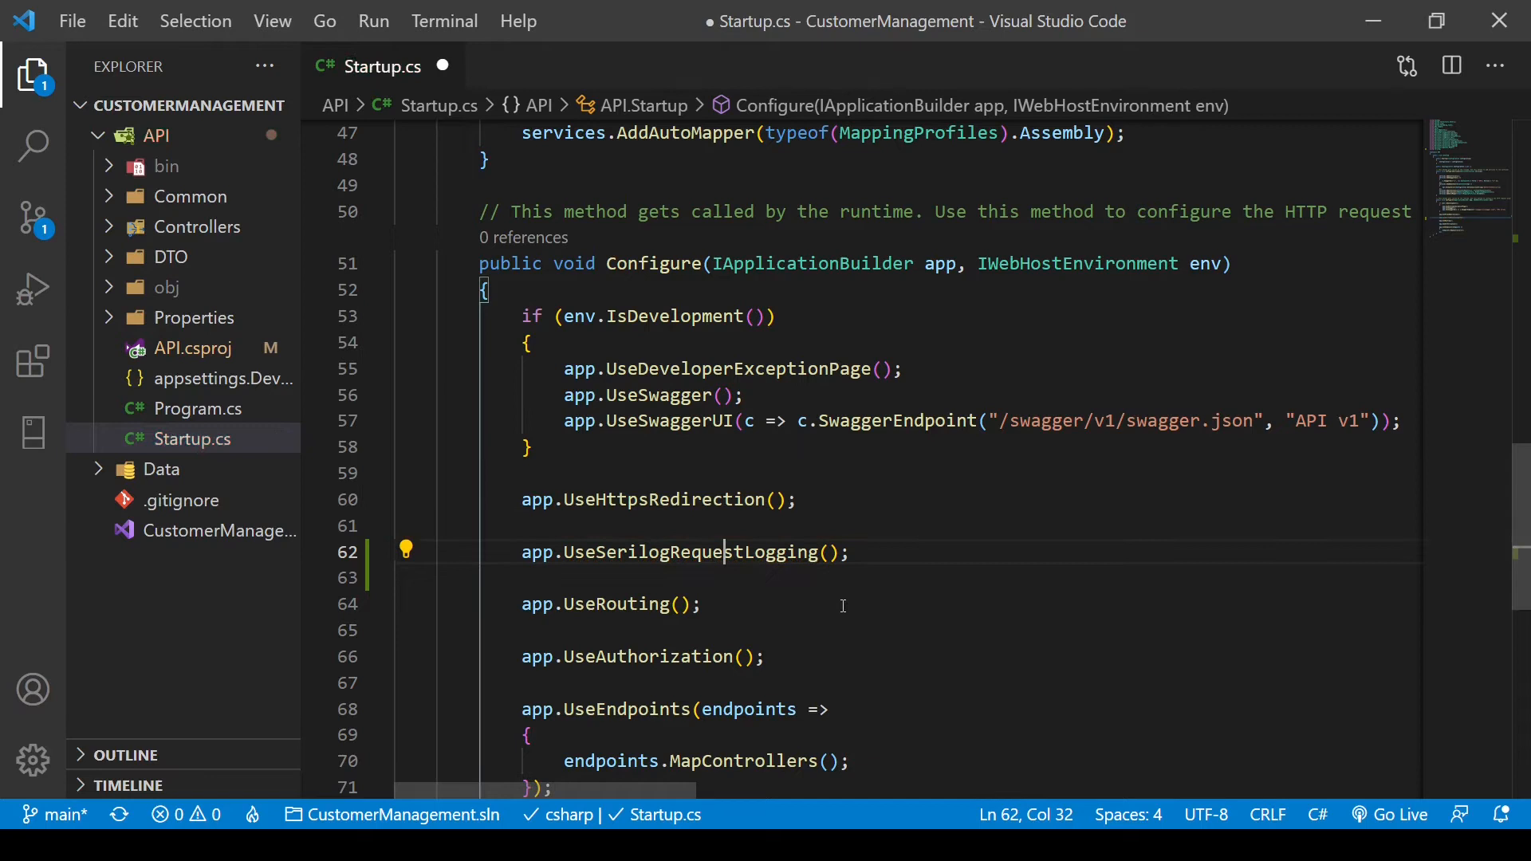
key("ctrl+s")
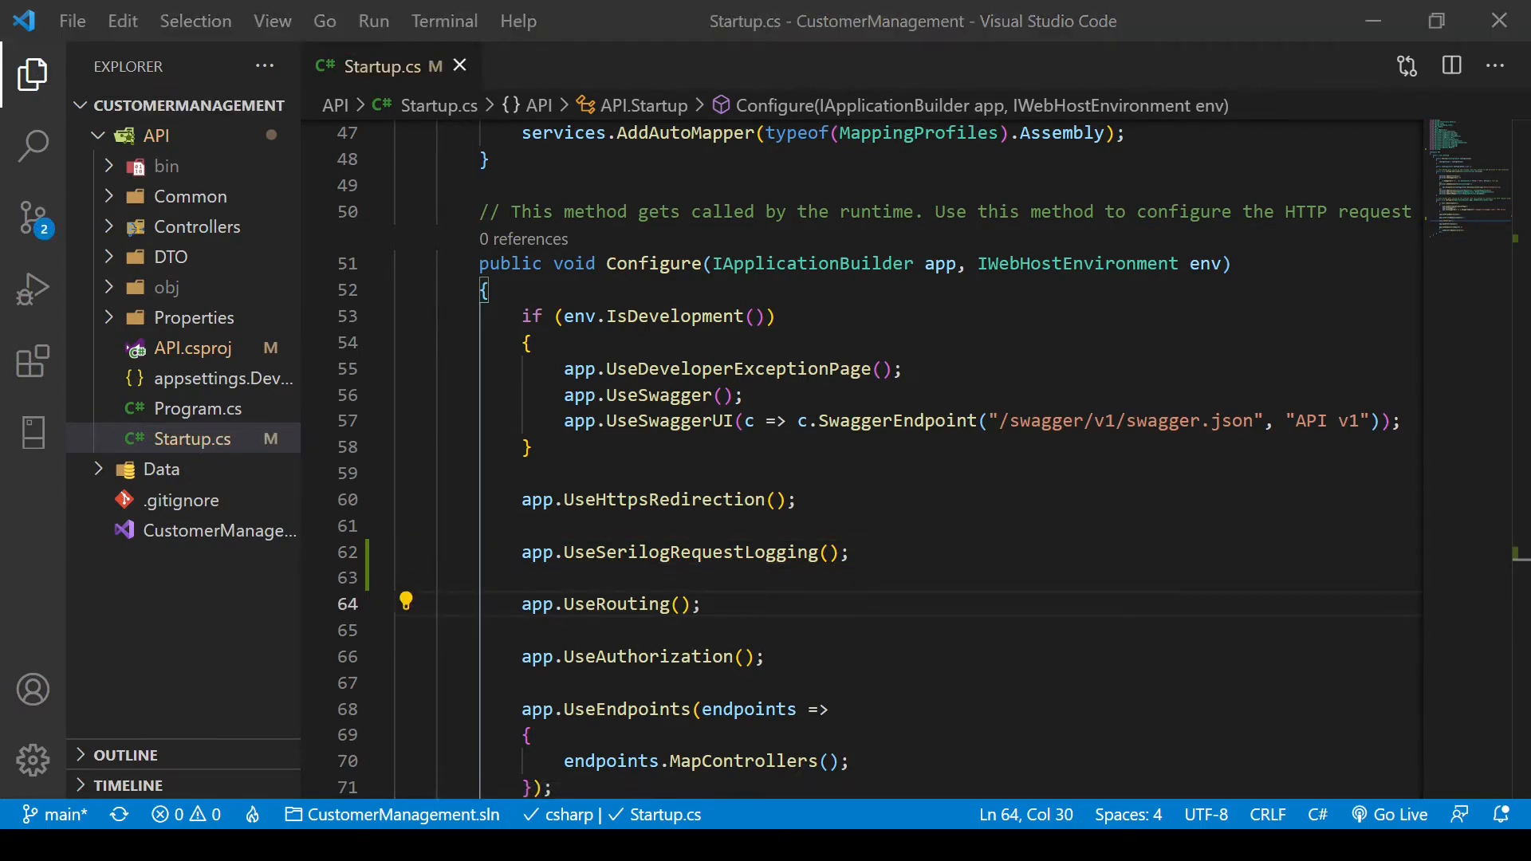
left_click(701, 604)
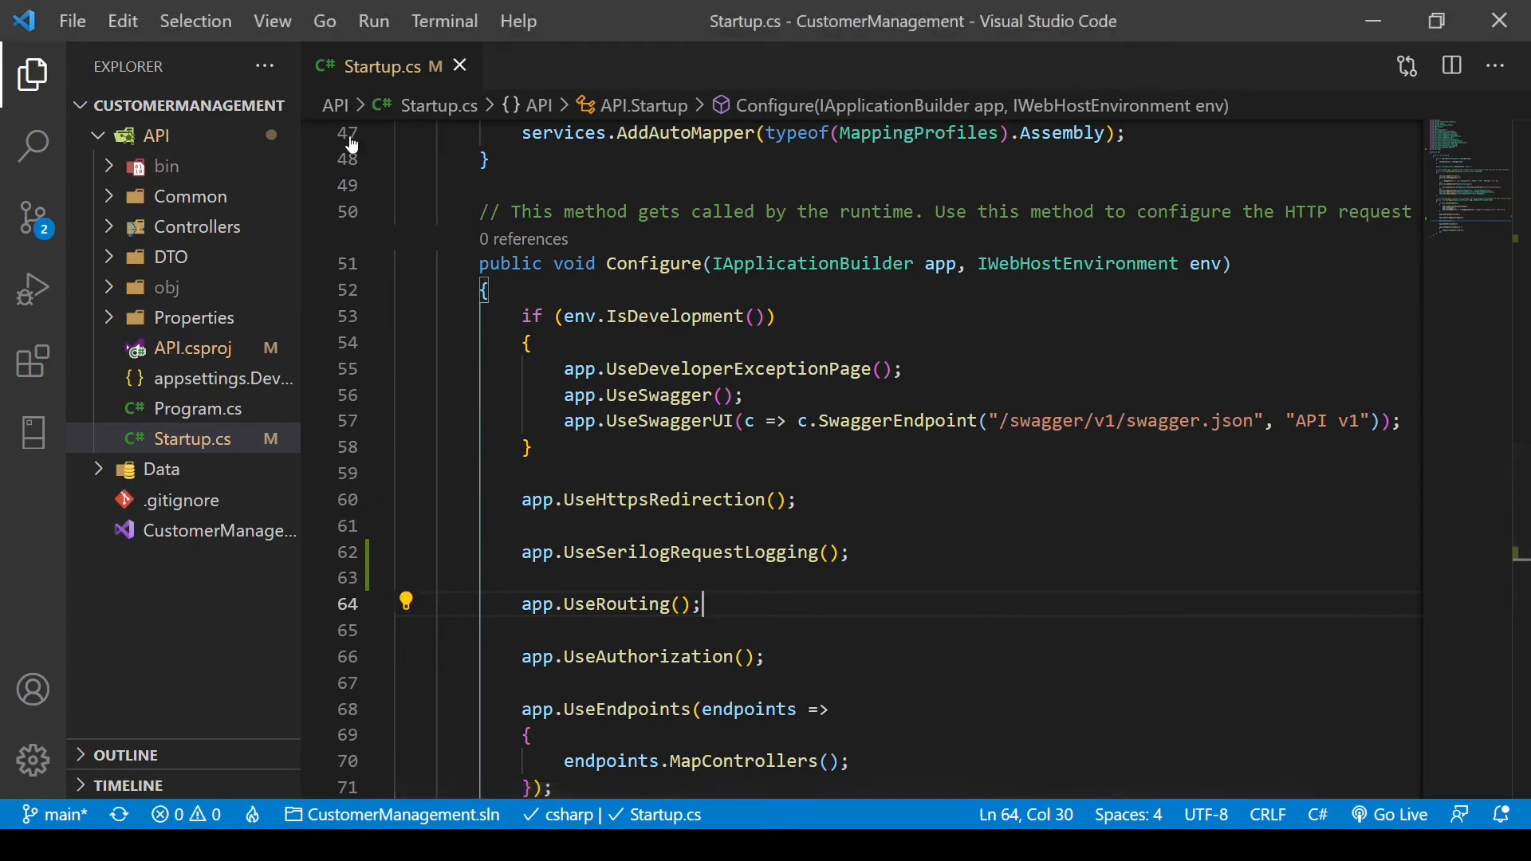
- Chain .UseSerilog() onto Host.CreateDefaultBuilder(args) in Program.cs and save
left_click(200, 408)
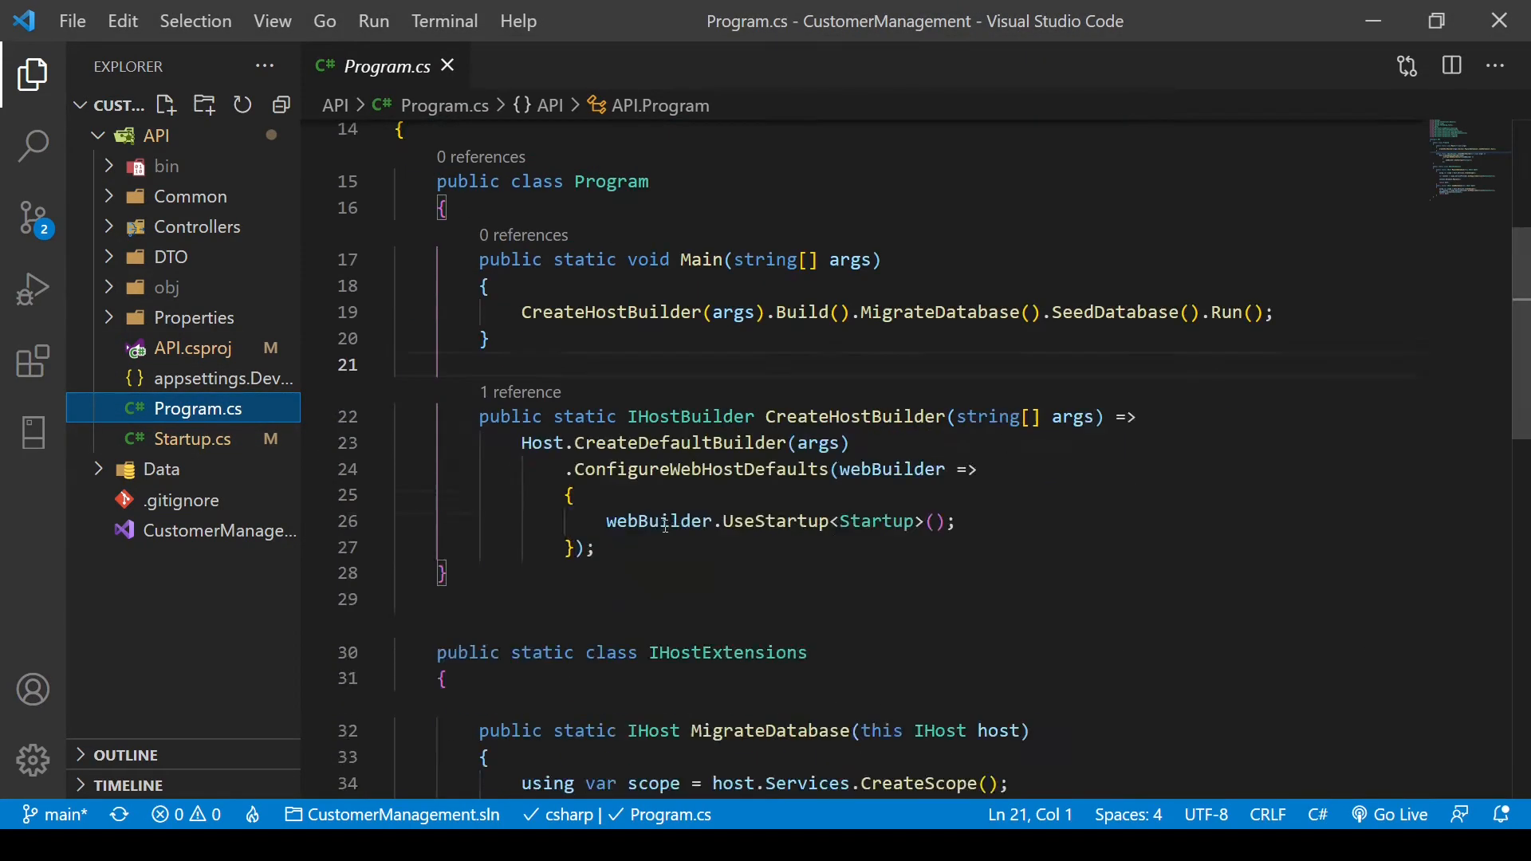
left_click(851, 443)
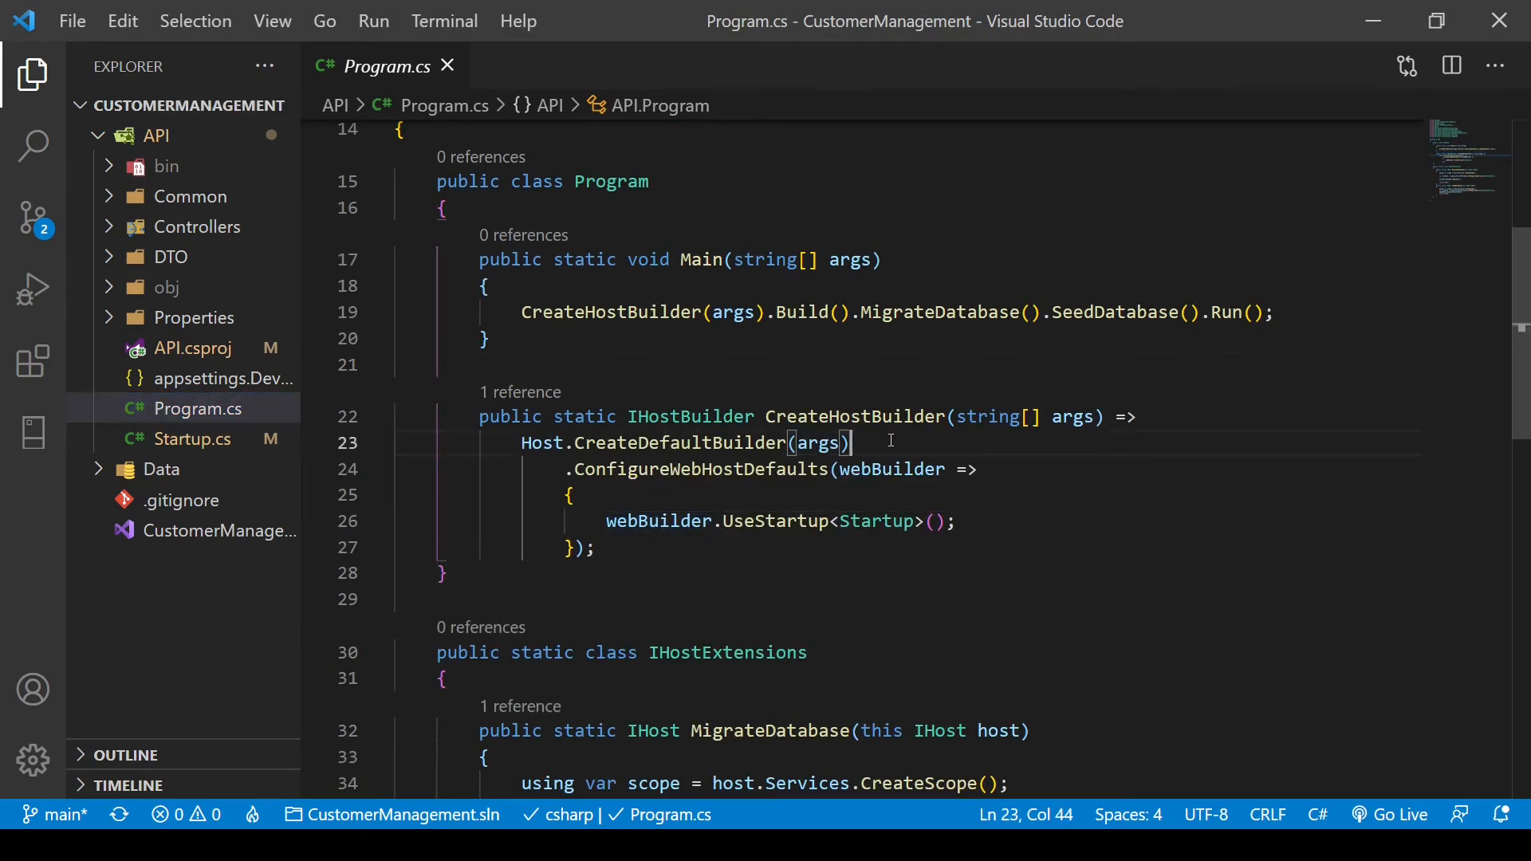
left_click(875, 443)
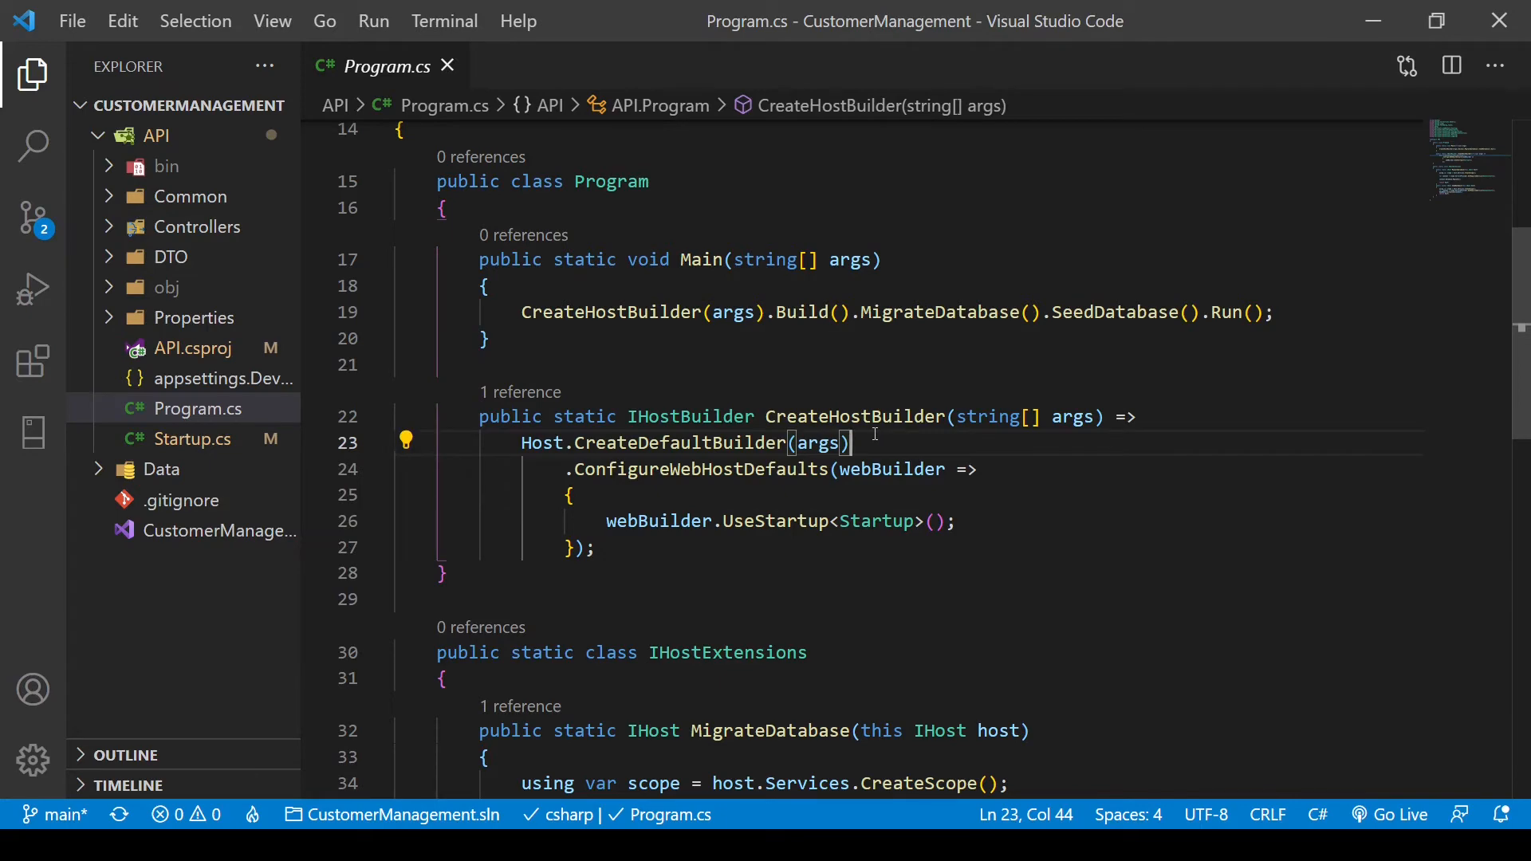
key("Enter")
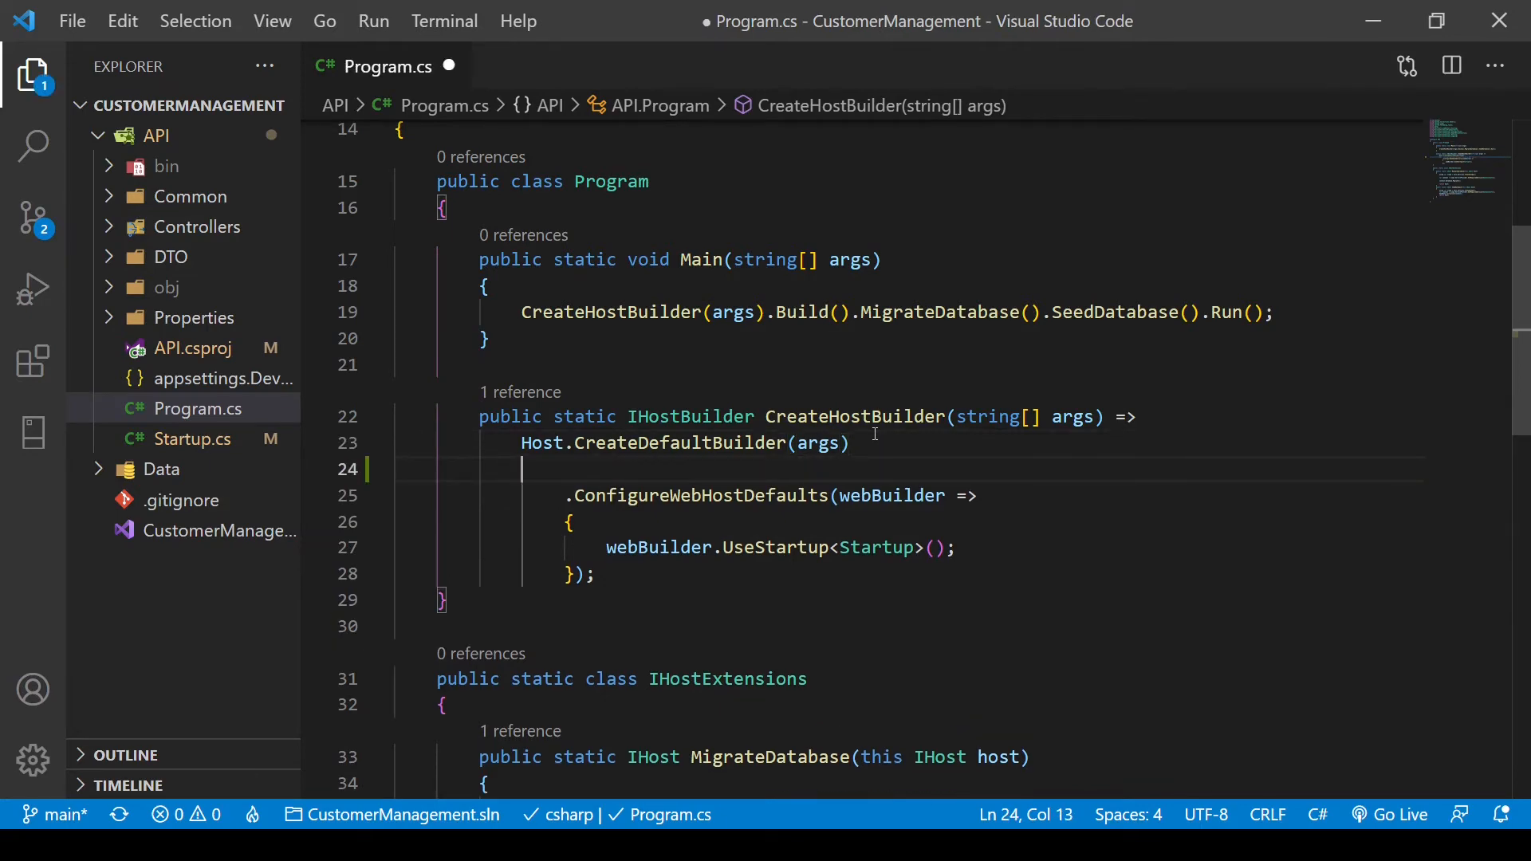
type("User")
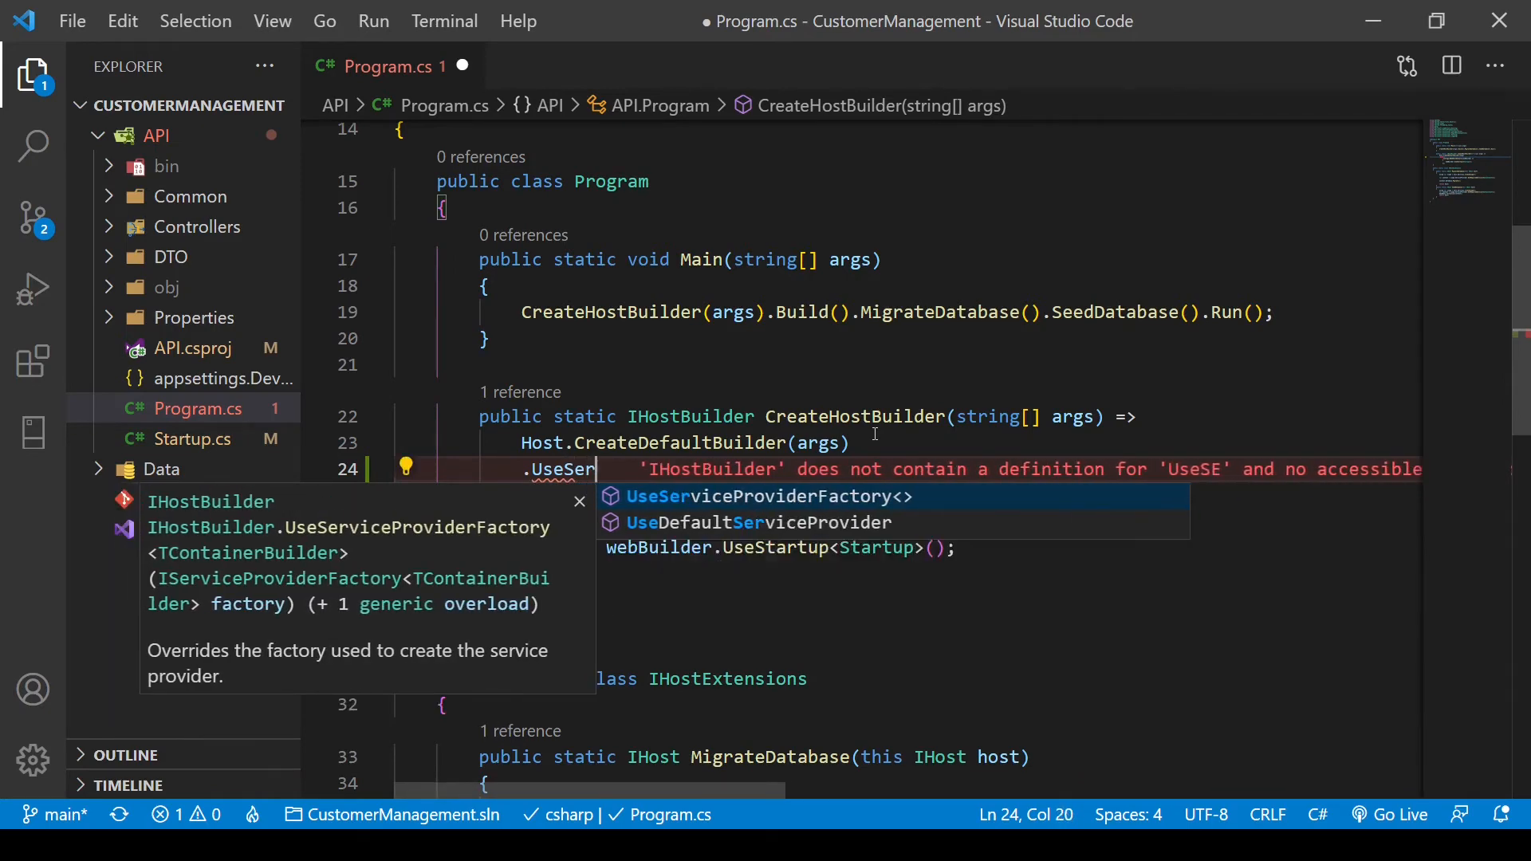
type("ilog")
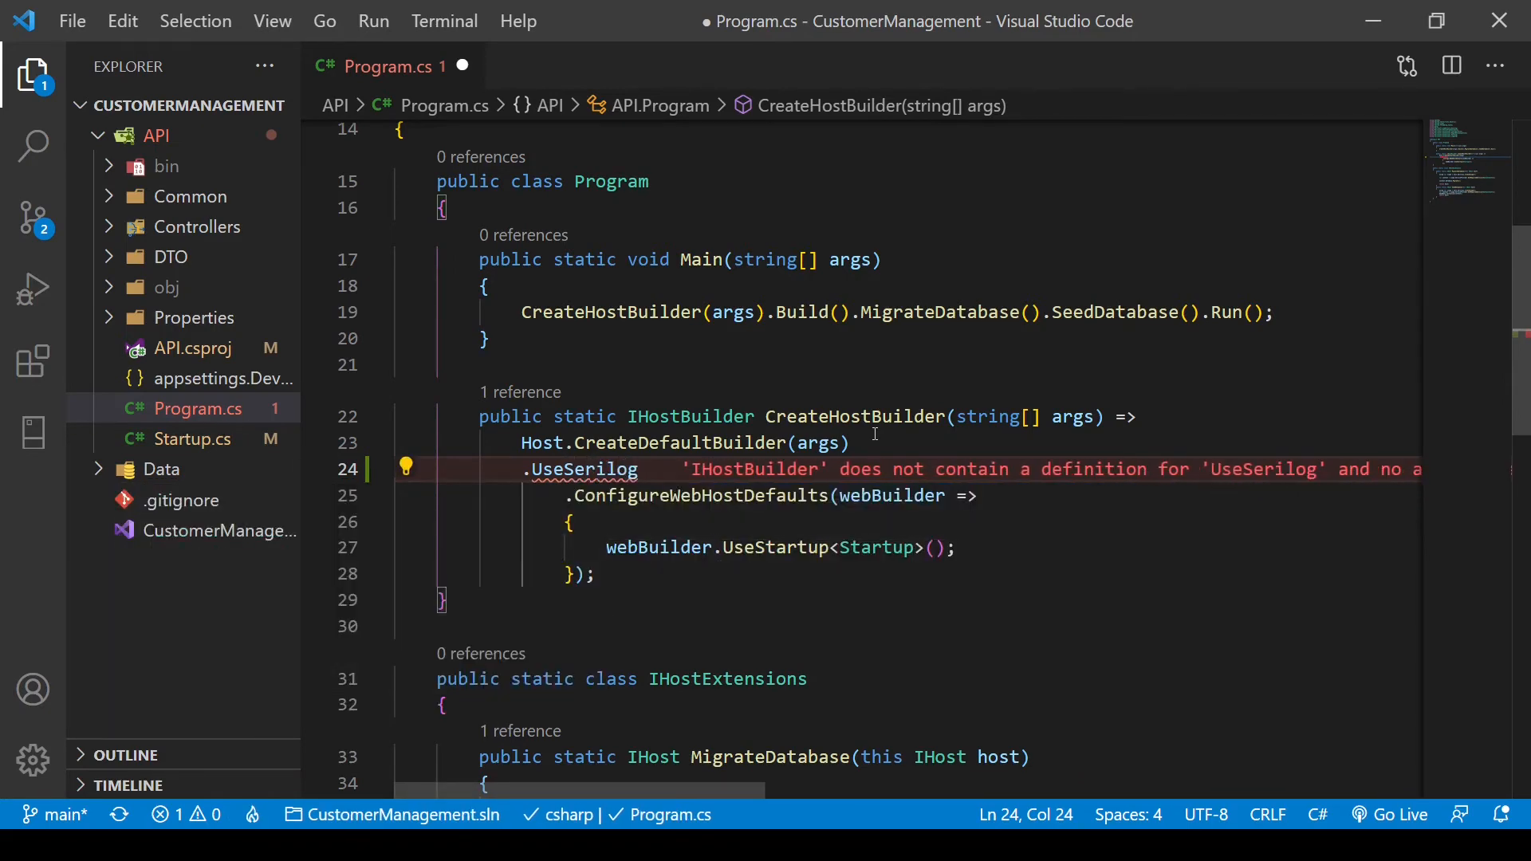
type("()")
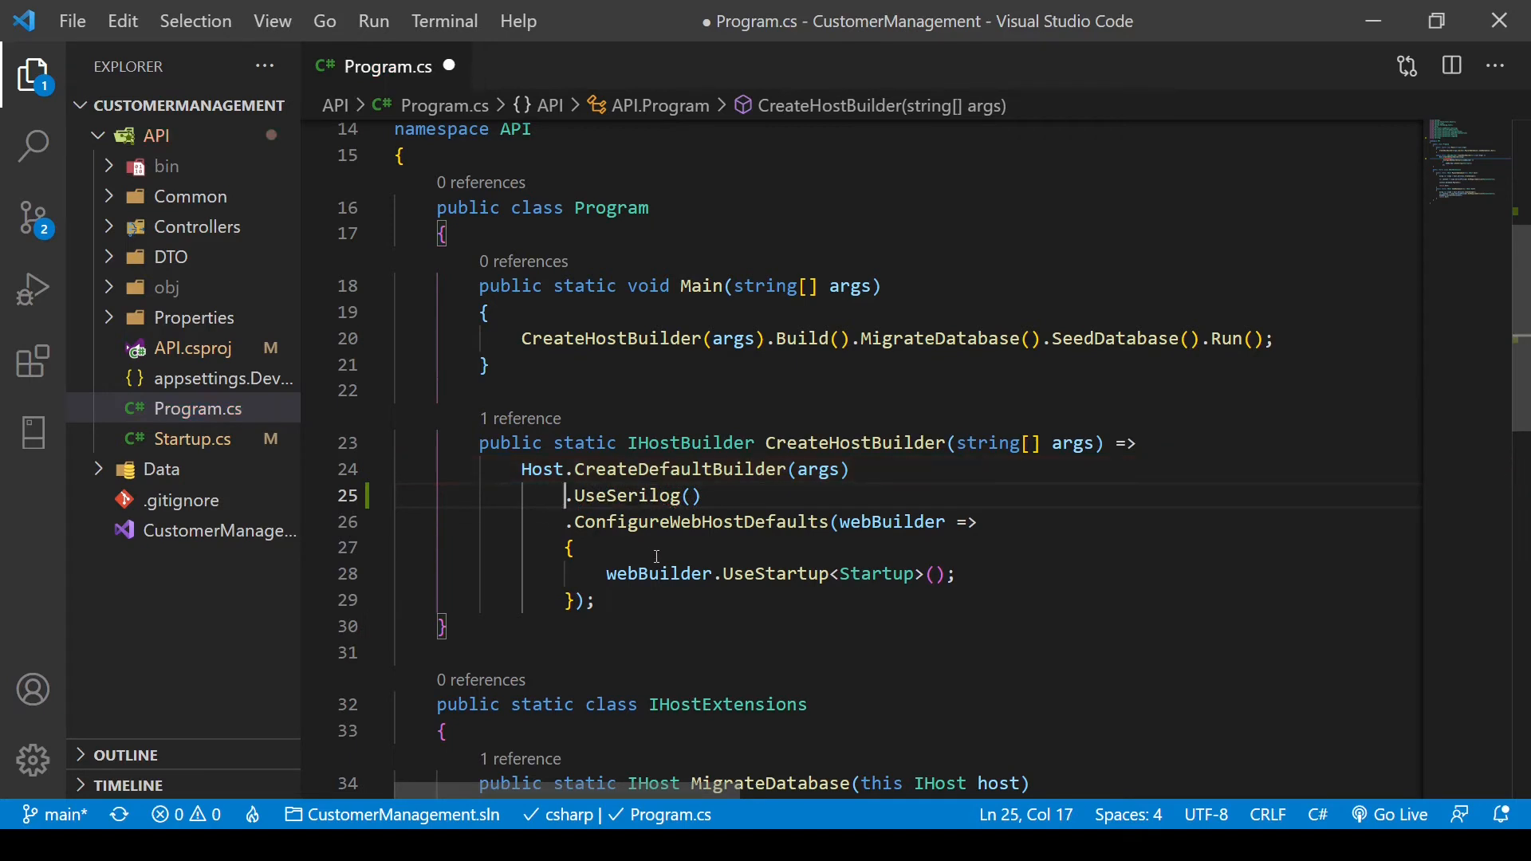
key("ctrl+s")
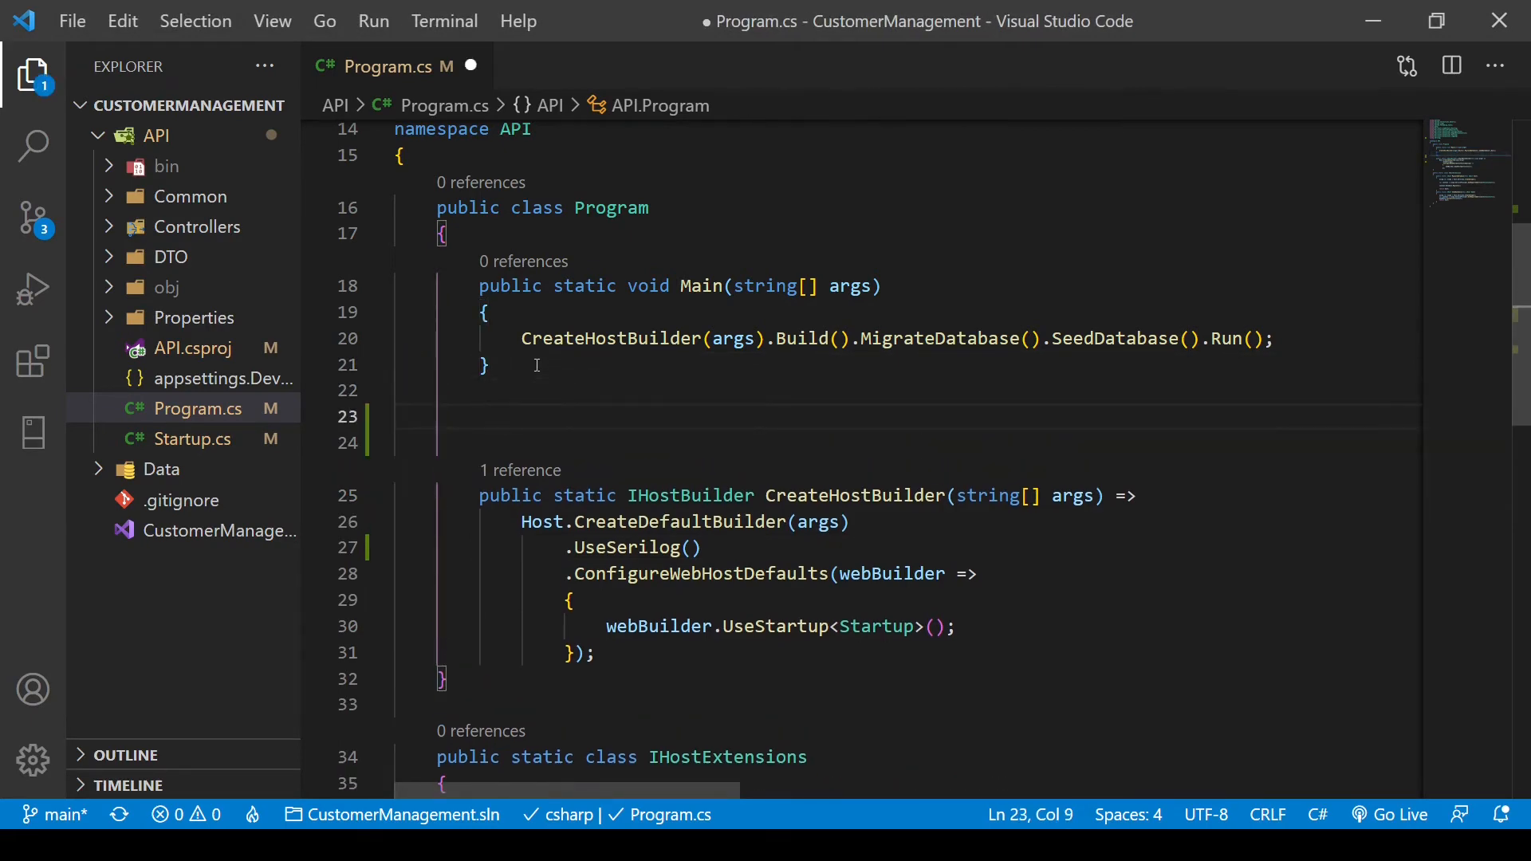
- Declare a public static void ConfigureLogger() method in Program.cs
type("public s")
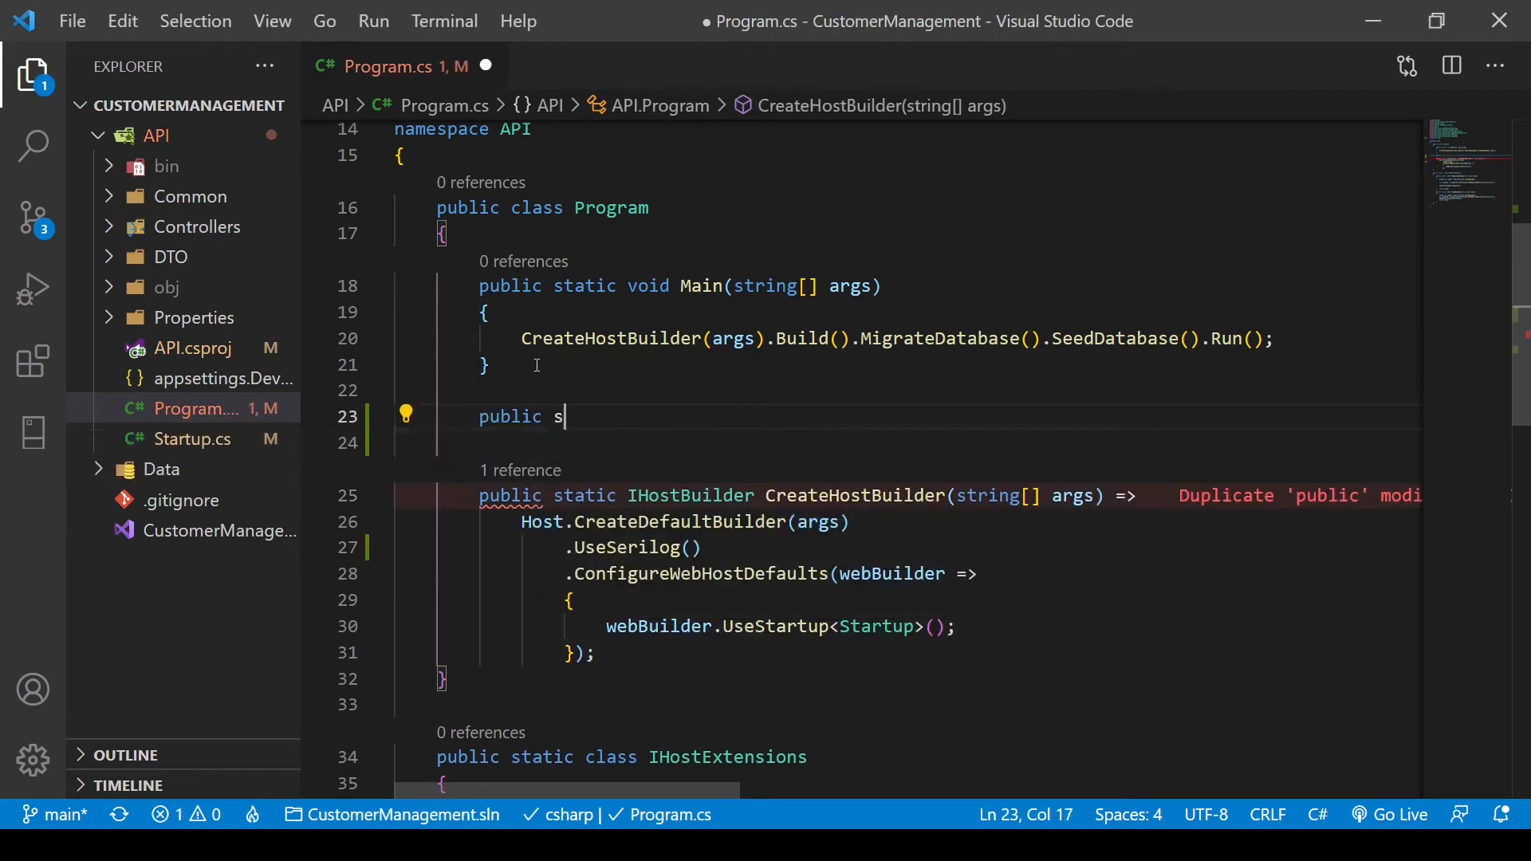
type("tatic void ConfigureLo")
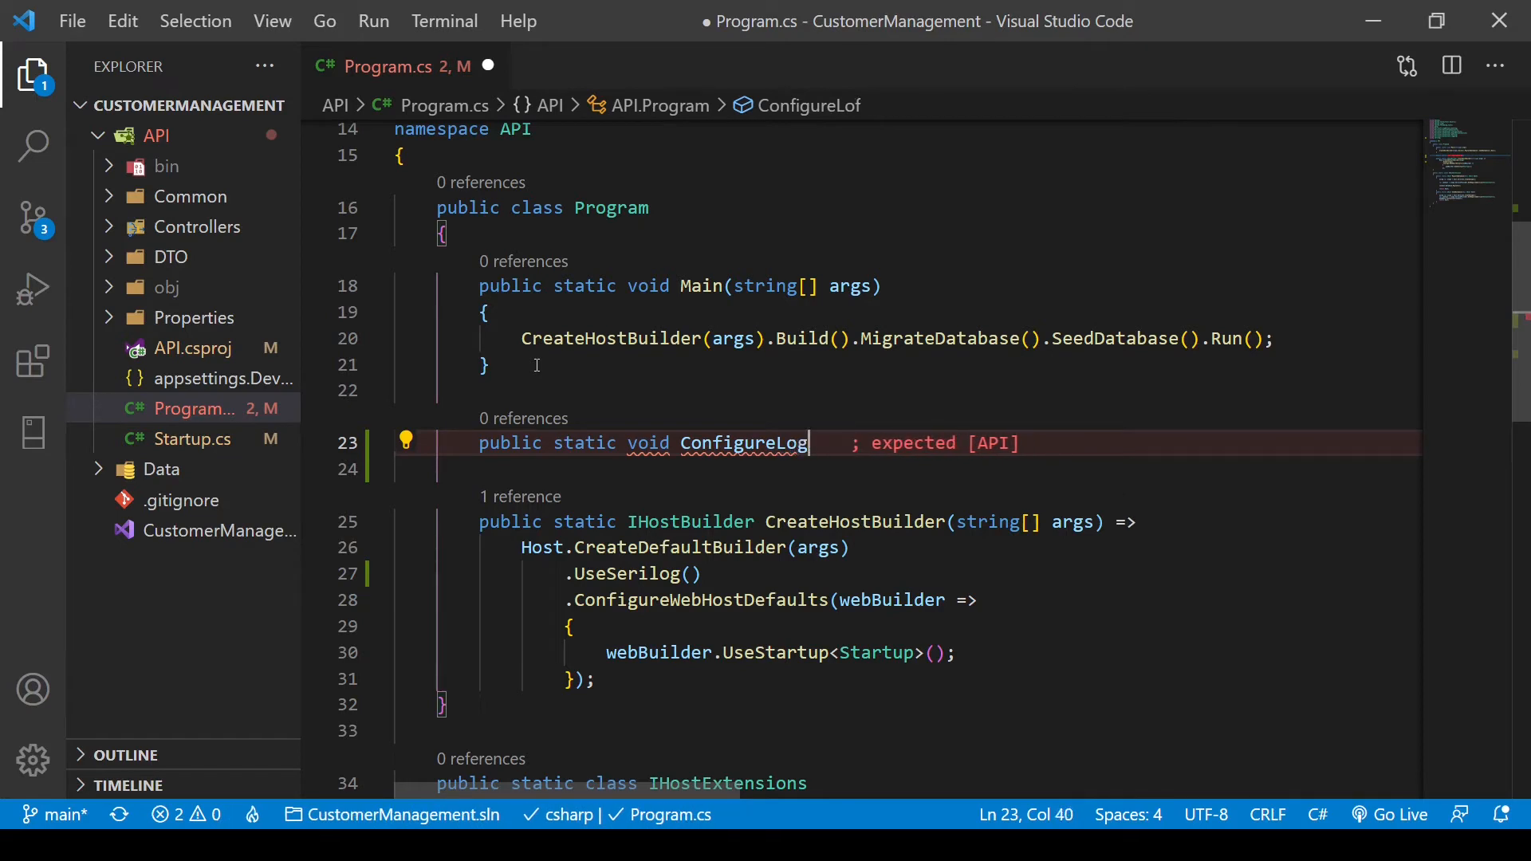
type("ger")
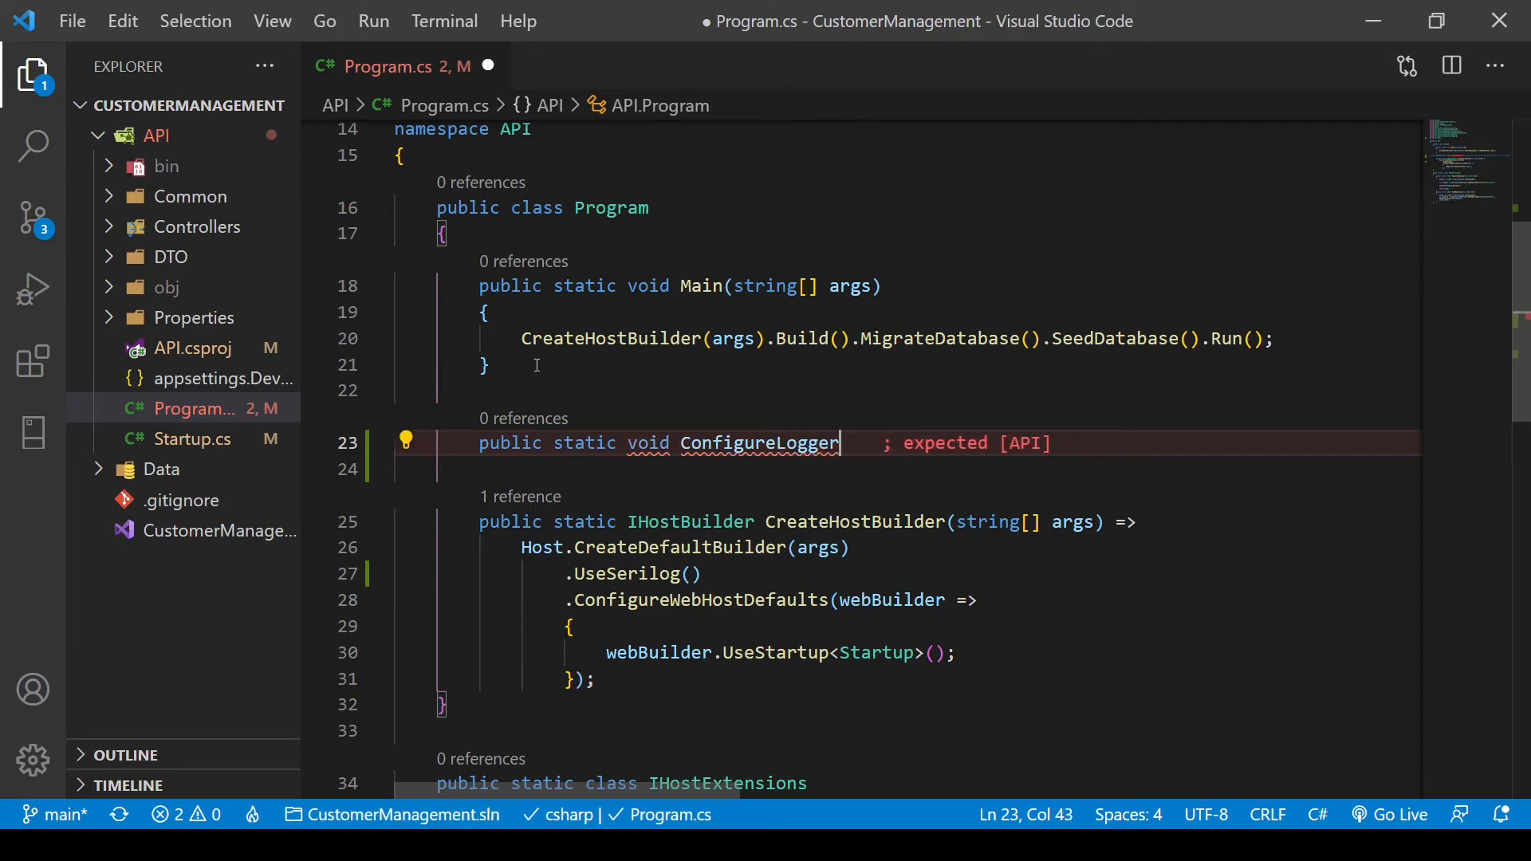
type("()")
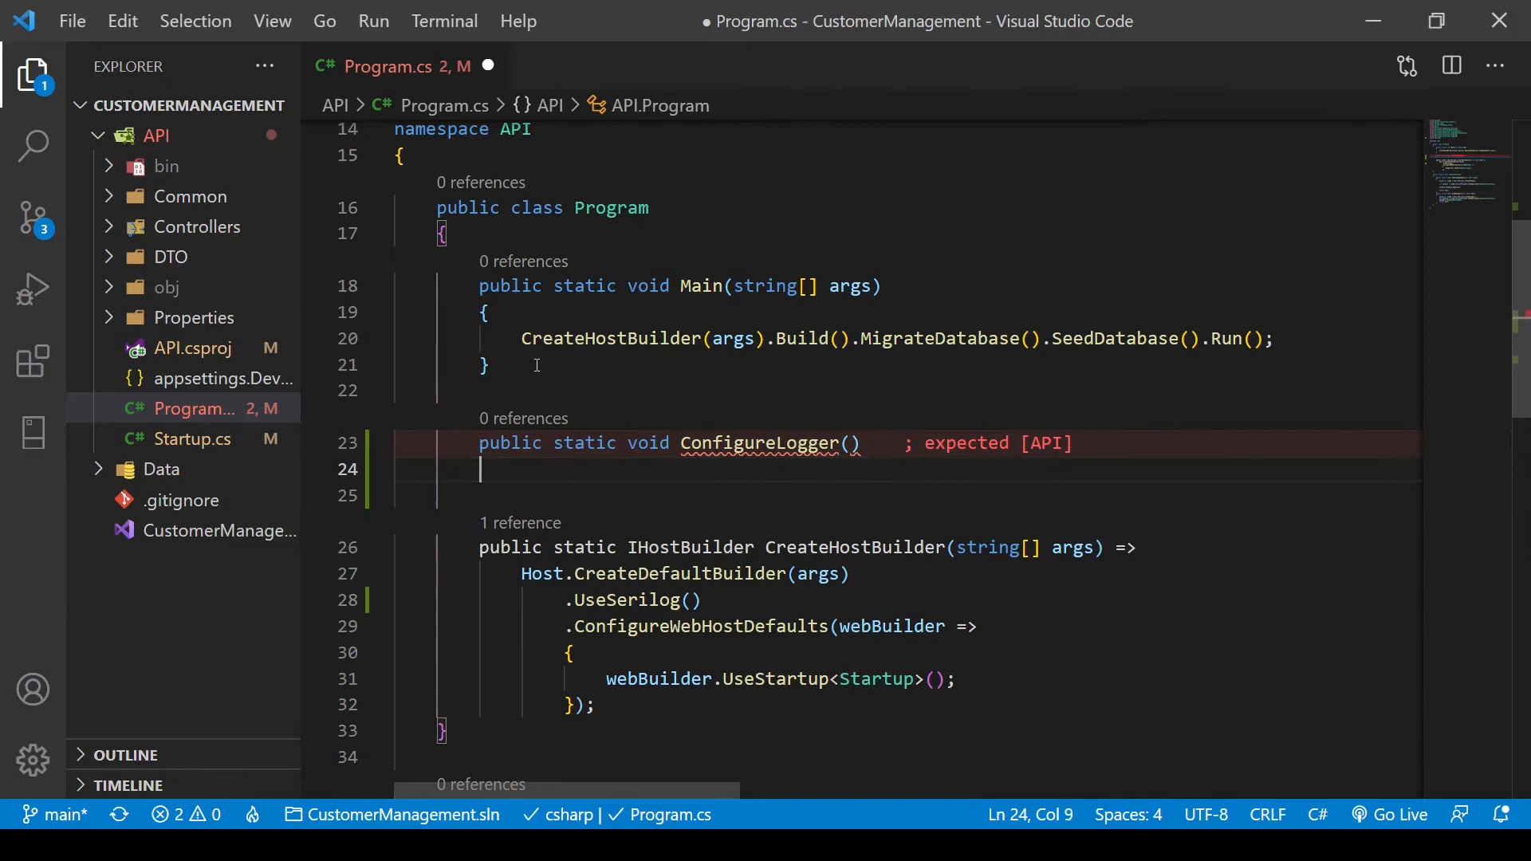
type("{")
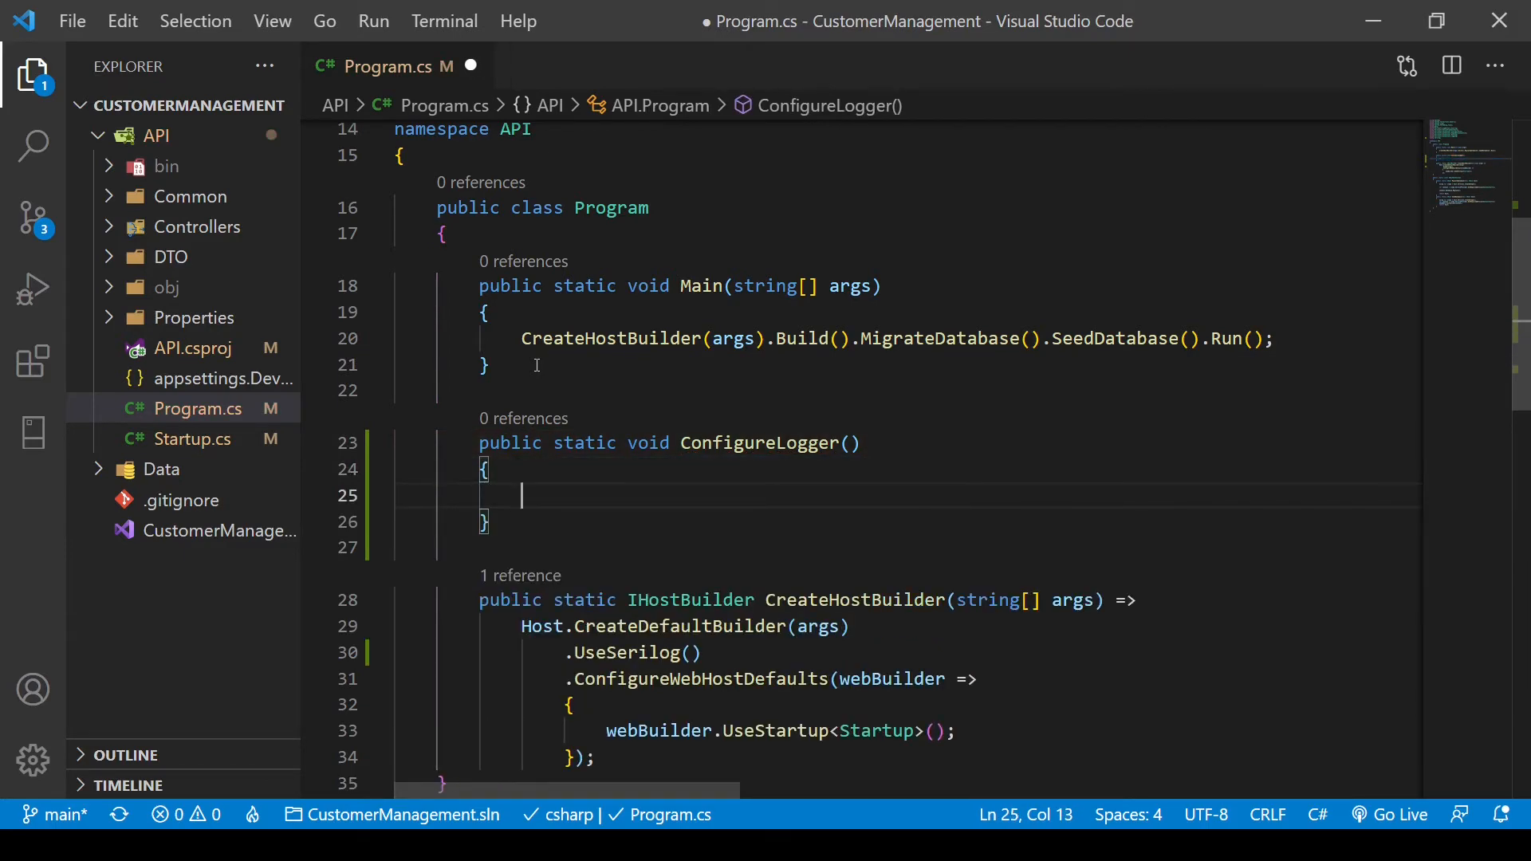
- Set Log.Logger = new LoggerConfiguration().WriteTo.Console().CreateLogger() inside the method
type("Lo")
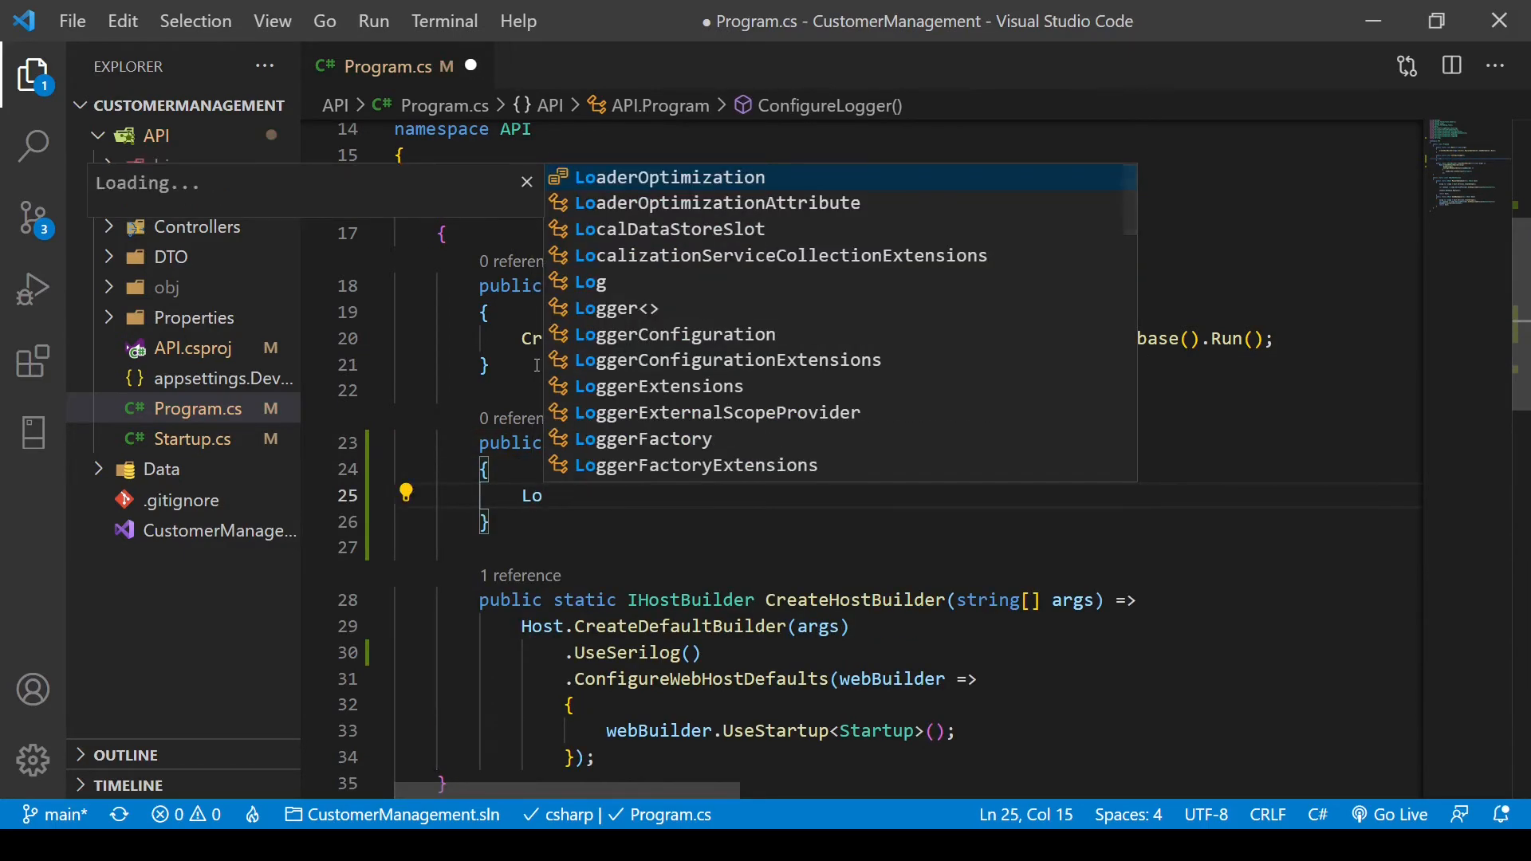
type("g.Logger")
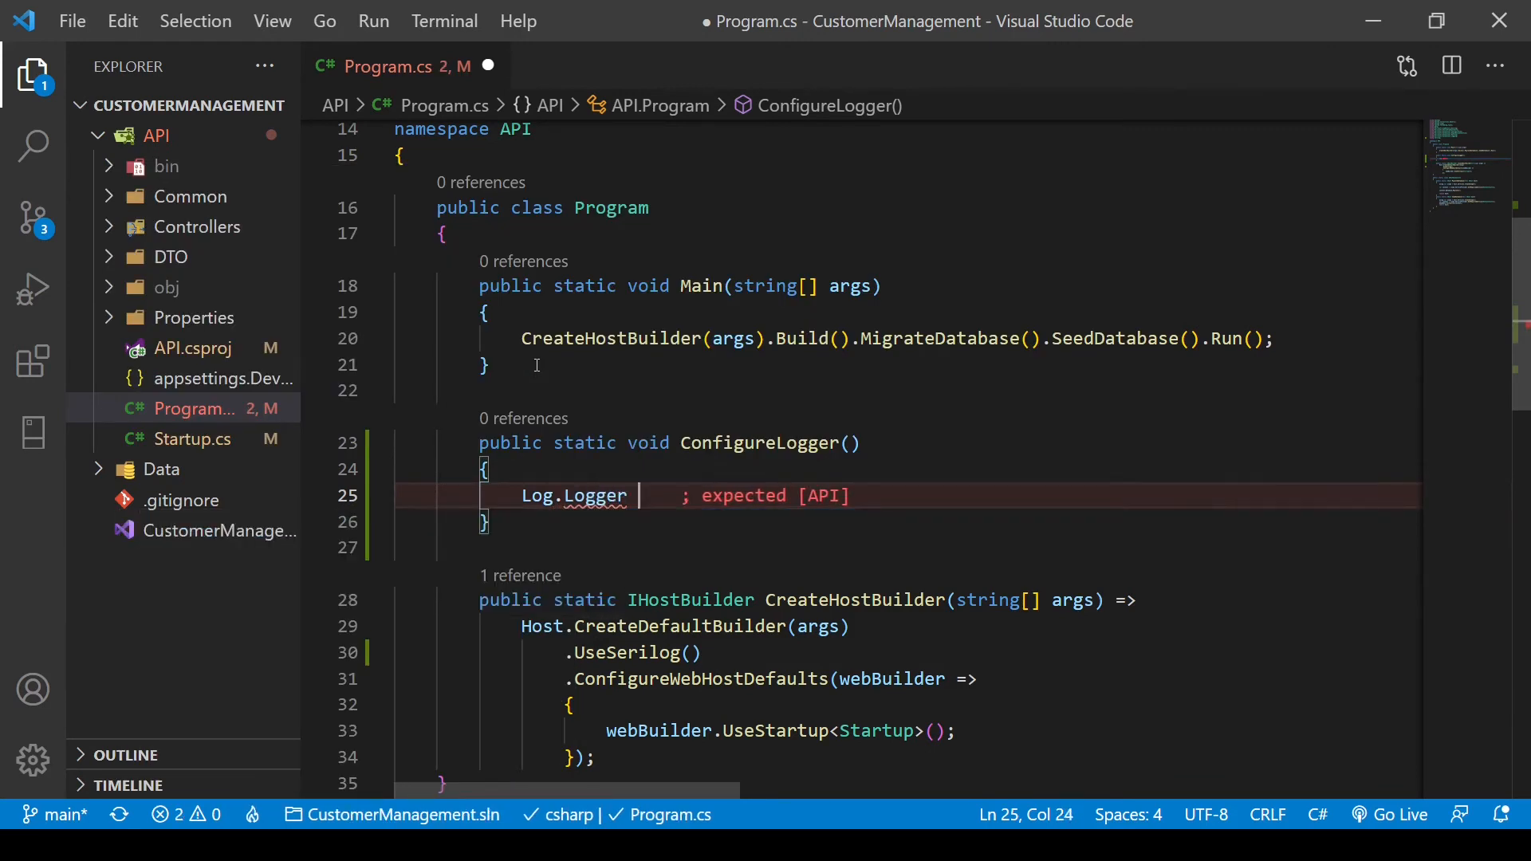
type("= new")
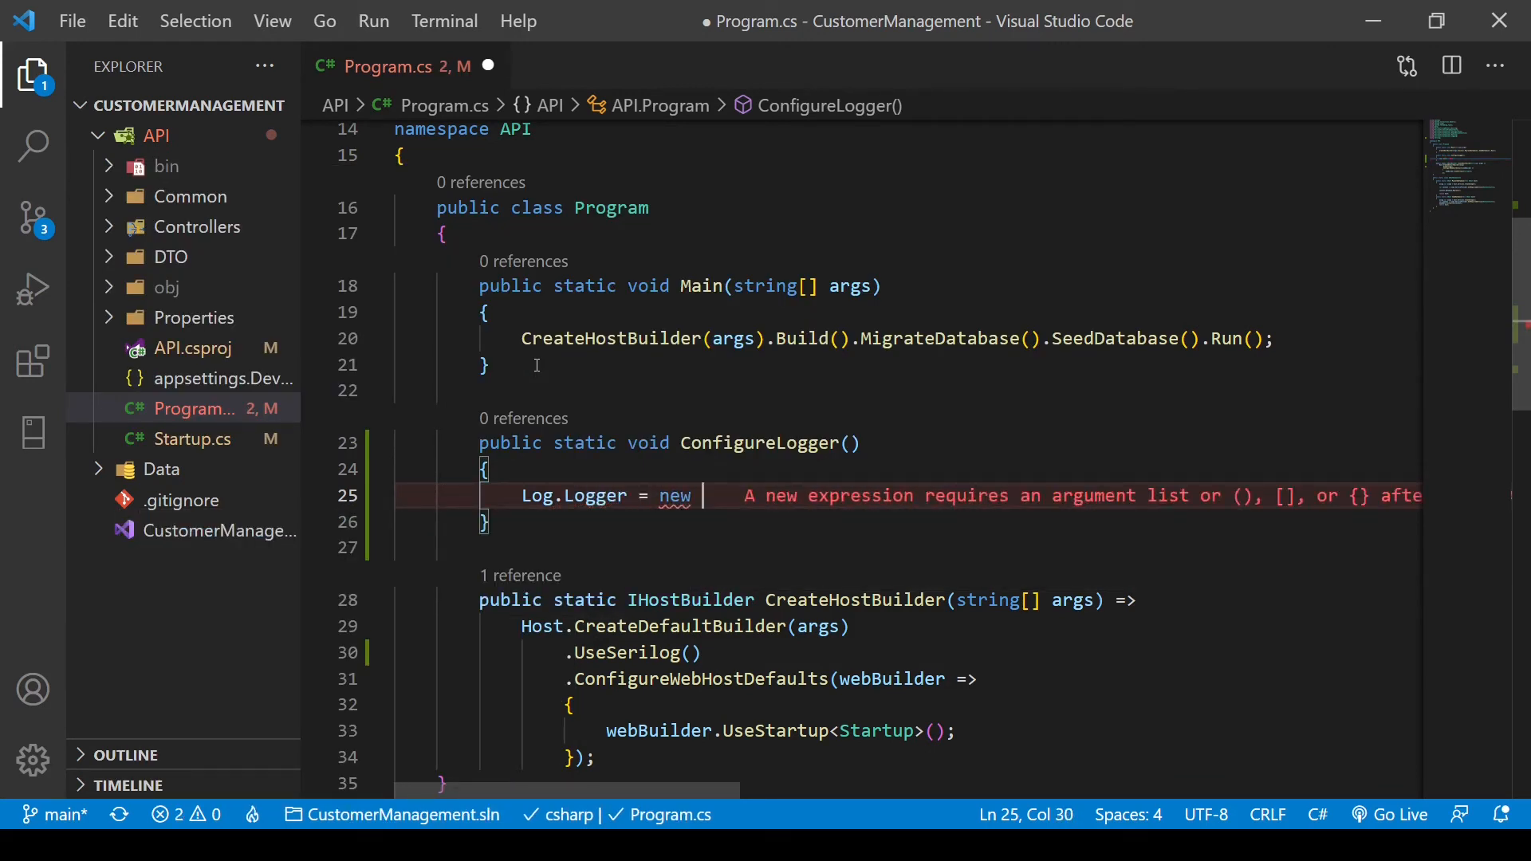
type("LoggerConfiguration")
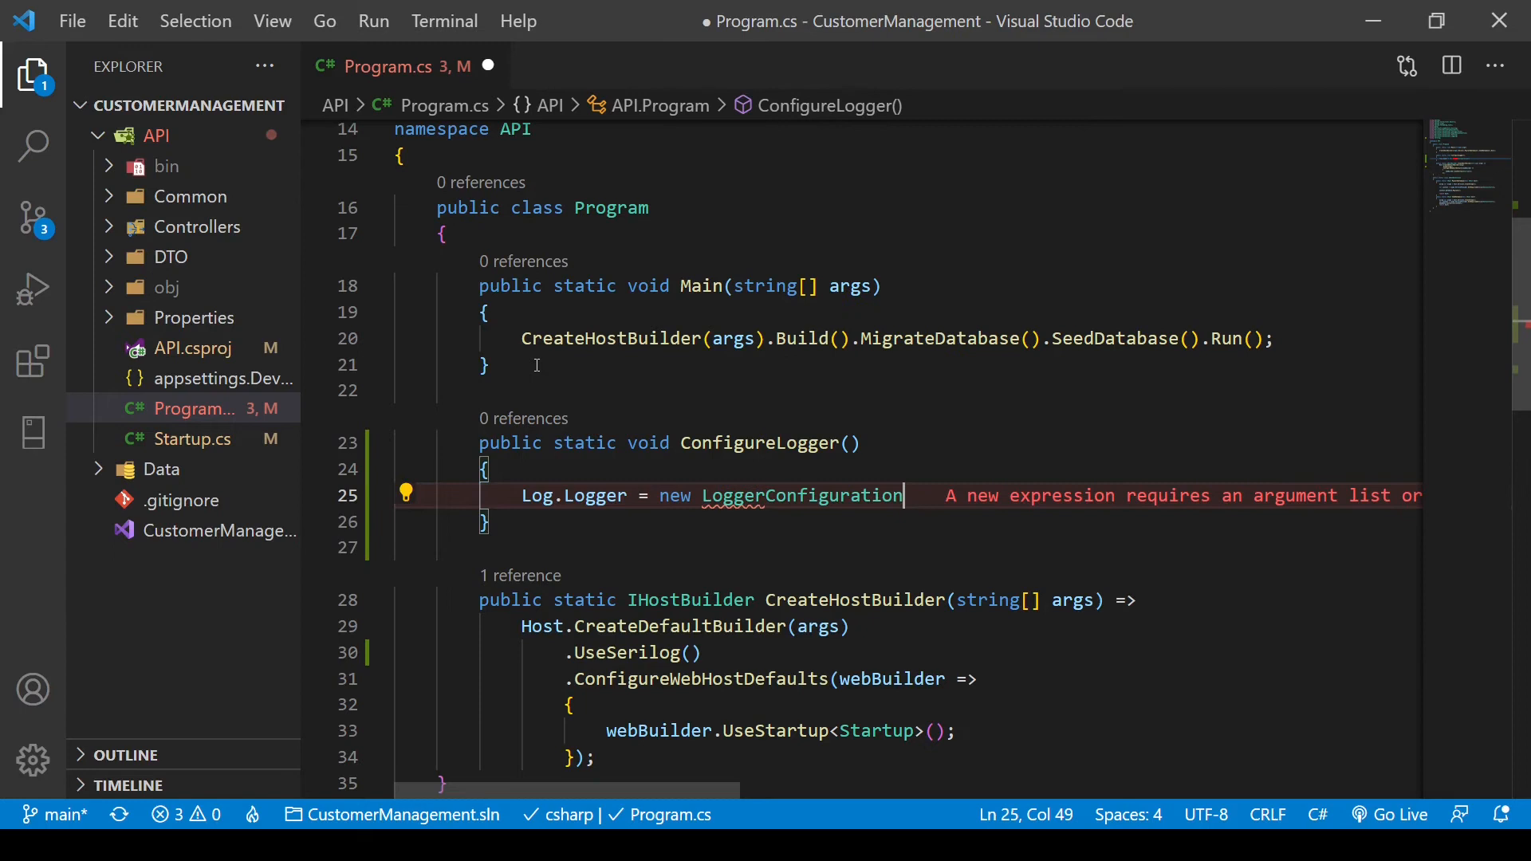
type("()")
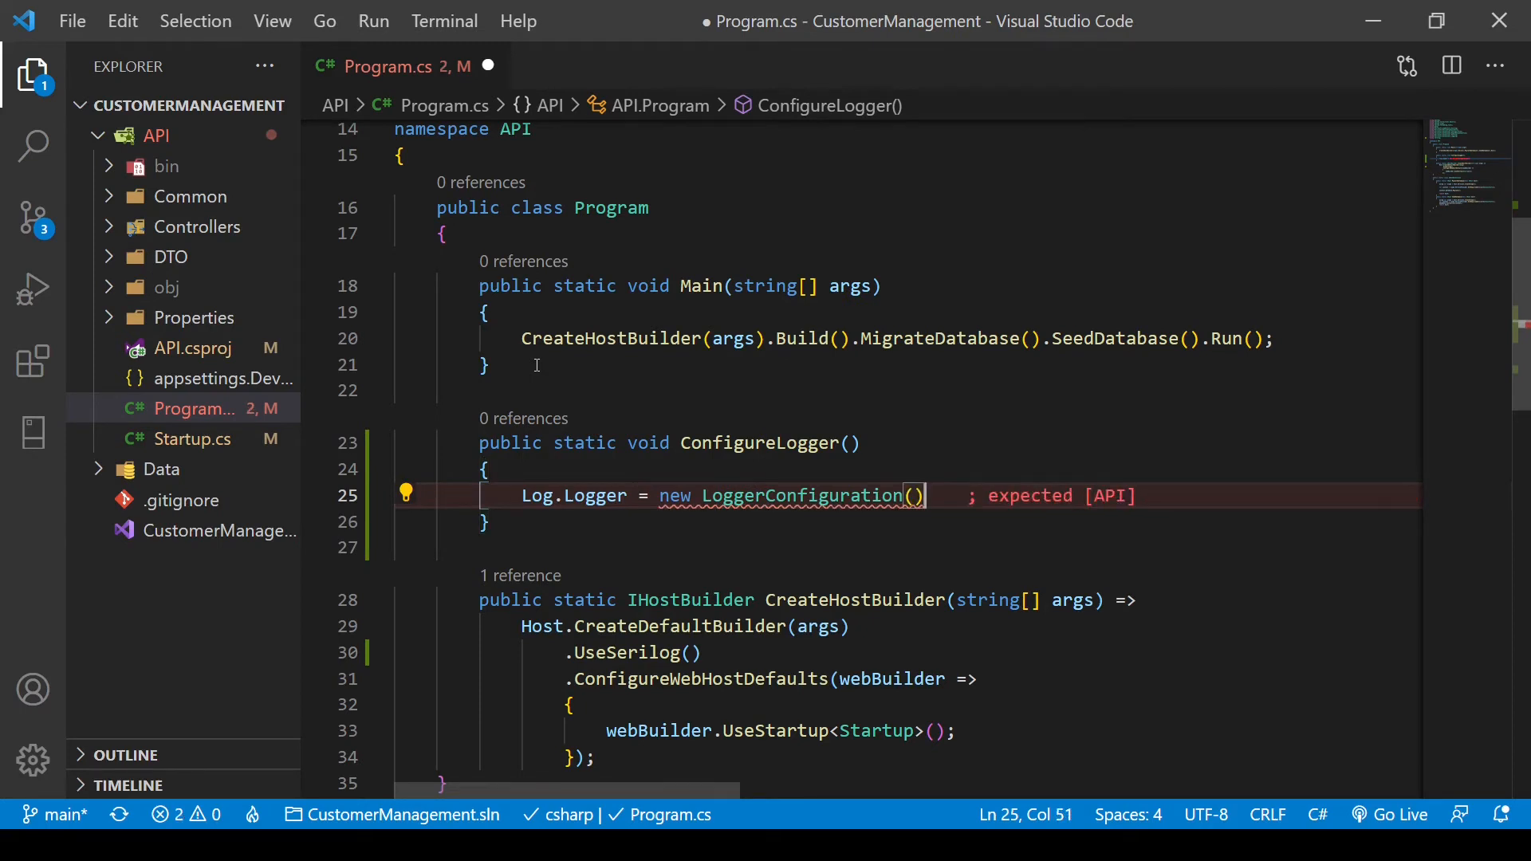
key("Enter")
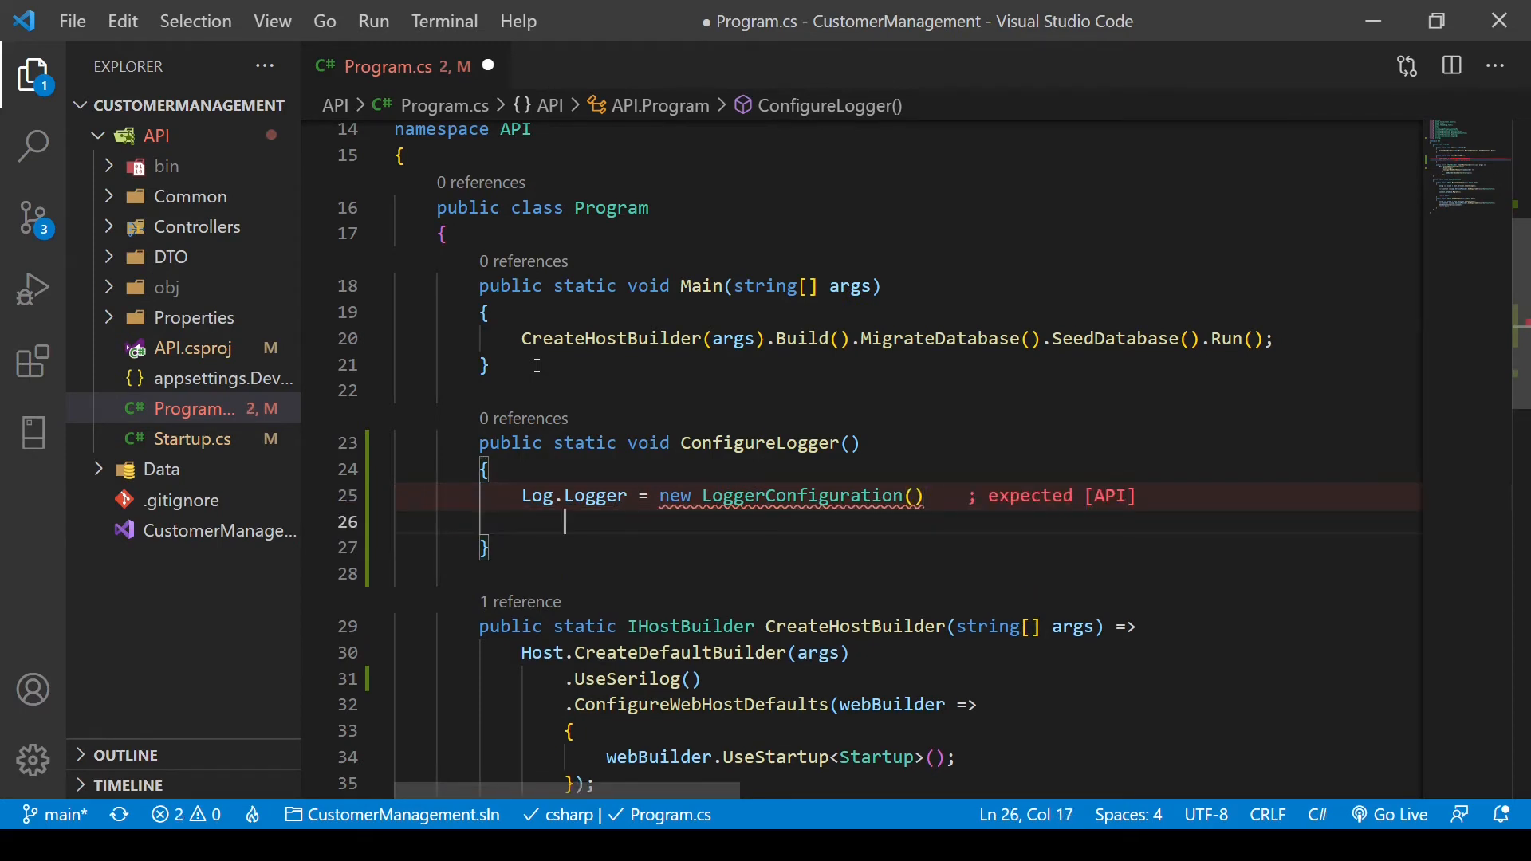
type(".")
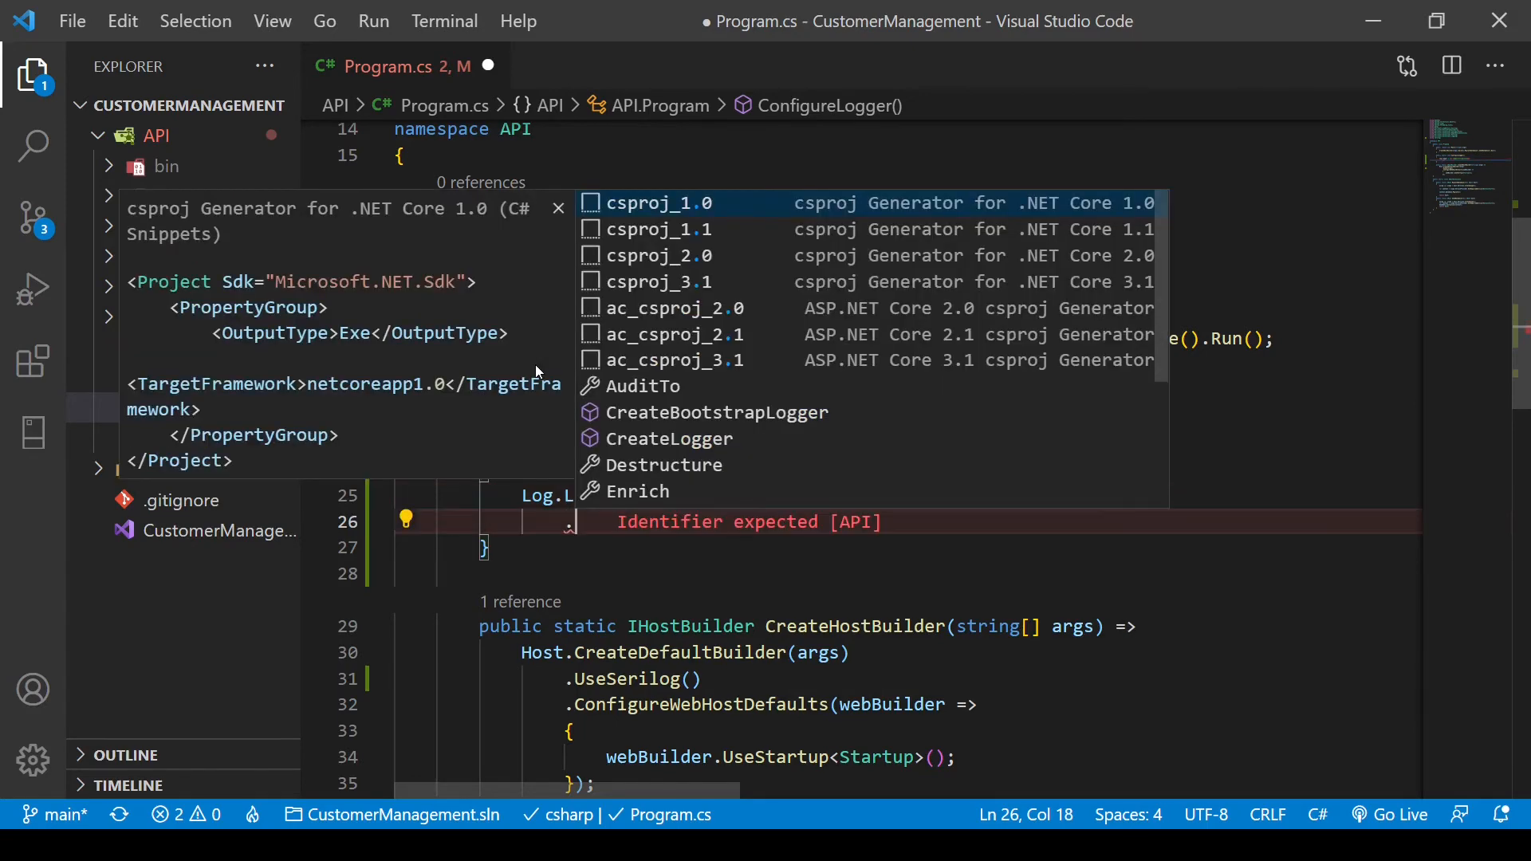
type("WriteTo.Console")
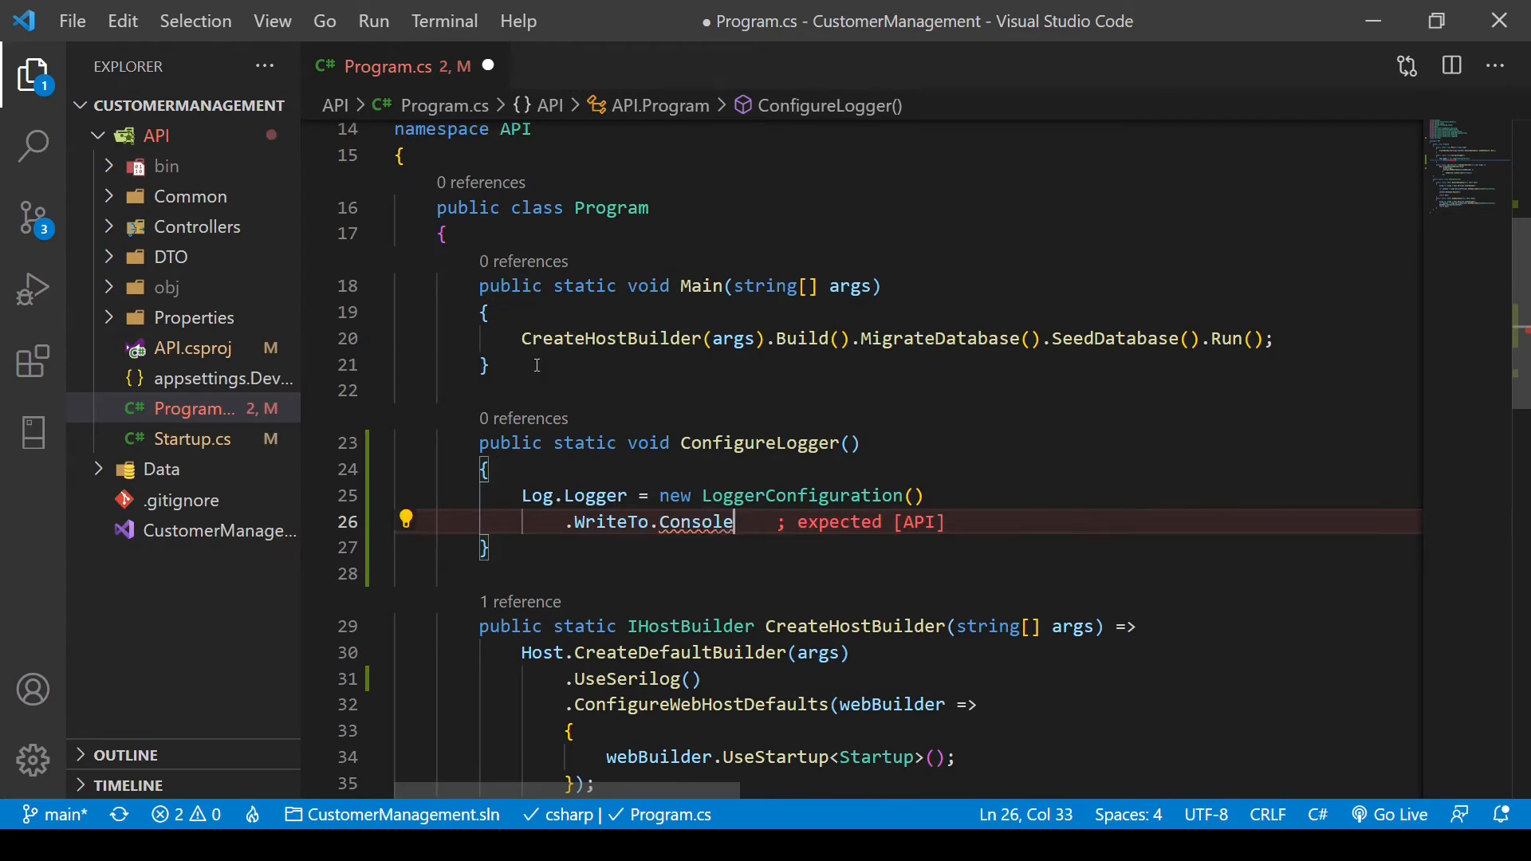
type("()")
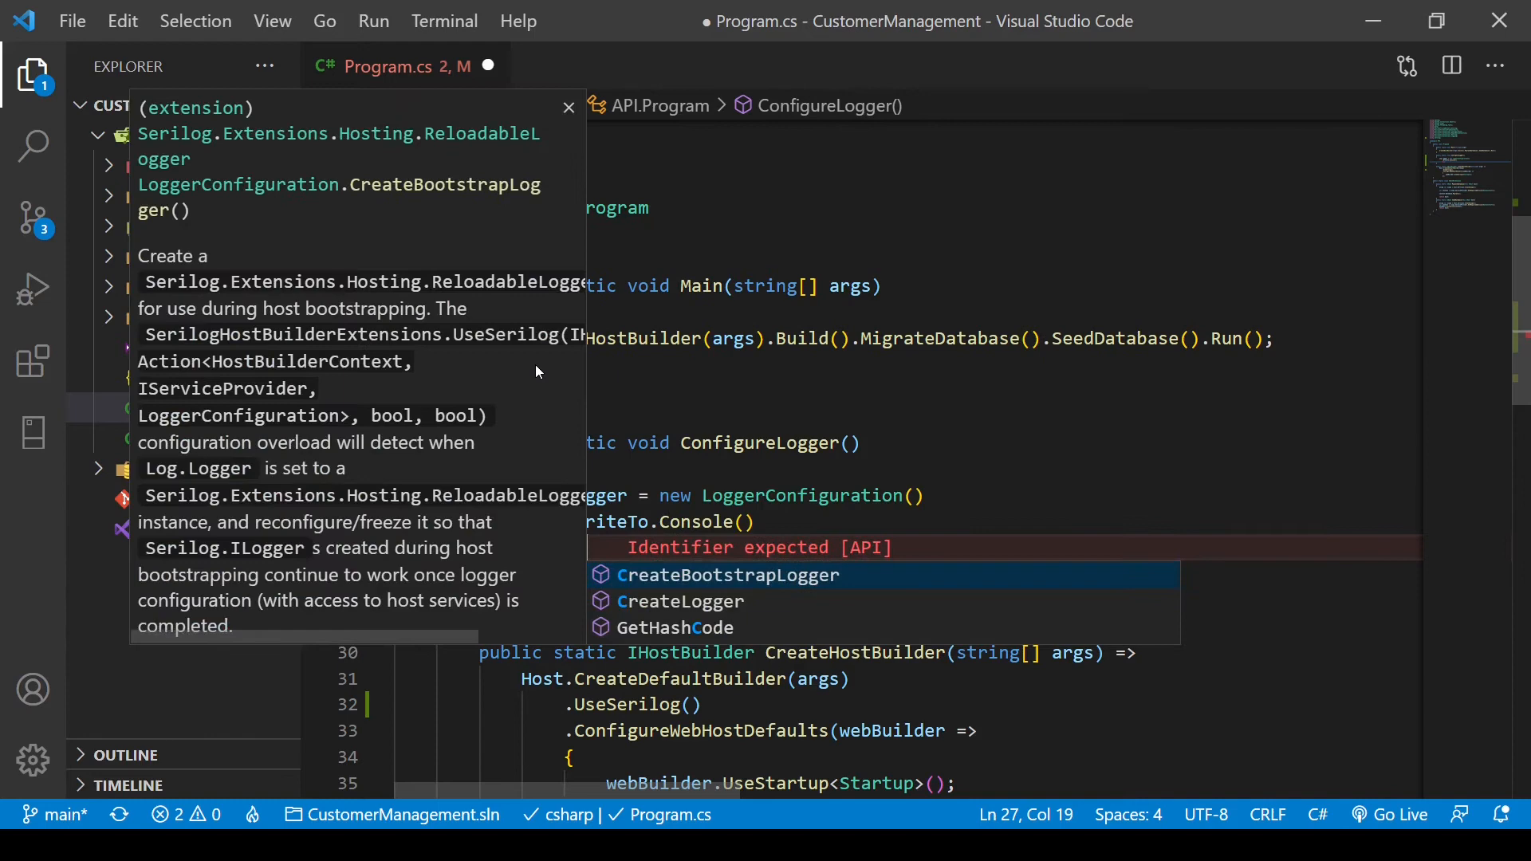
type("CreateLogger();")
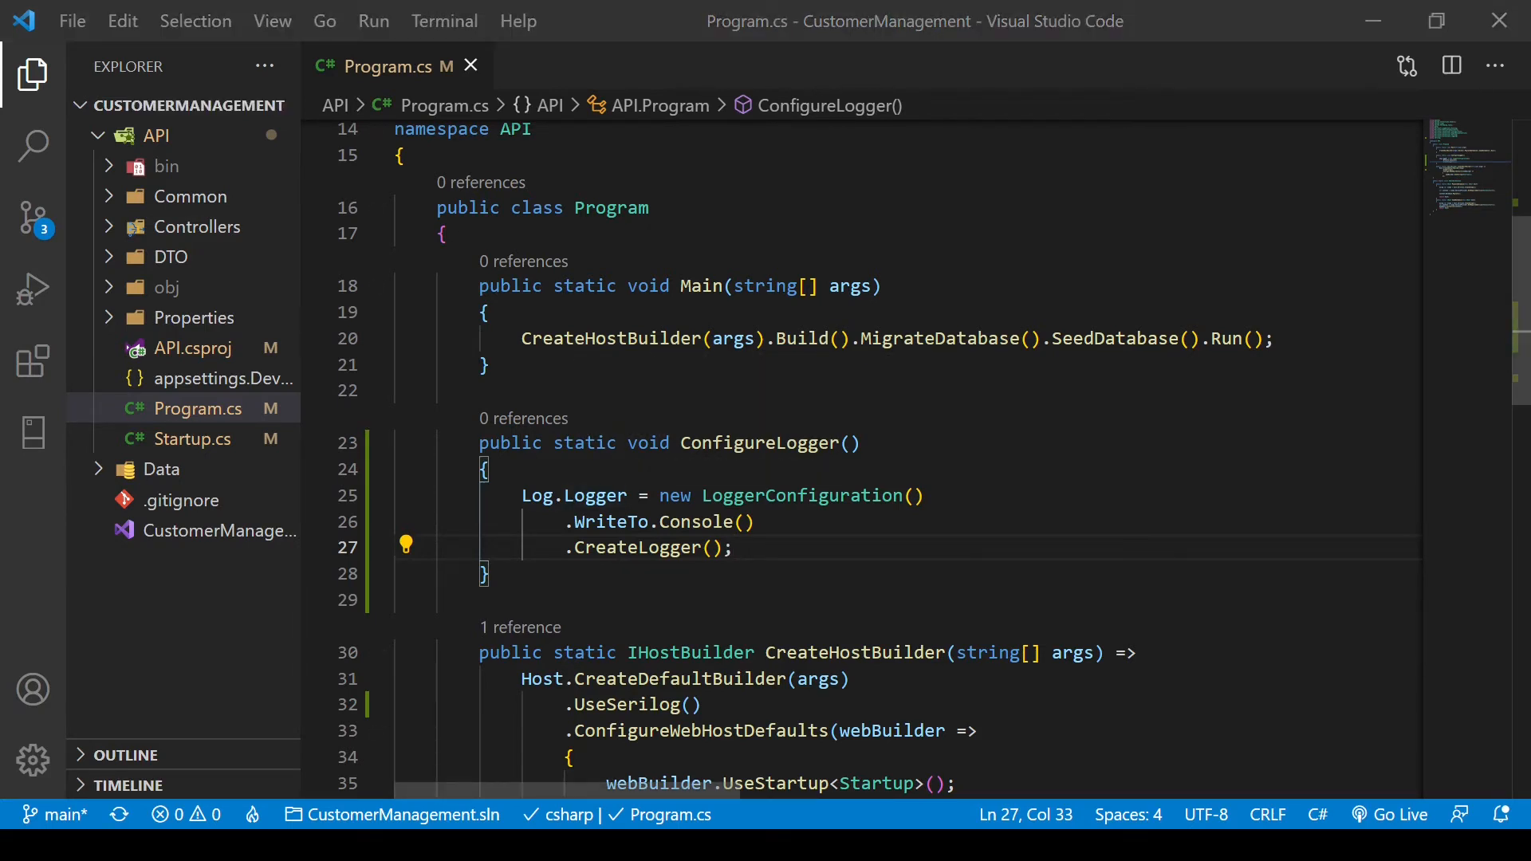
- Call ConfigureLogger(); at the start of Main and begin a Log.Information line
double_click(769, 443)
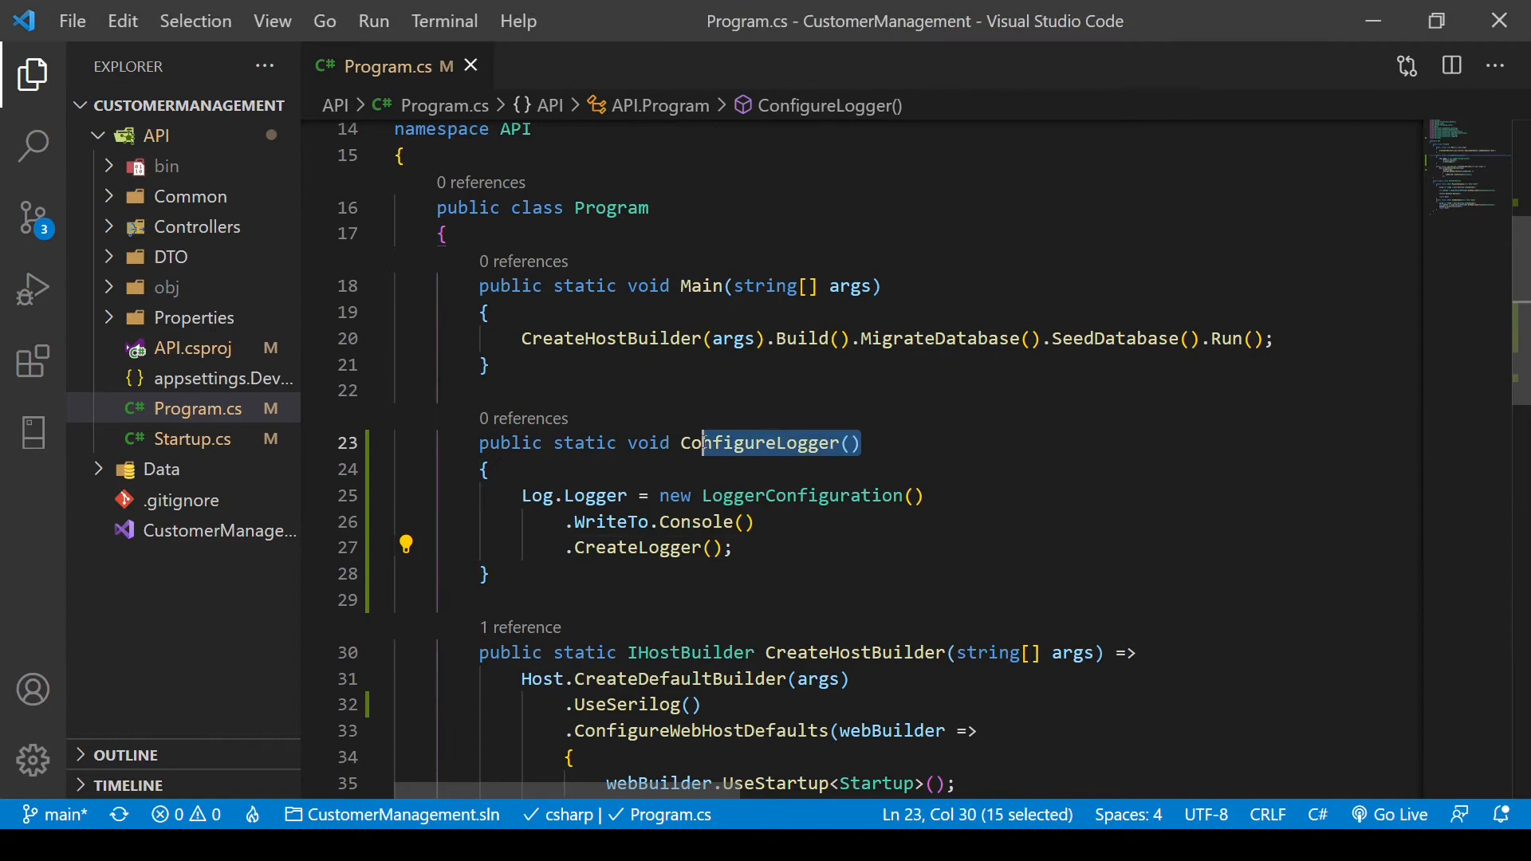
left_click(590, 312)
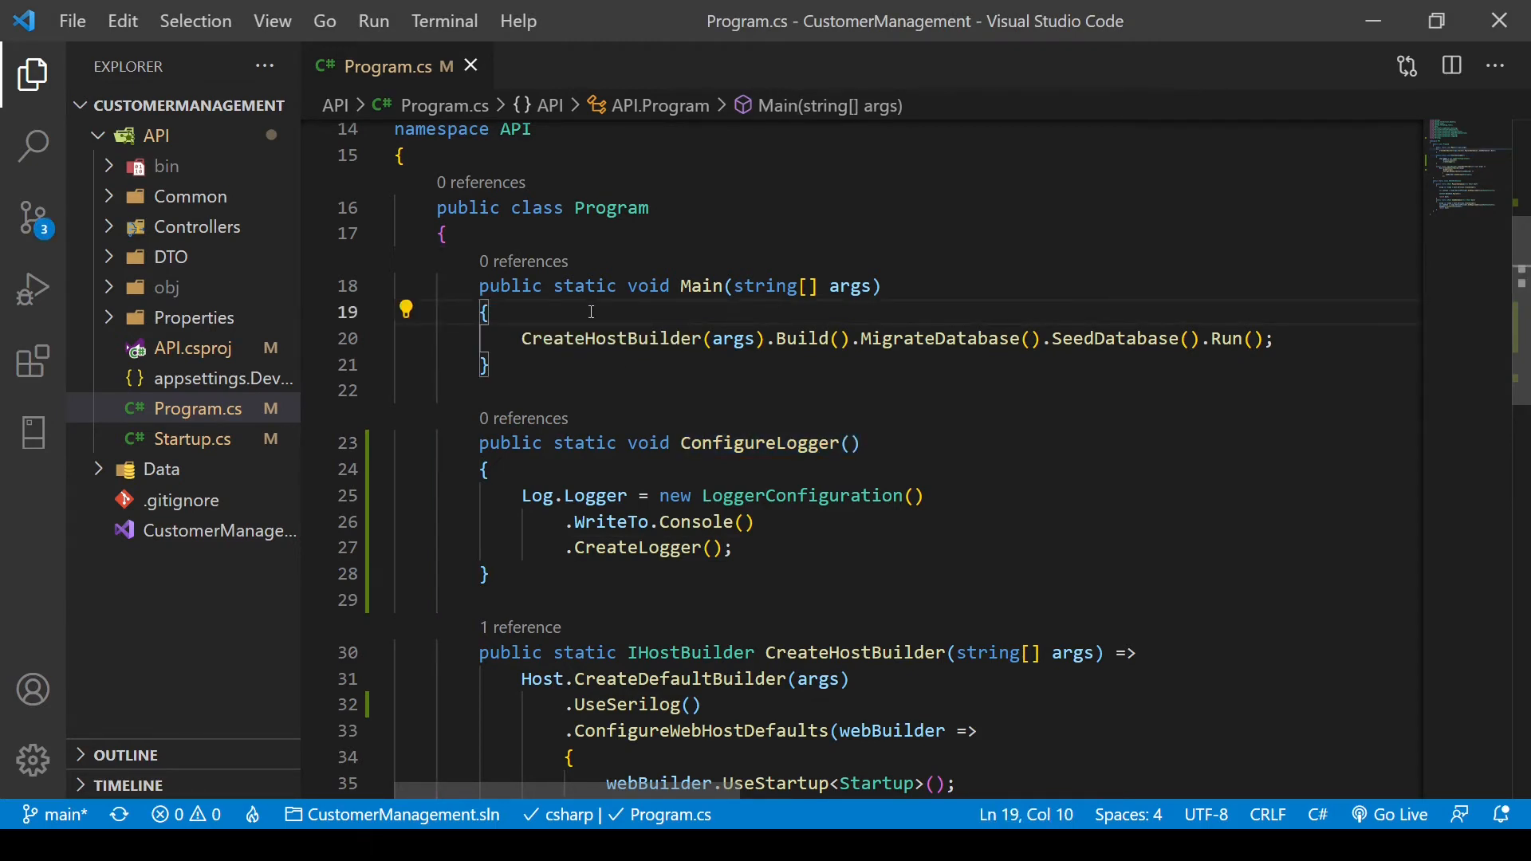
type("ConfigureLogger()")
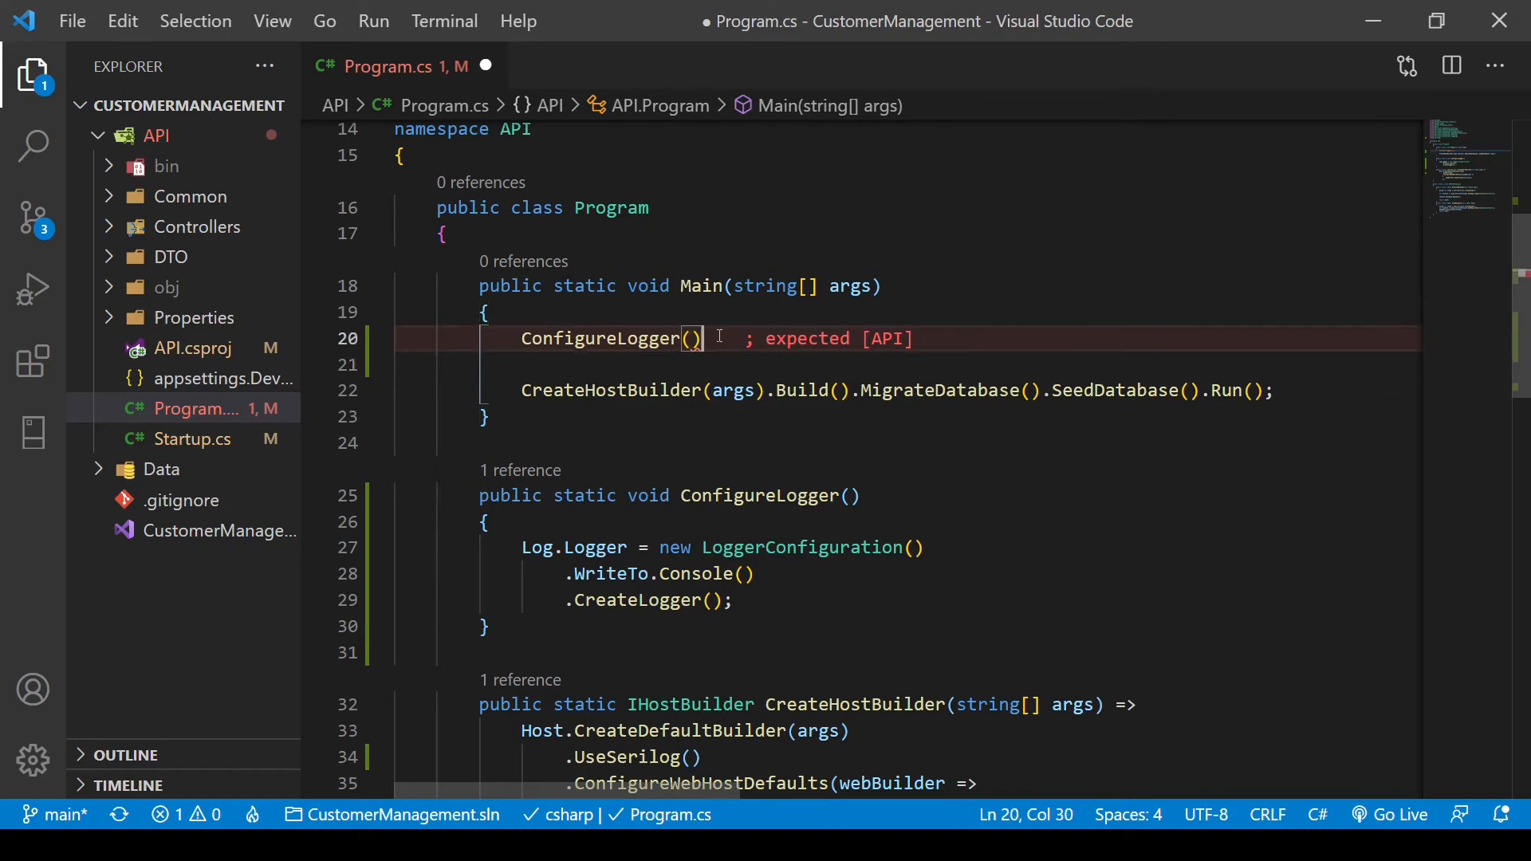
type(";")
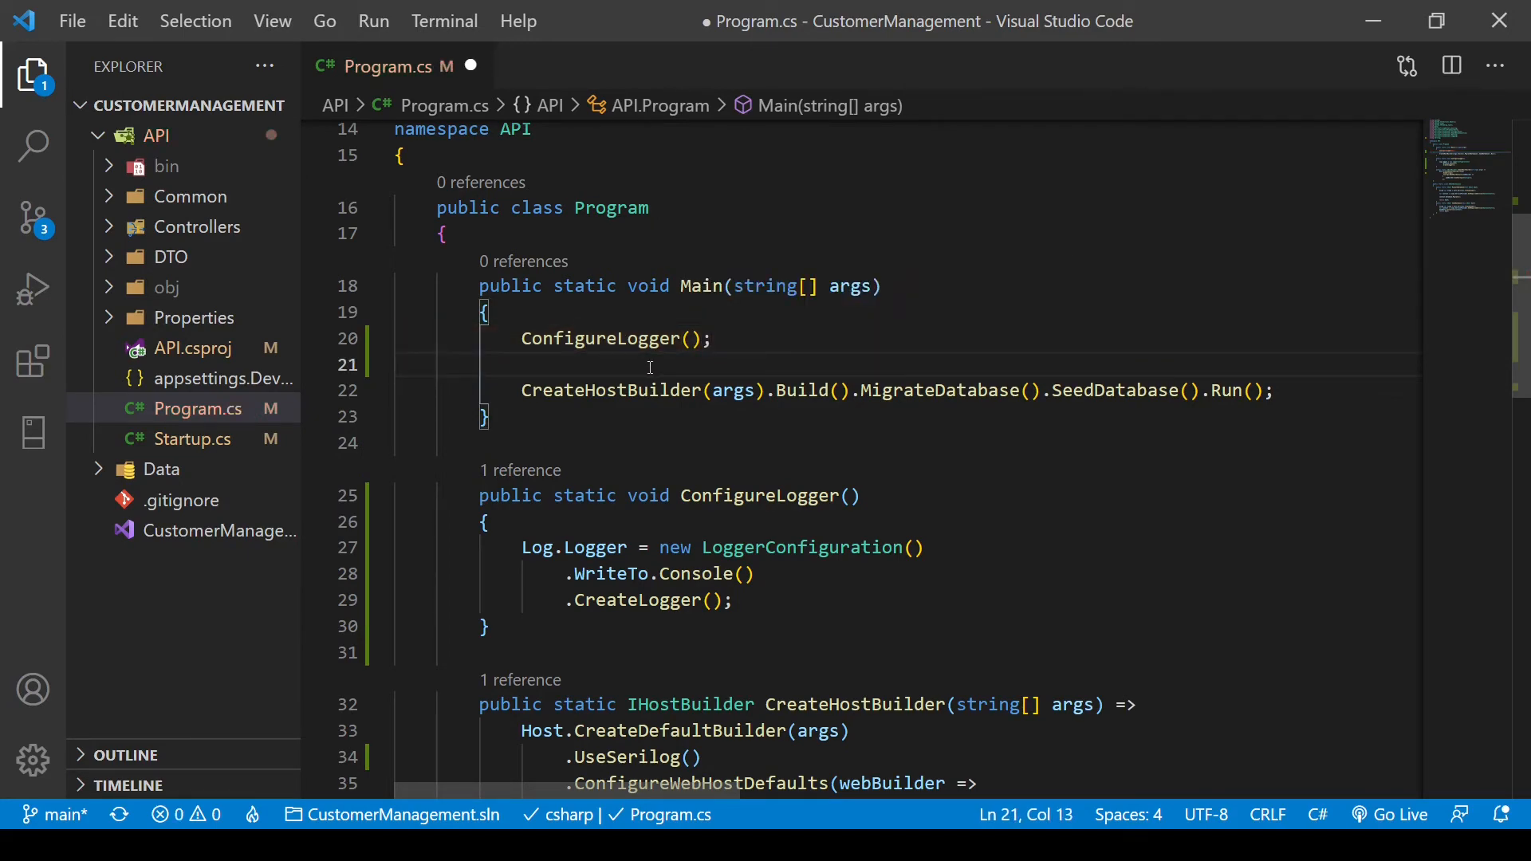
type("Log.Information")
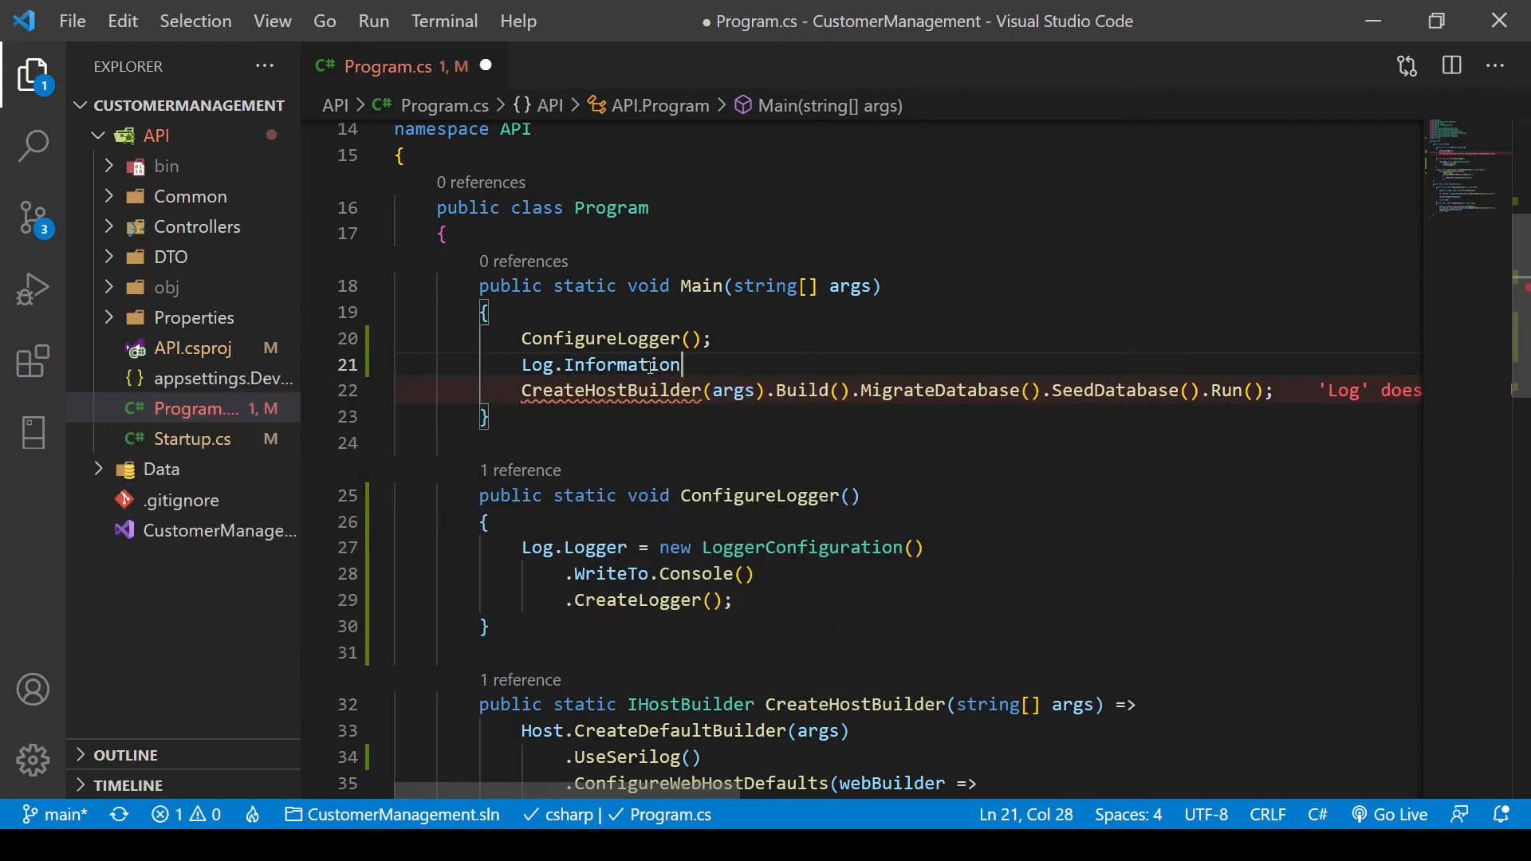
- Complete Log.Information("Starting Application"); and start a try block below it
type("(")
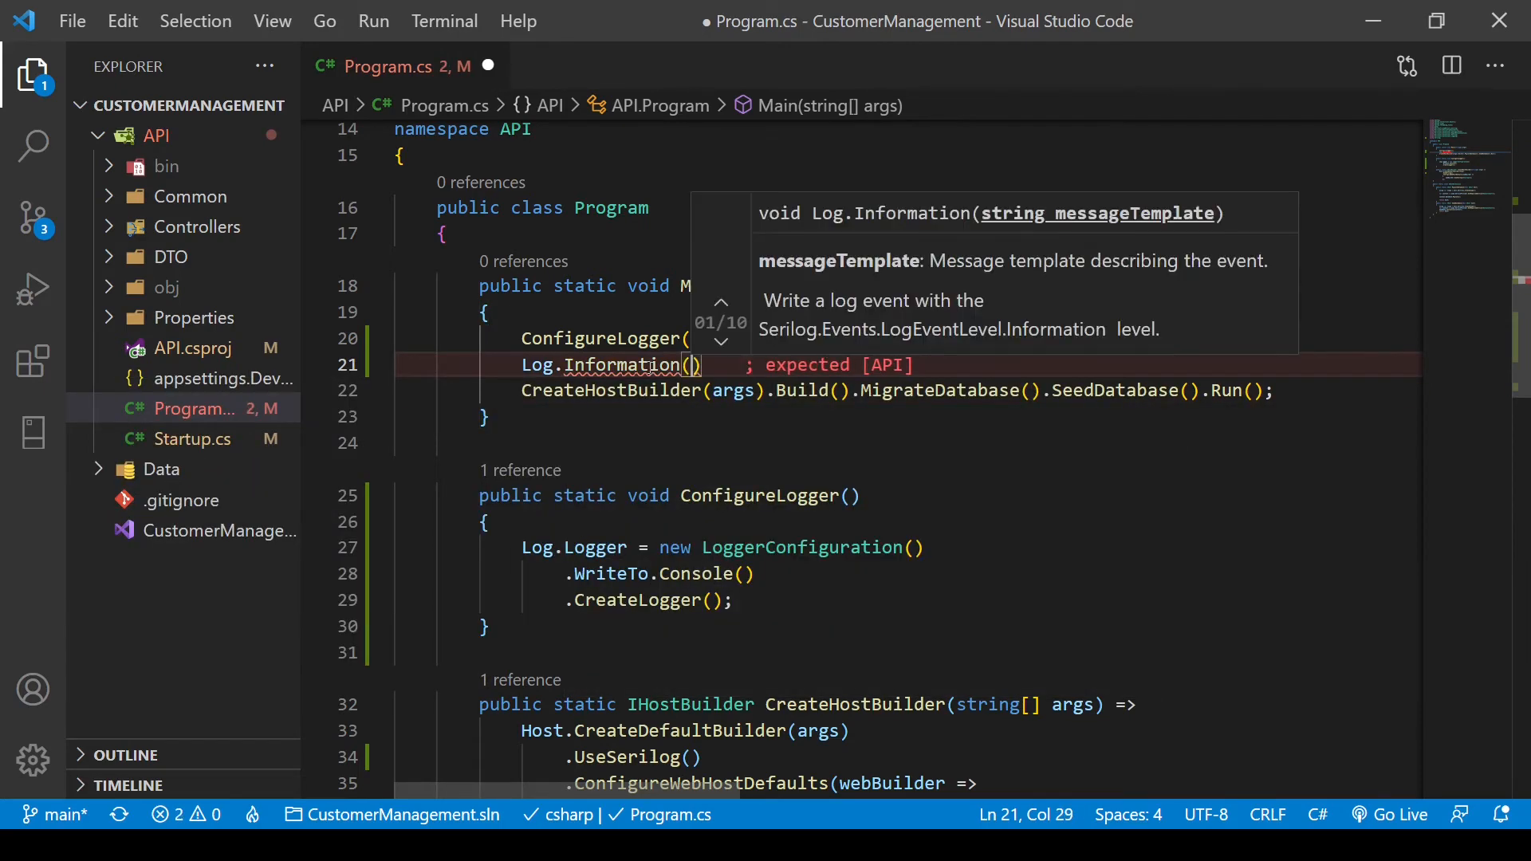
type("\"Start\"")
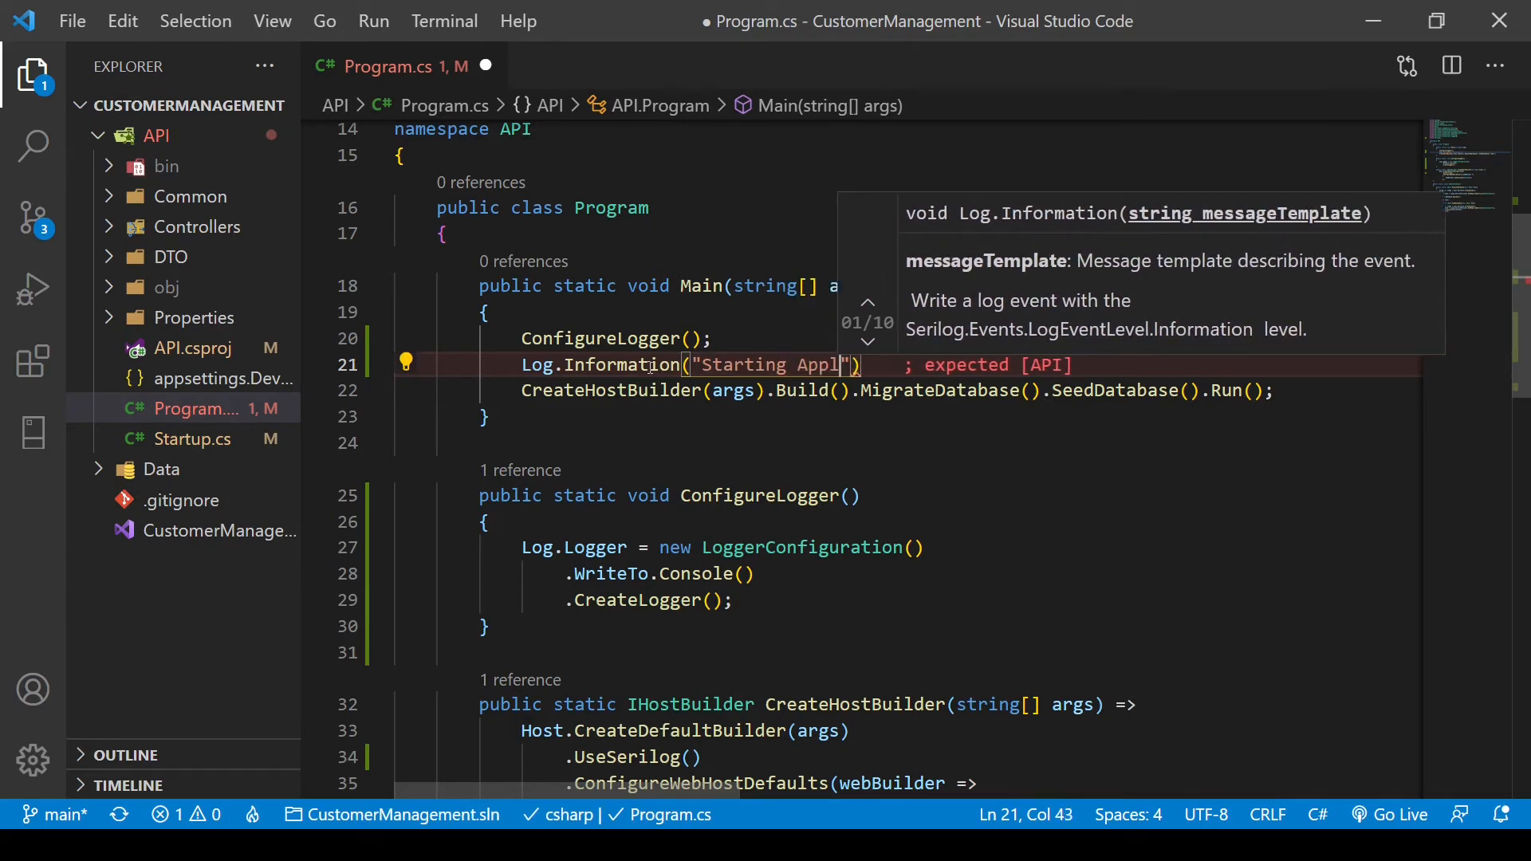
type("ication")
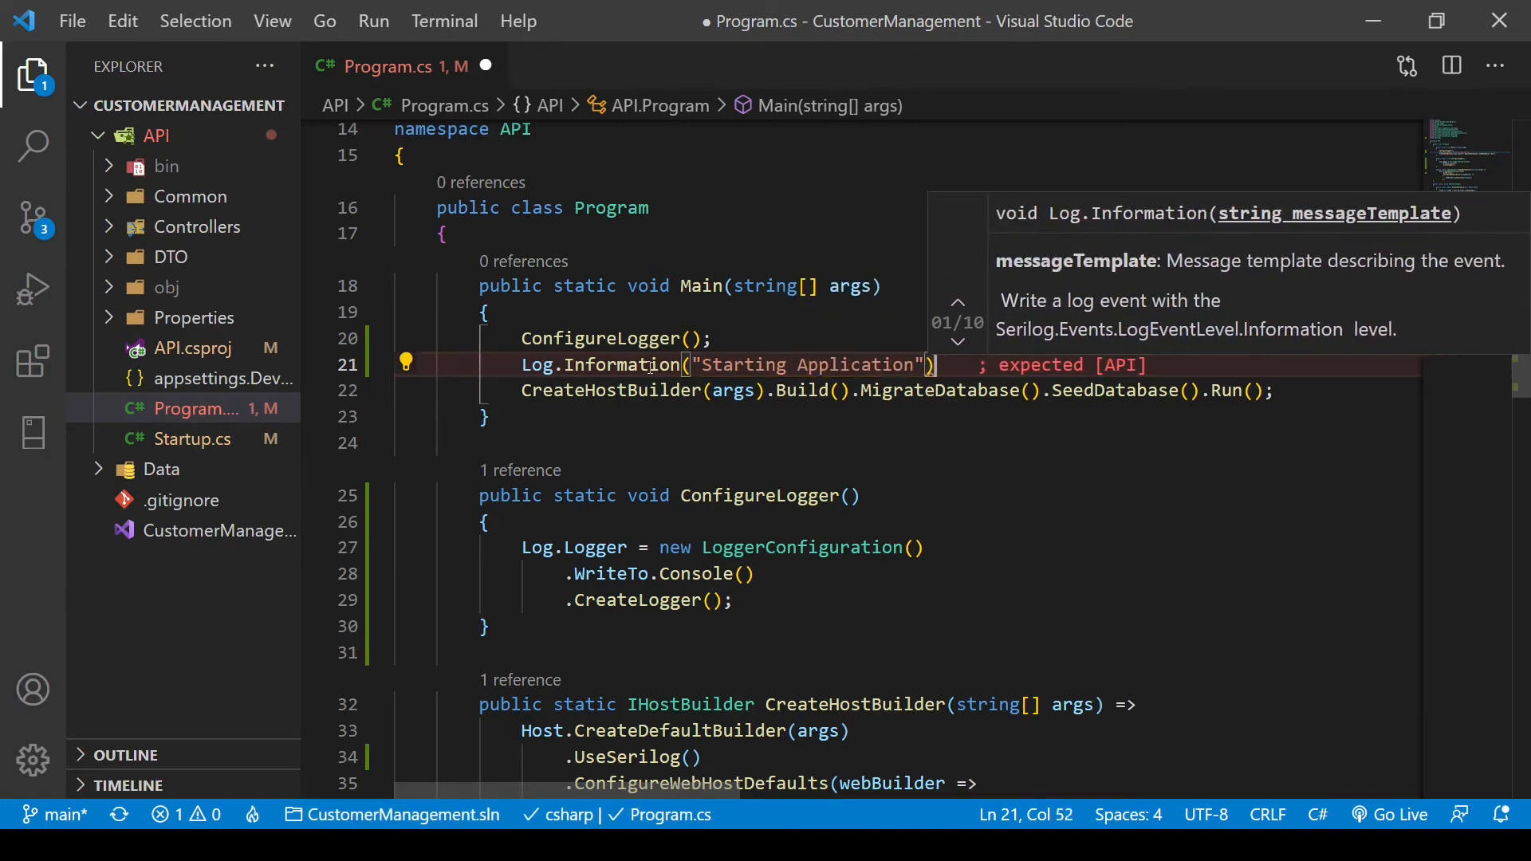
type(";")
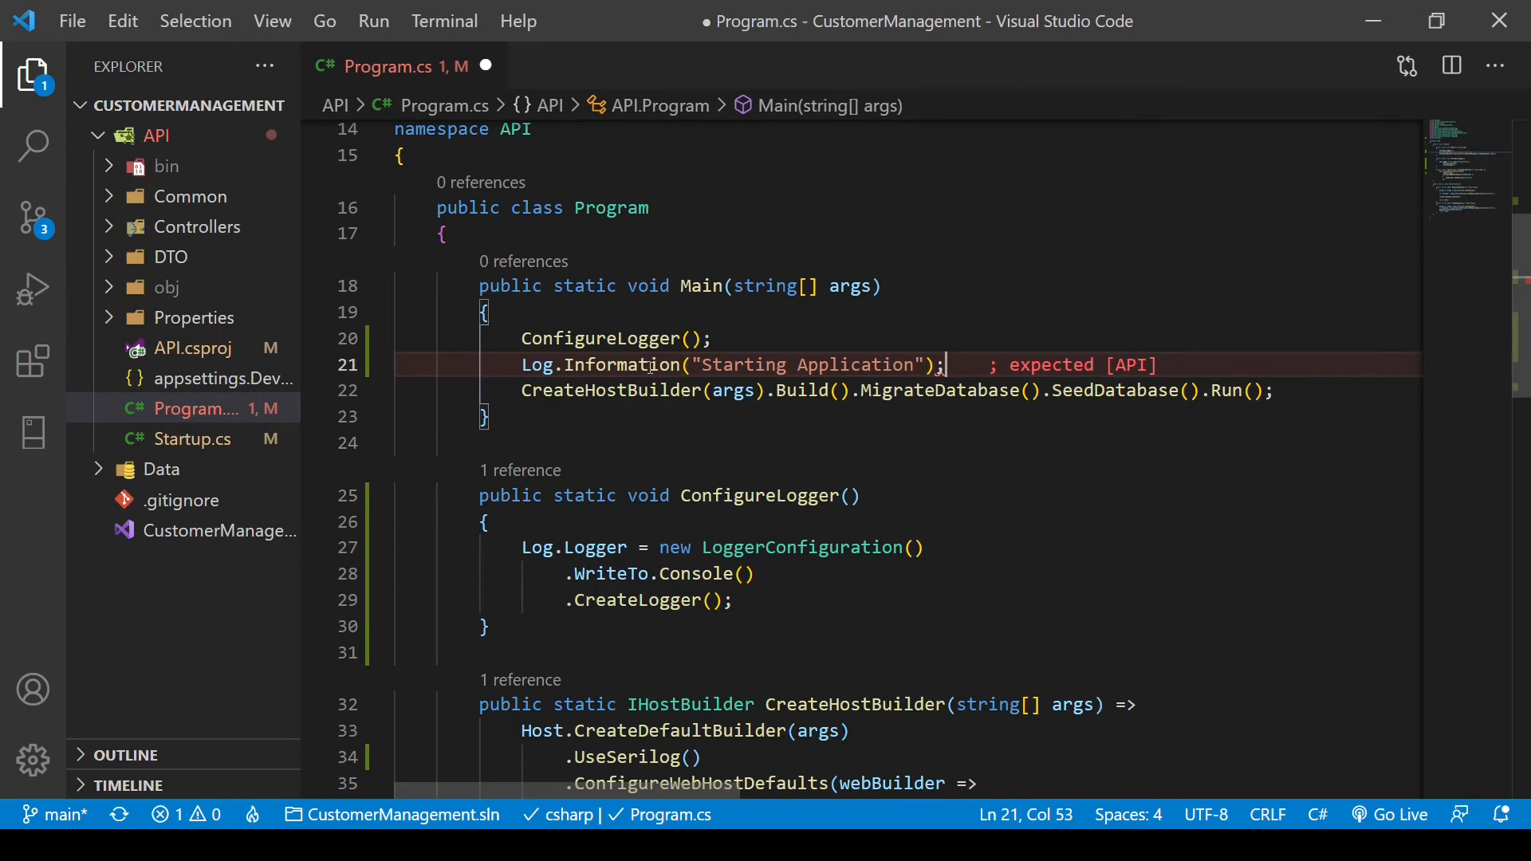
type("try")
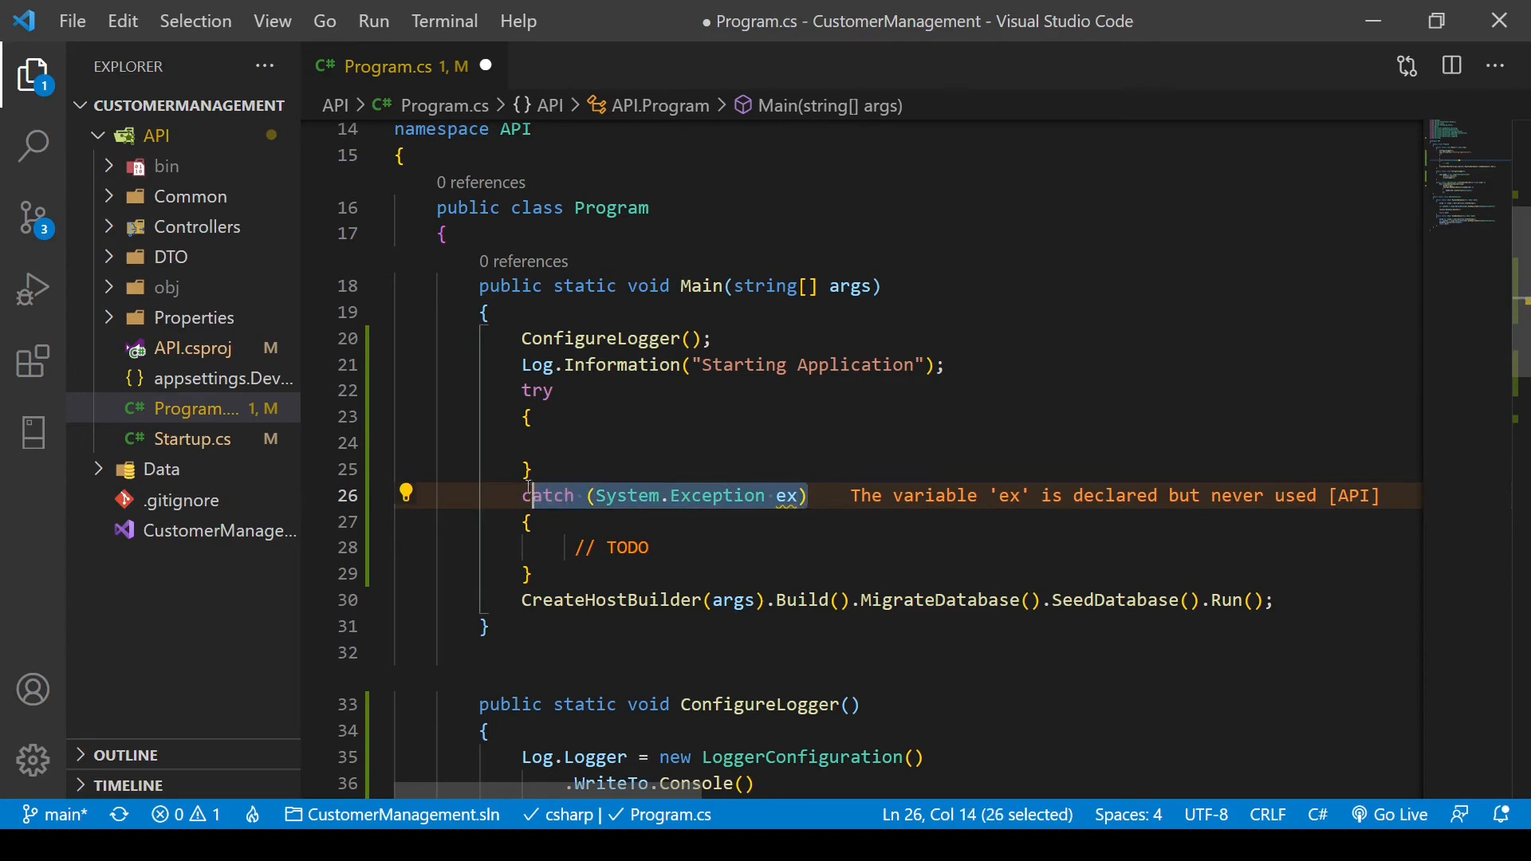
- Turn the catch block into finally and replace its TODO comment with Log.CloseAndFlush();
type("final")
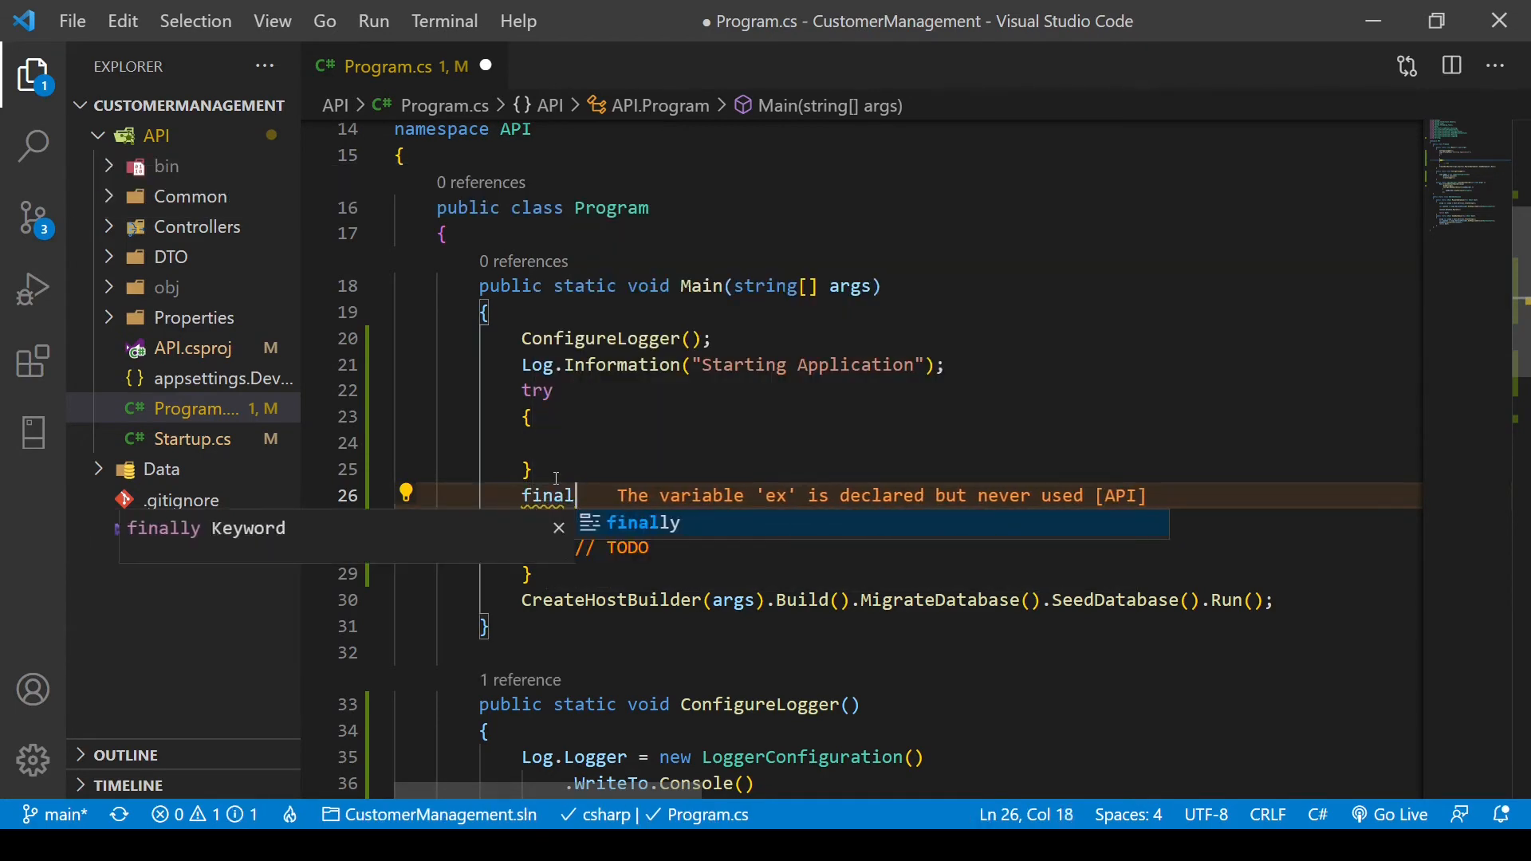
key("Tab")
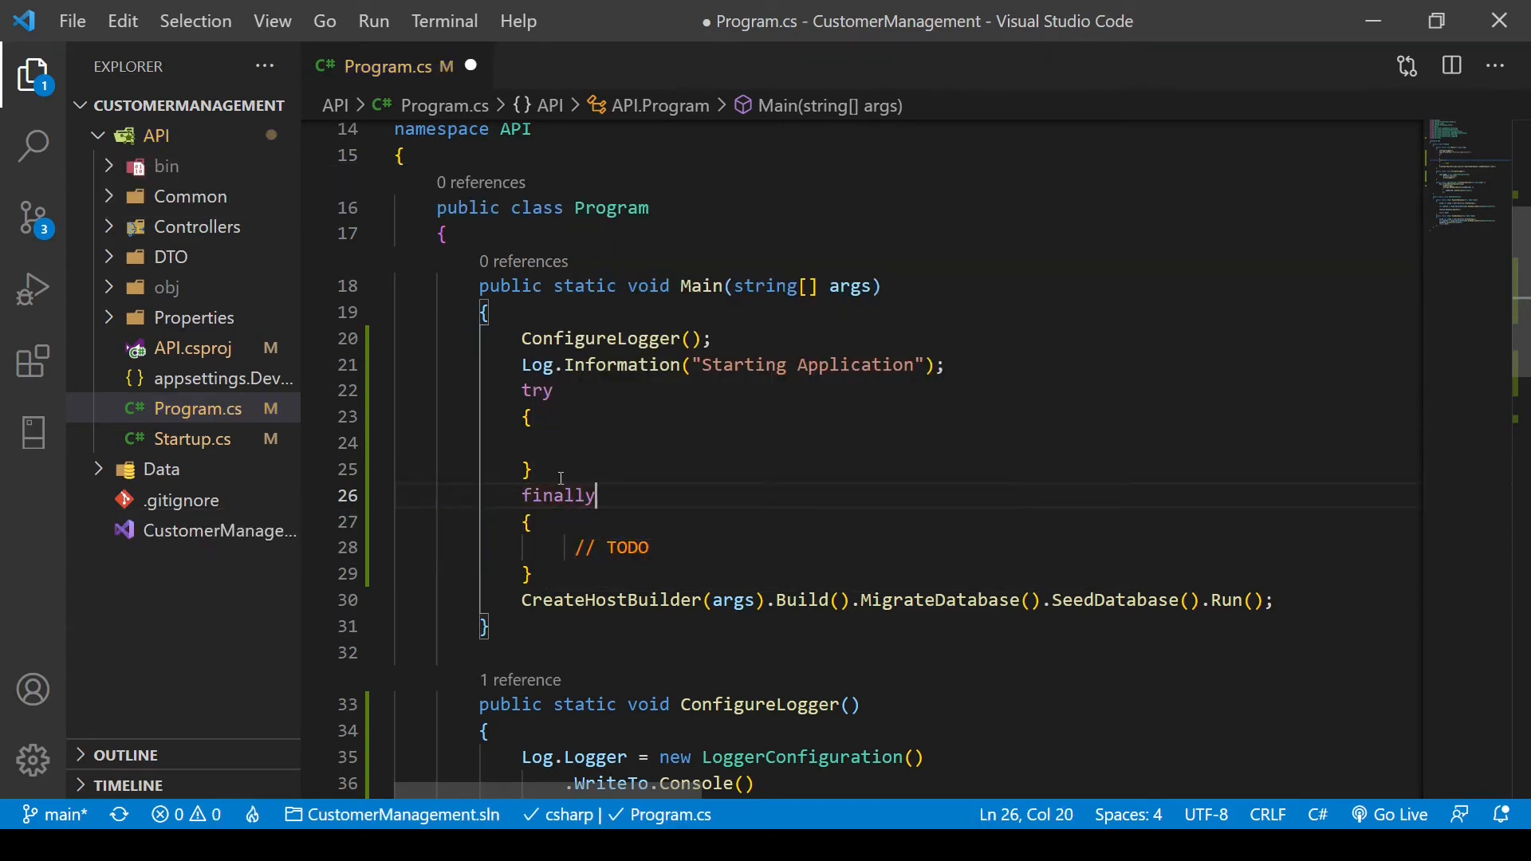
left_click(566, 547)
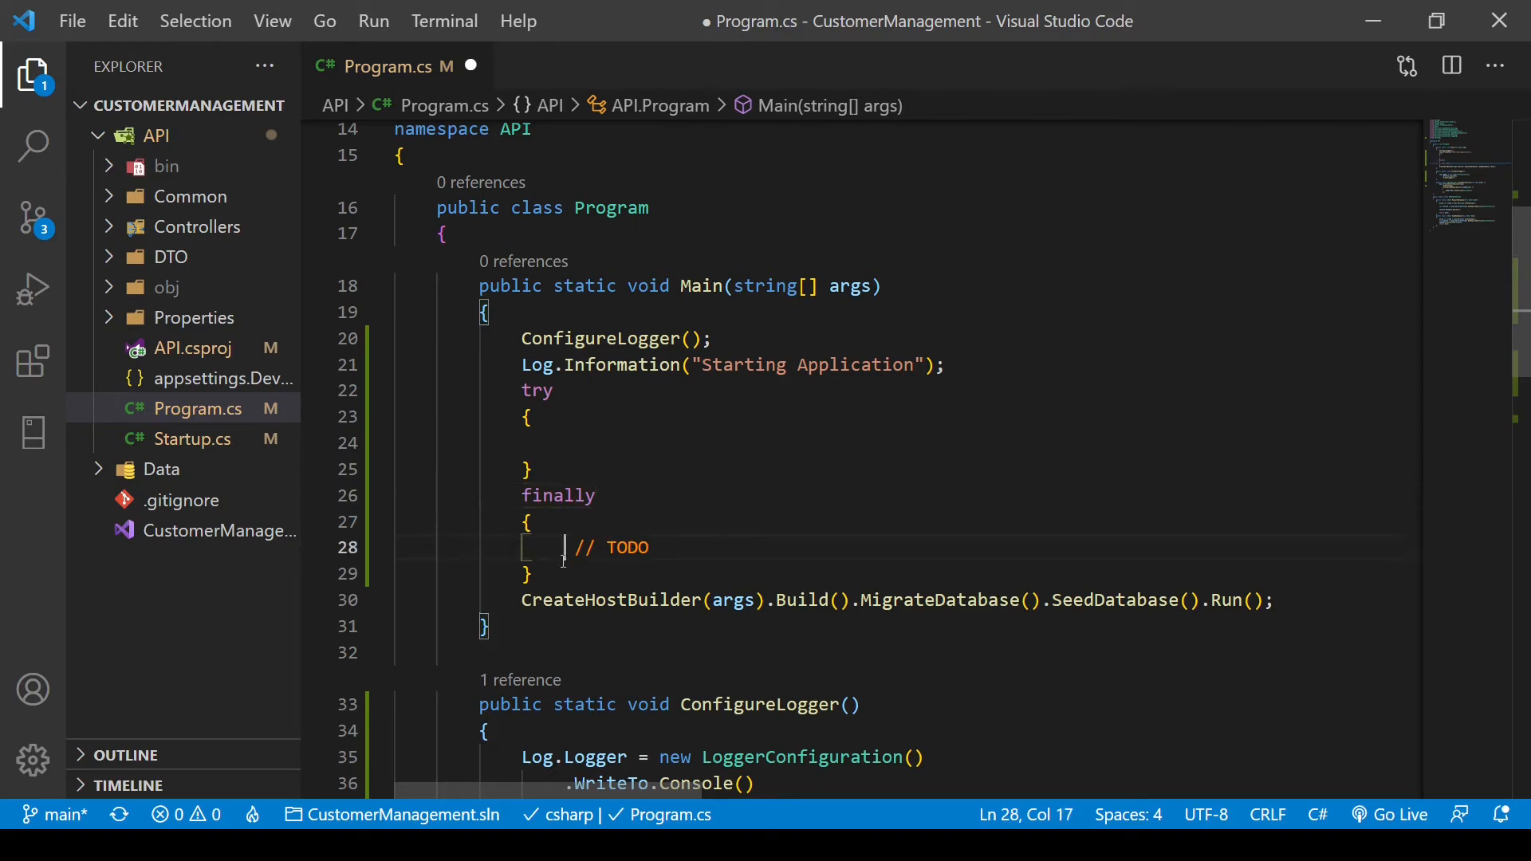
left_click_drag(563, 547, 651, 547)
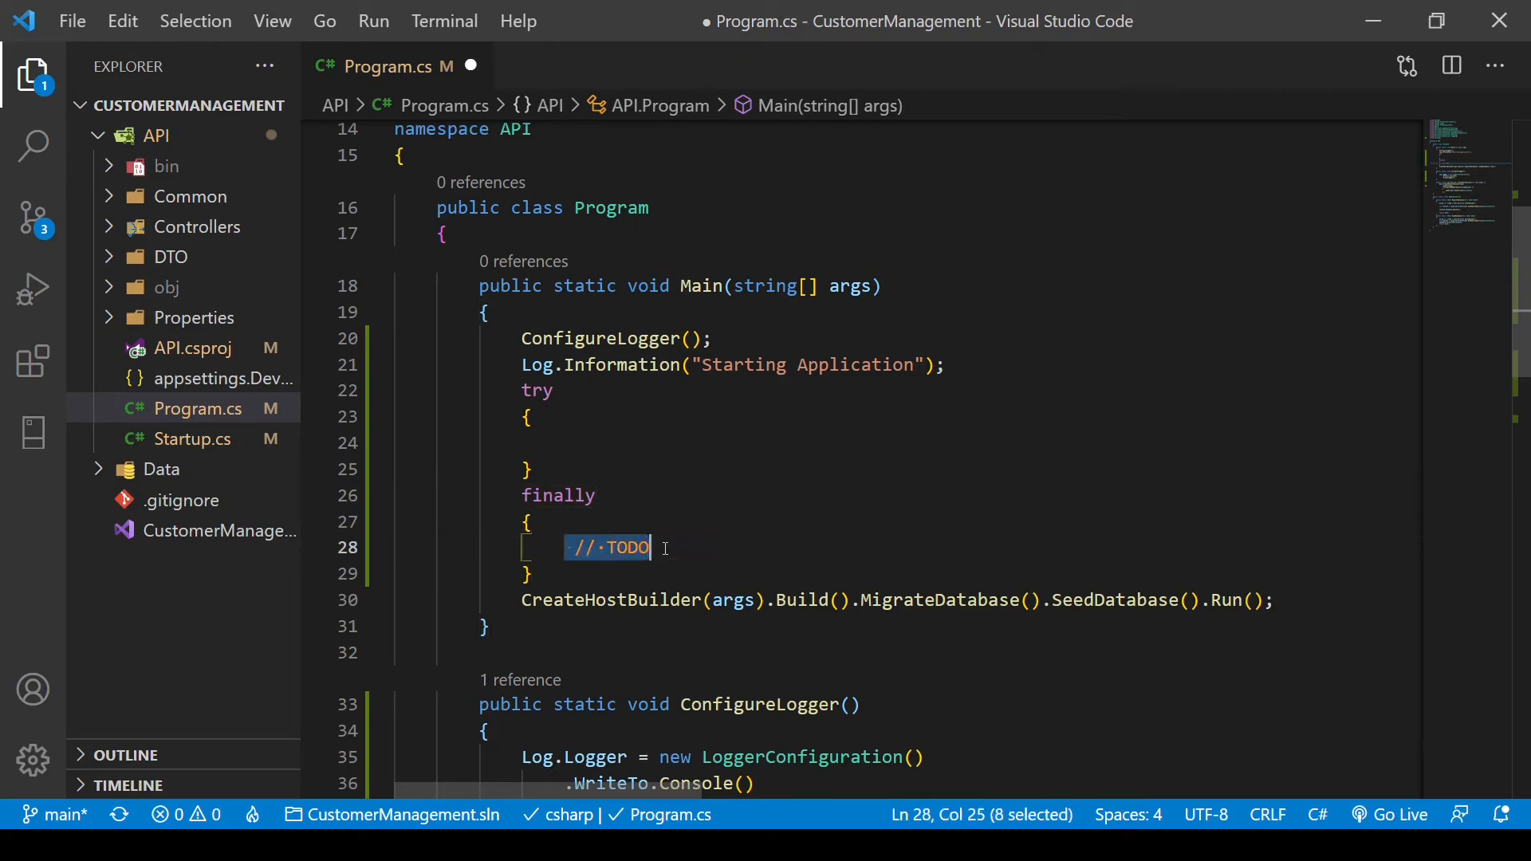
type("Log.CloseAndFlush")
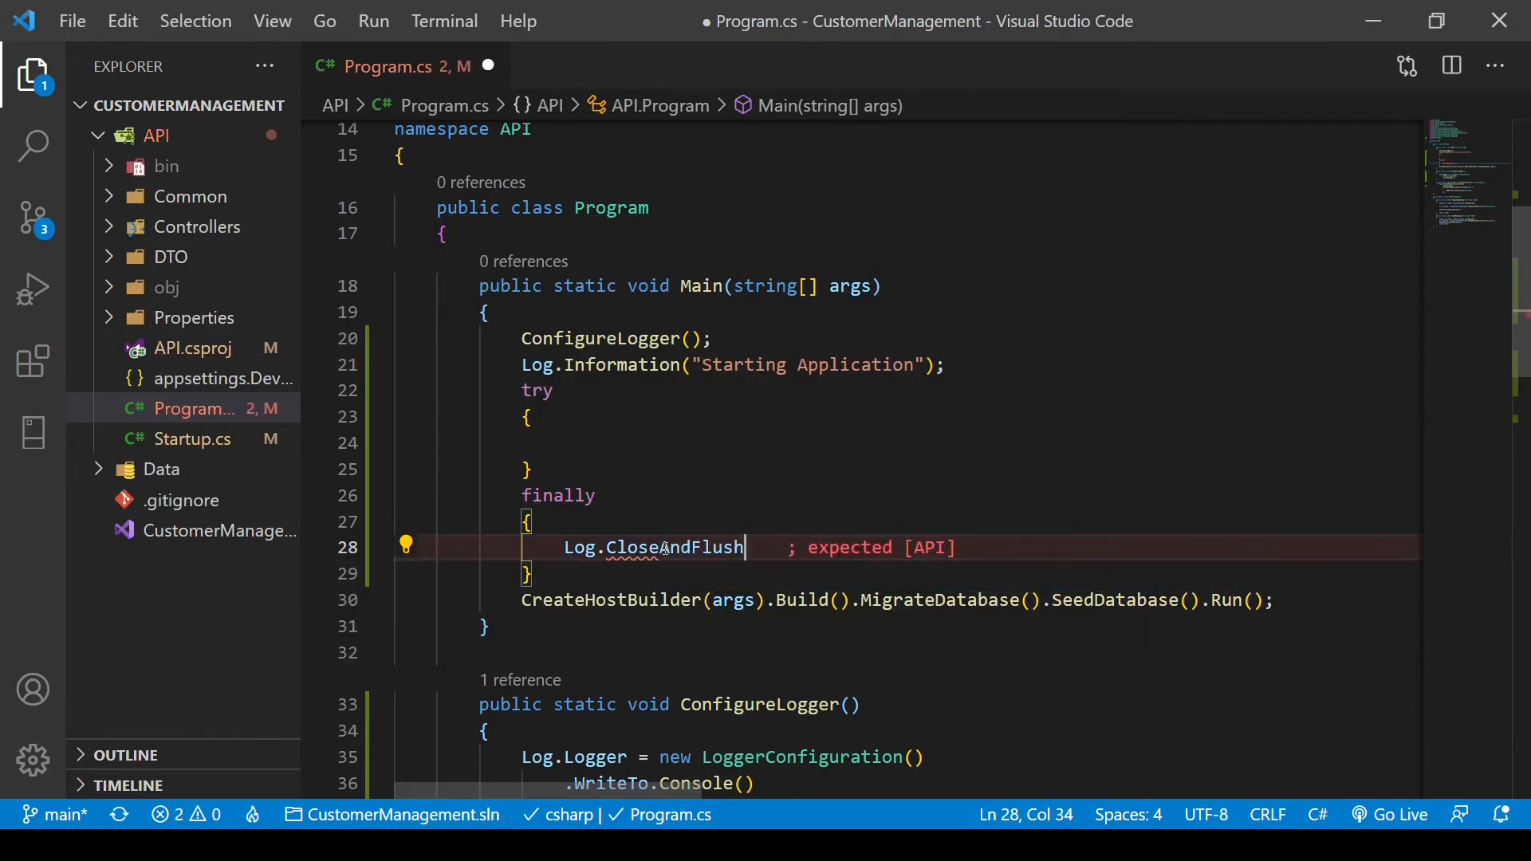
type("()")
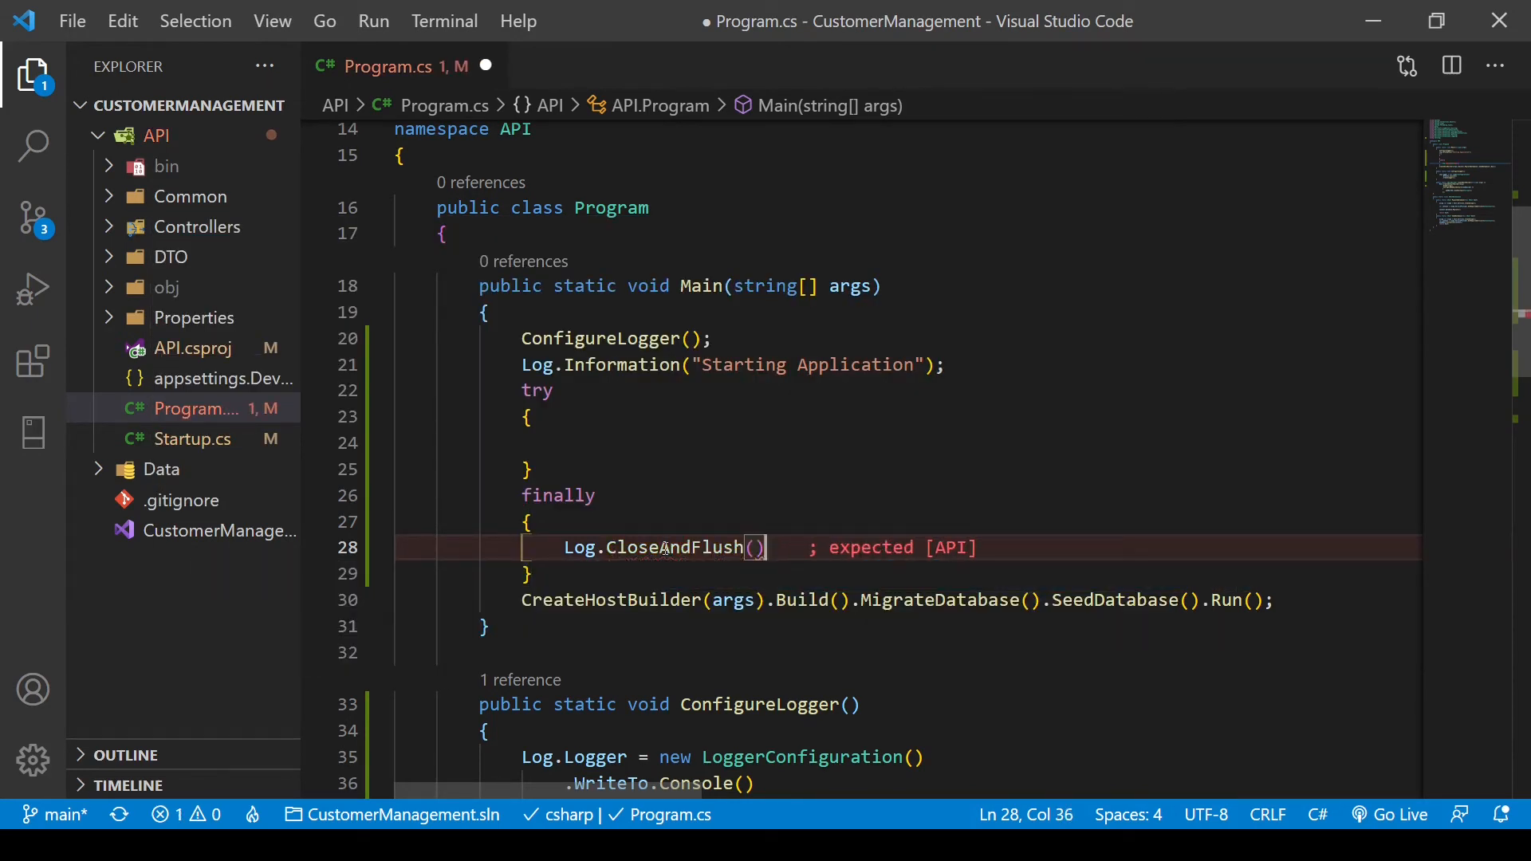
type(";")
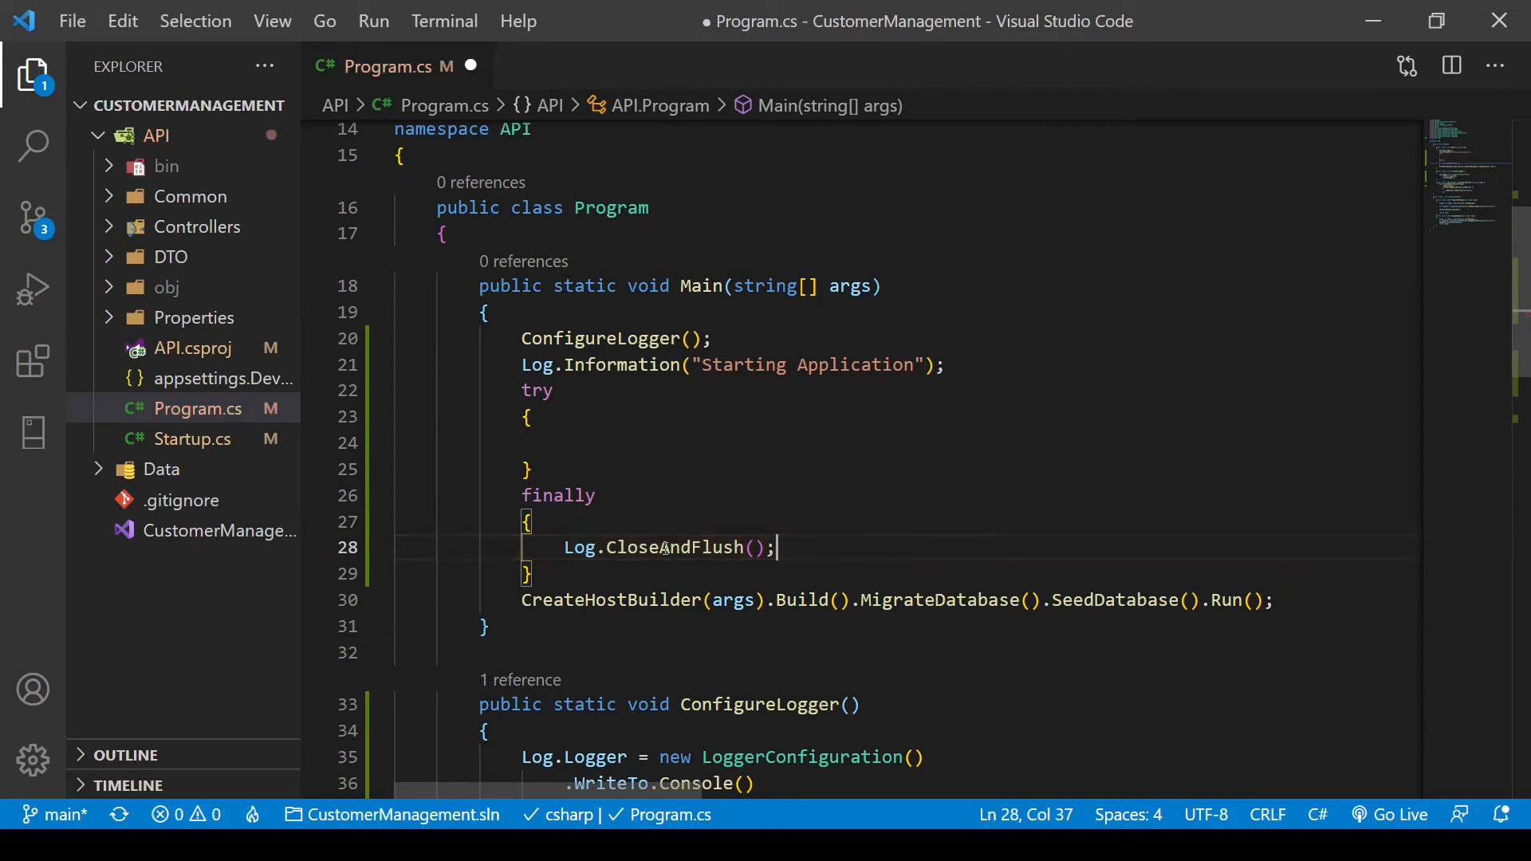
mouse_move(667, 547)
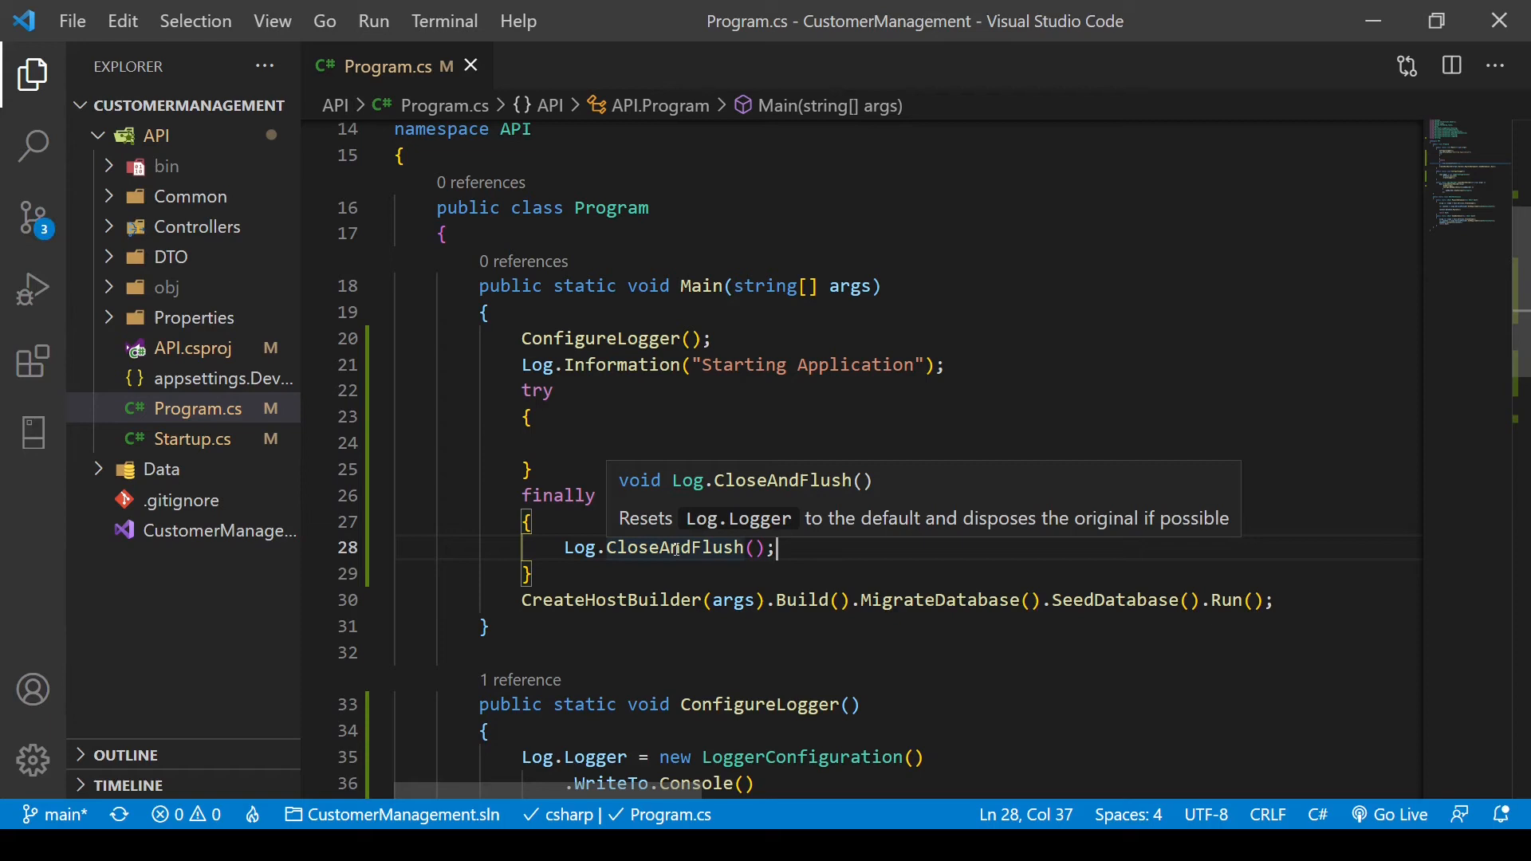
mouse_move(880, 425)
type("Log.Information(\"Closing Application\");")
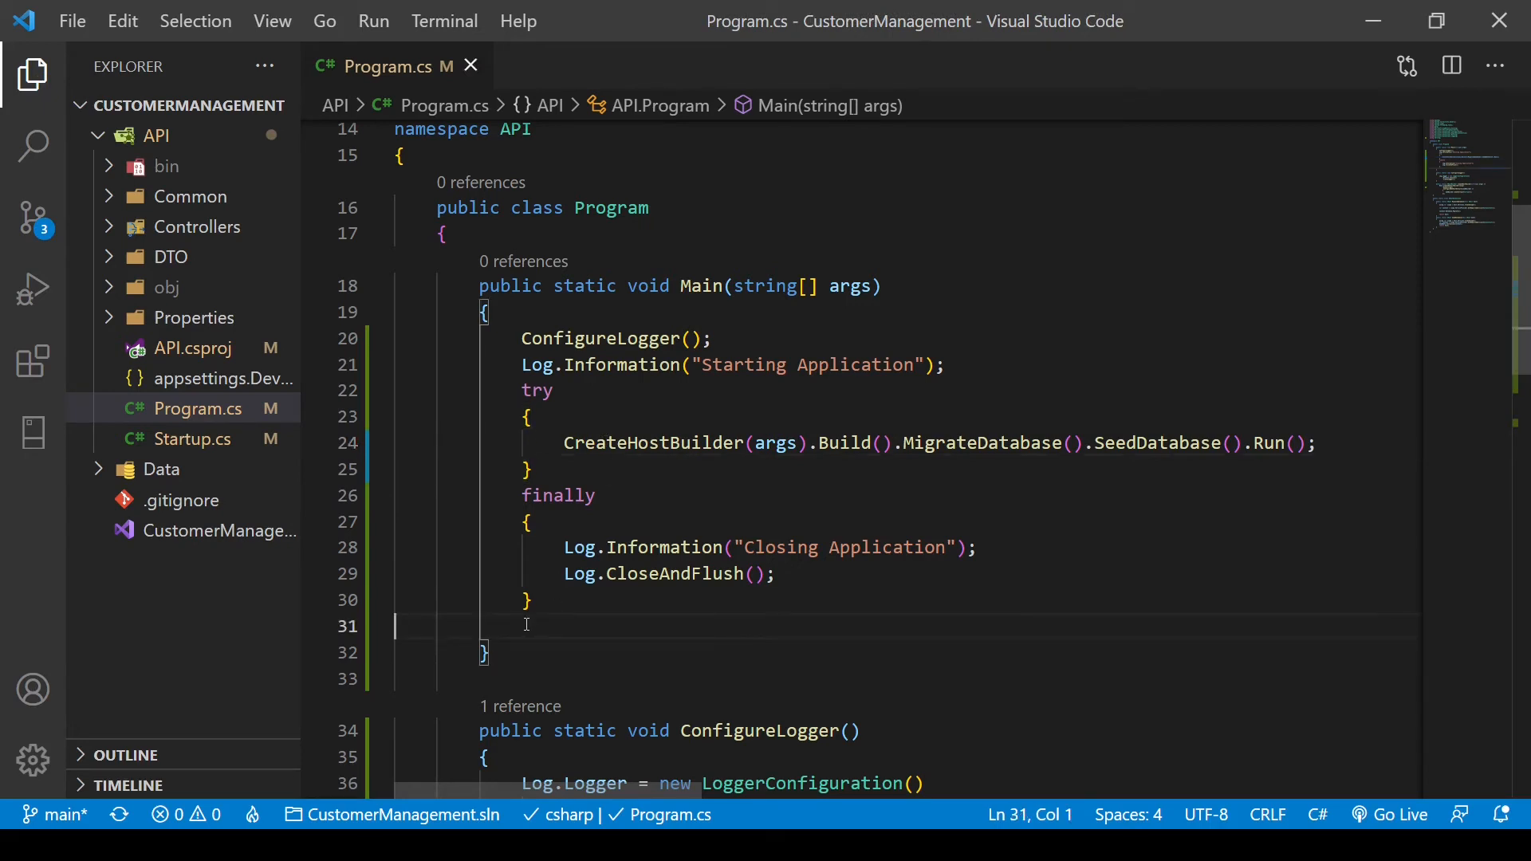
- Bring up the terminal where the restarted API is running
key("Backspace")
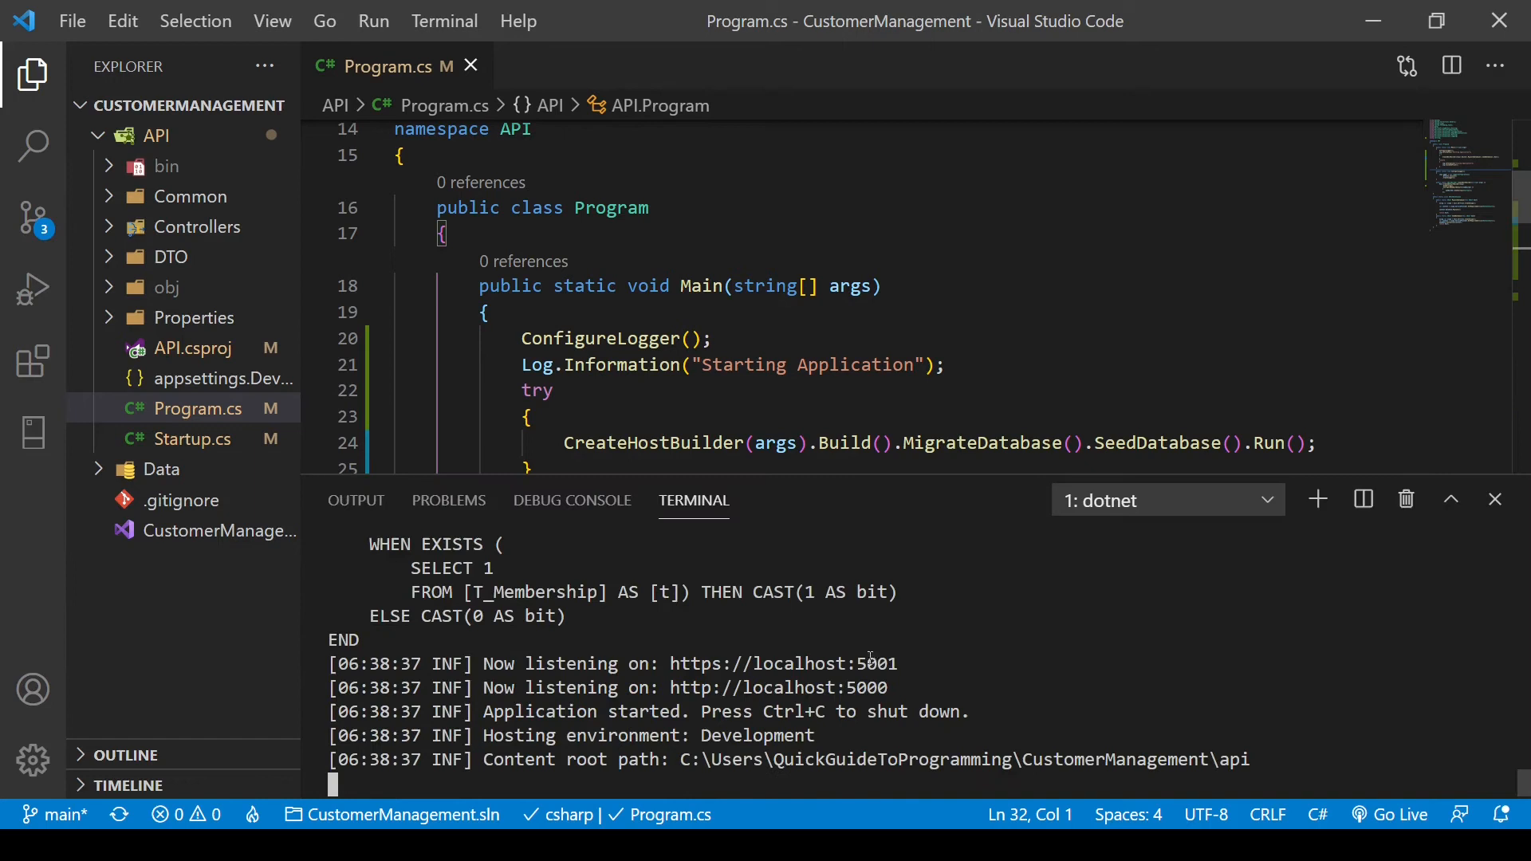
mouse_move(778, 688)
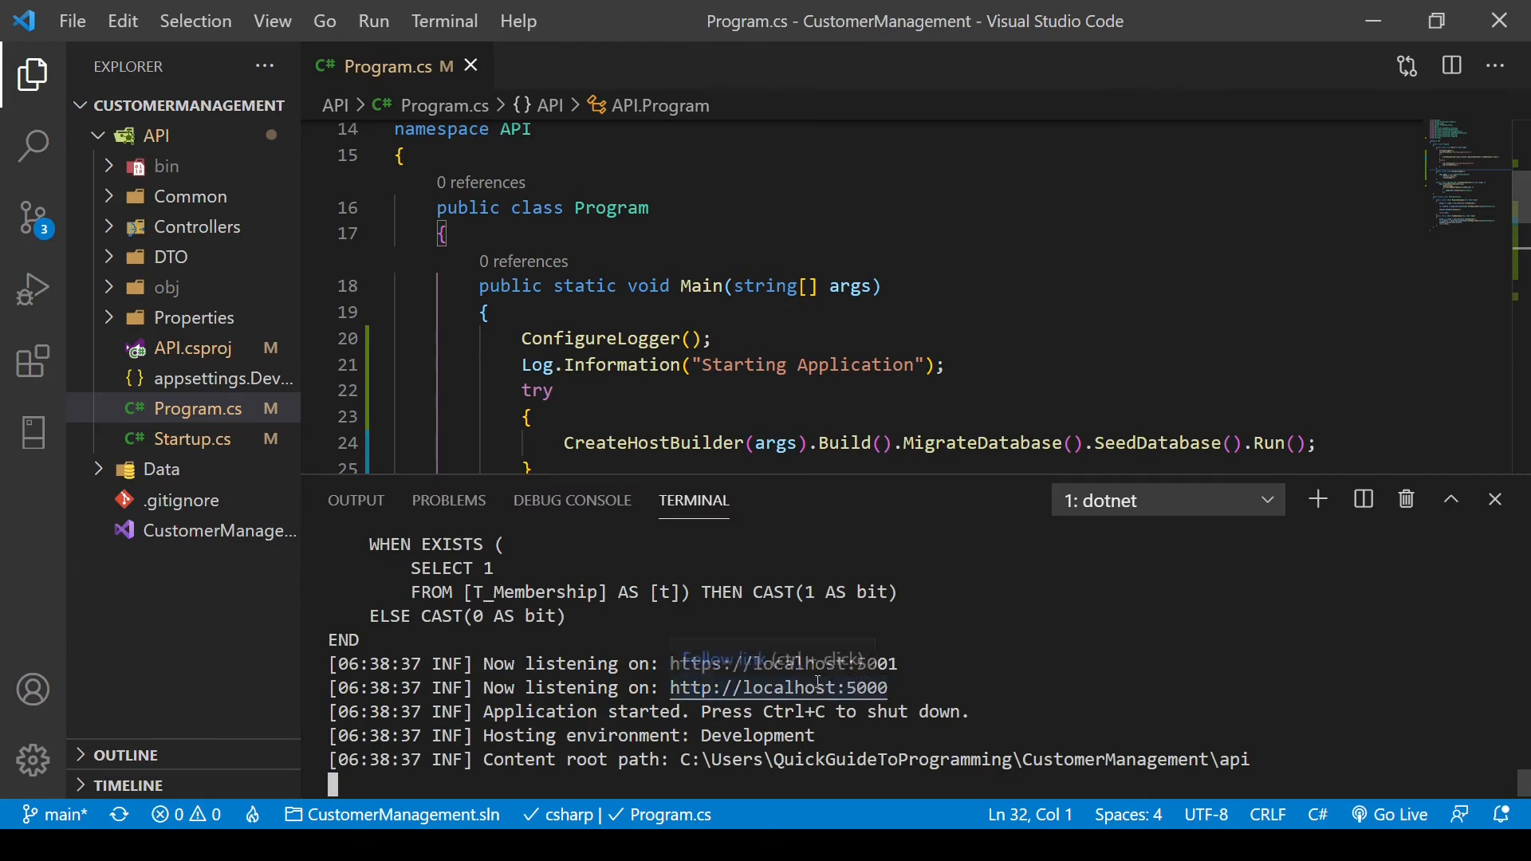
mouse_move(779, 663)
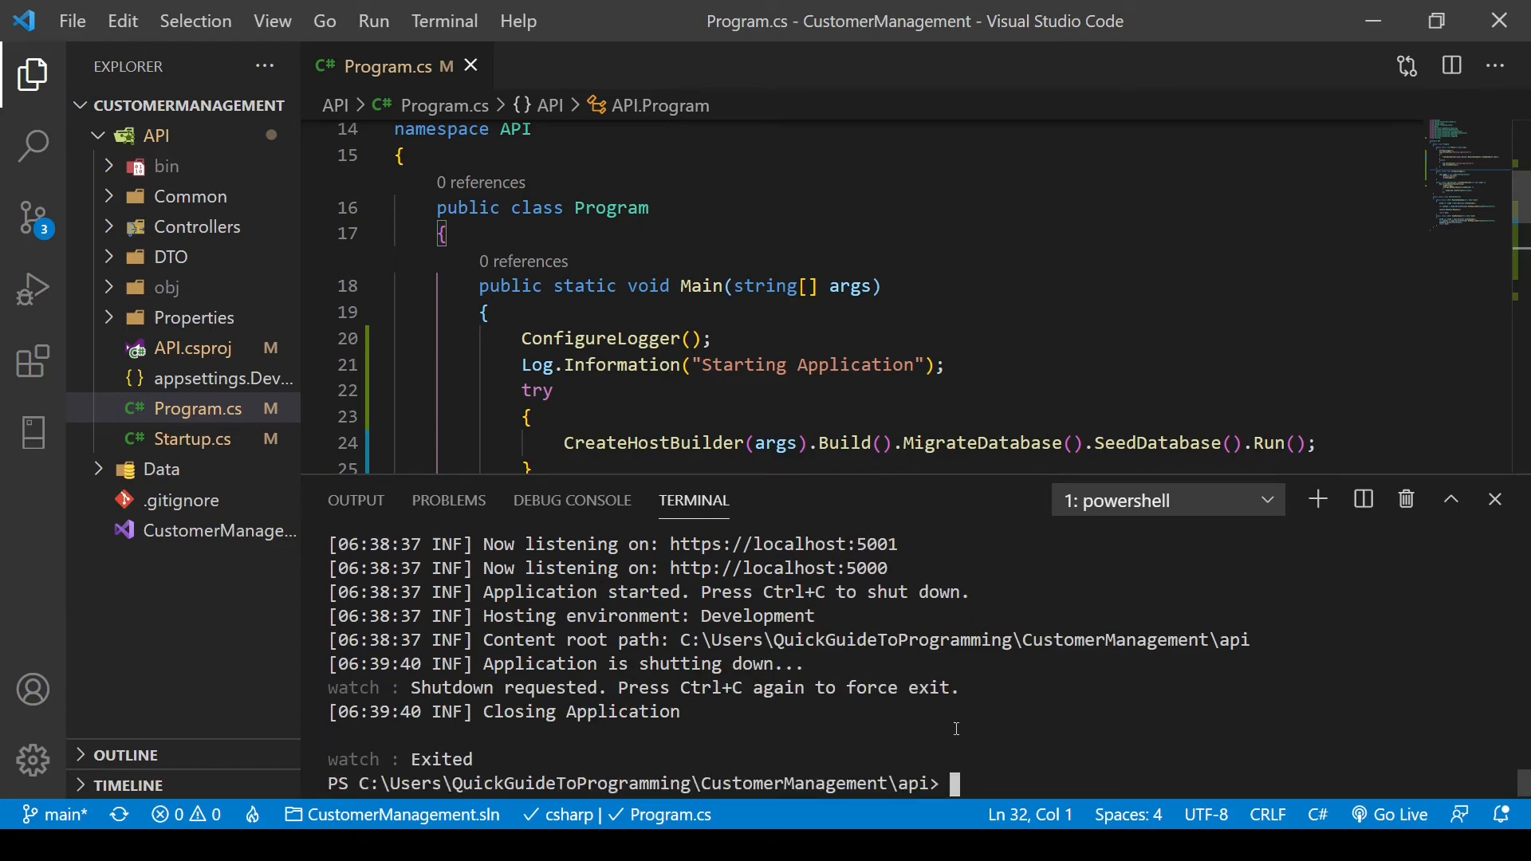
- Highlight the Closing Application entry in the terminal log after shutdown
scroll("down", 3)
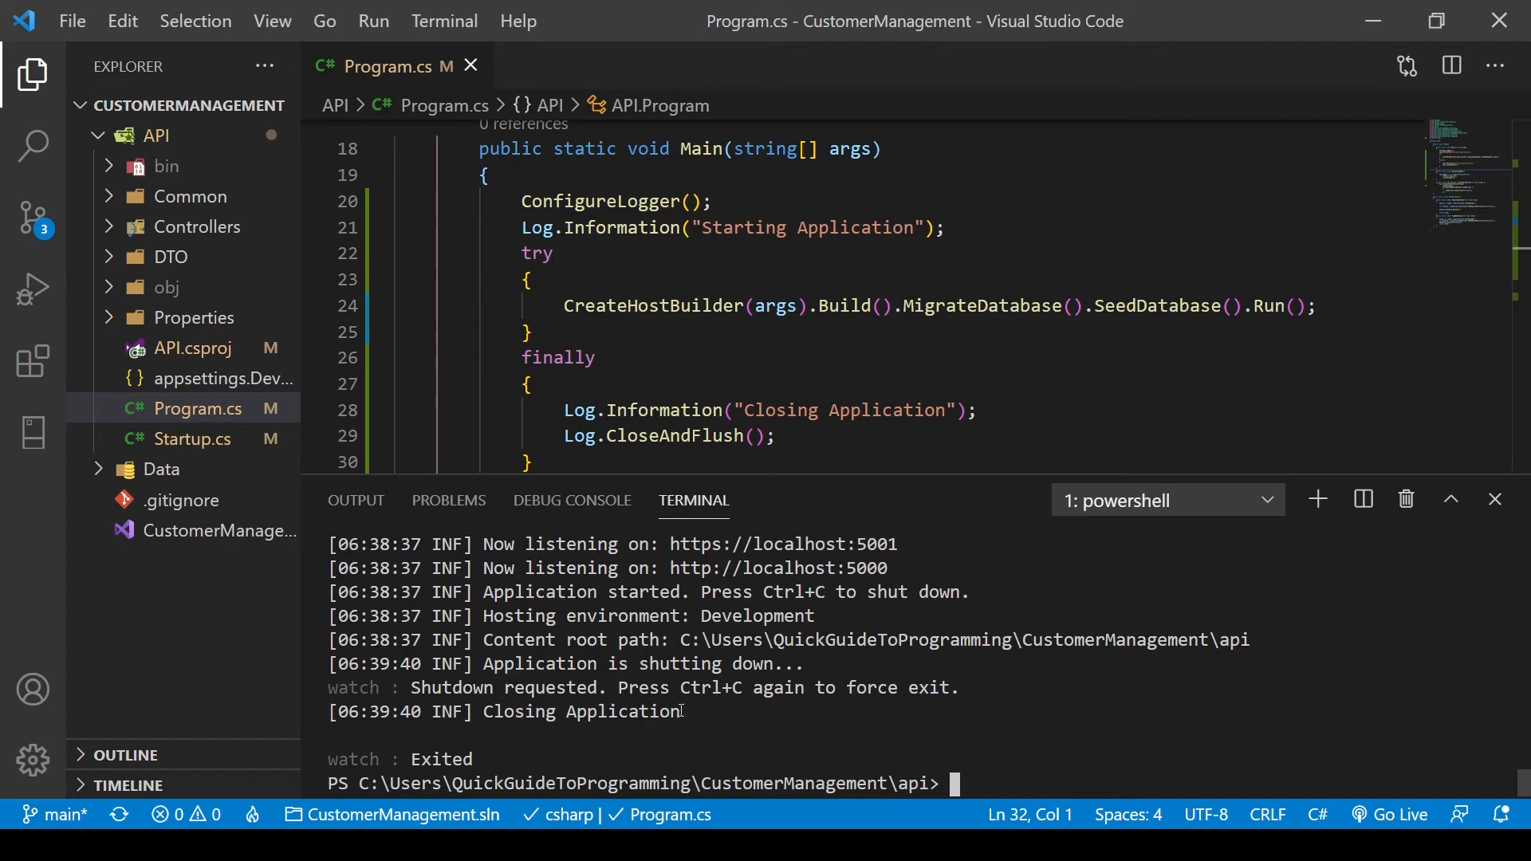
double_click(582, 712)
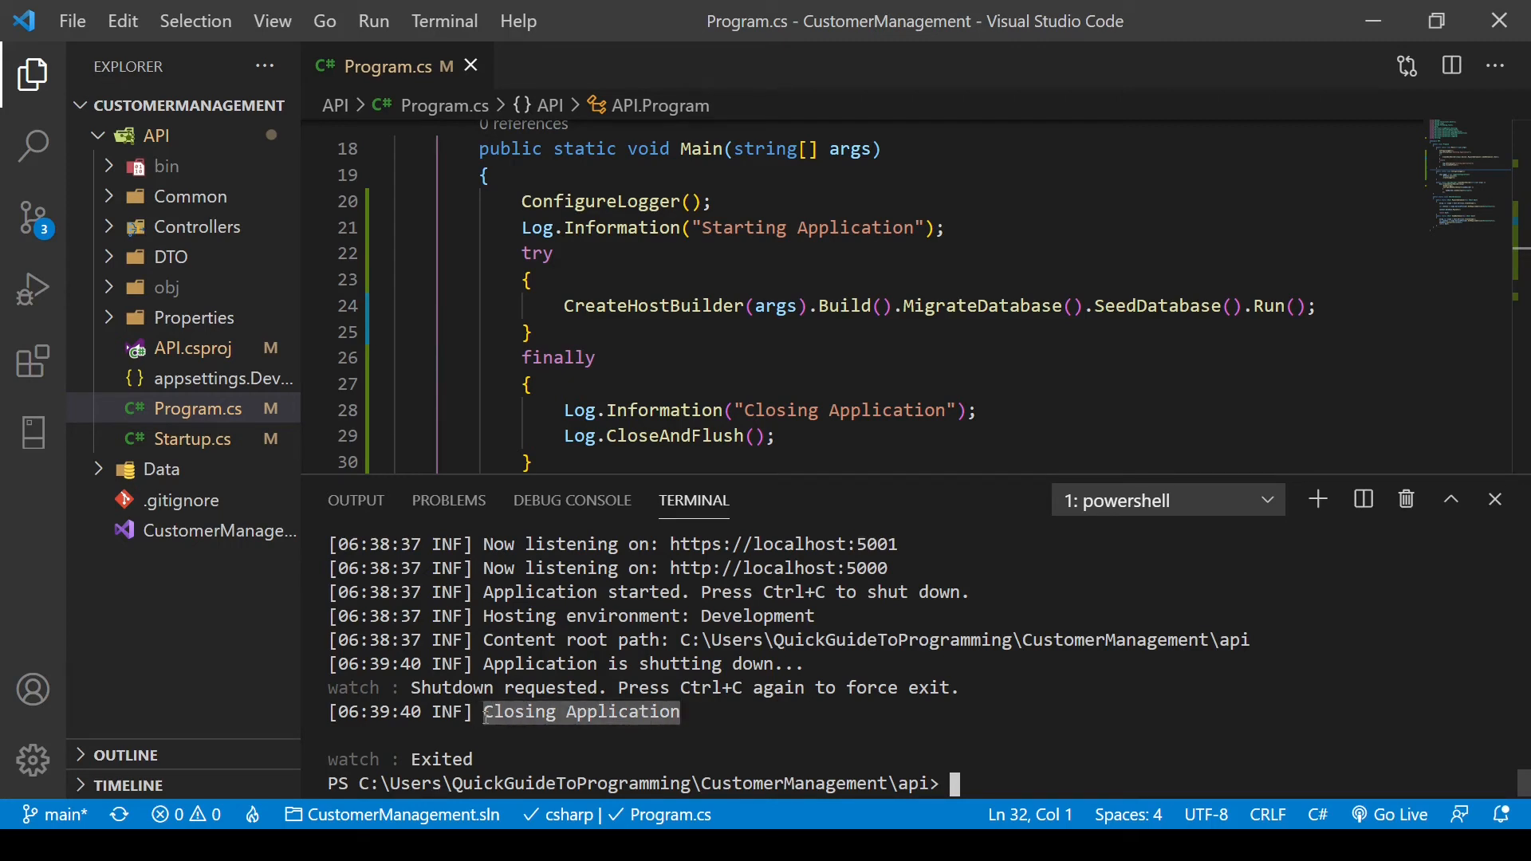
left_click(1108, 745)
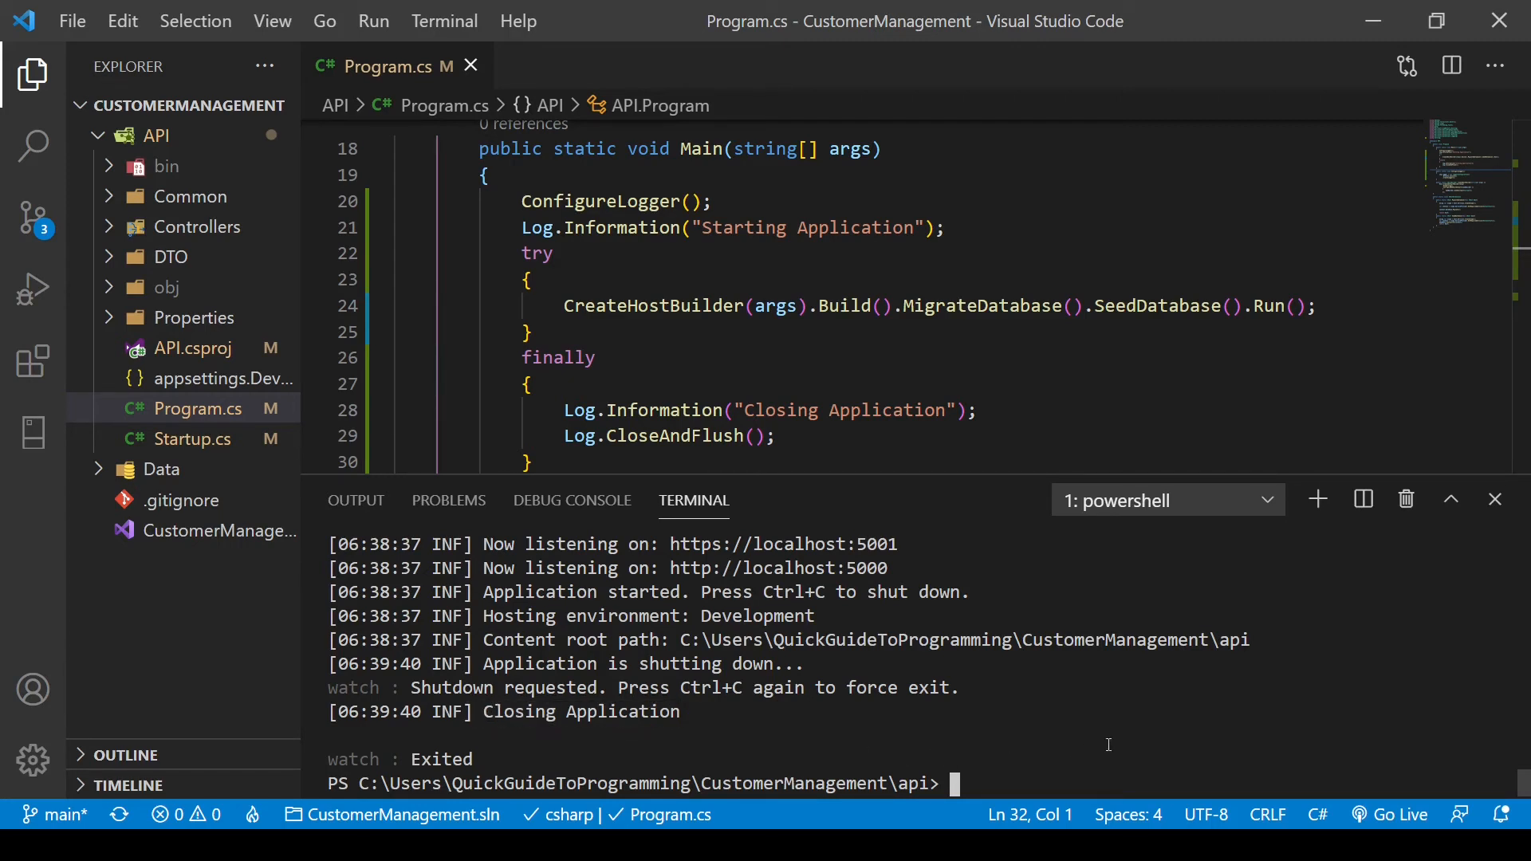
- Restart with dotnet watch run and highlight the Starting Application entry in the startup output
type("dotnet watch run")
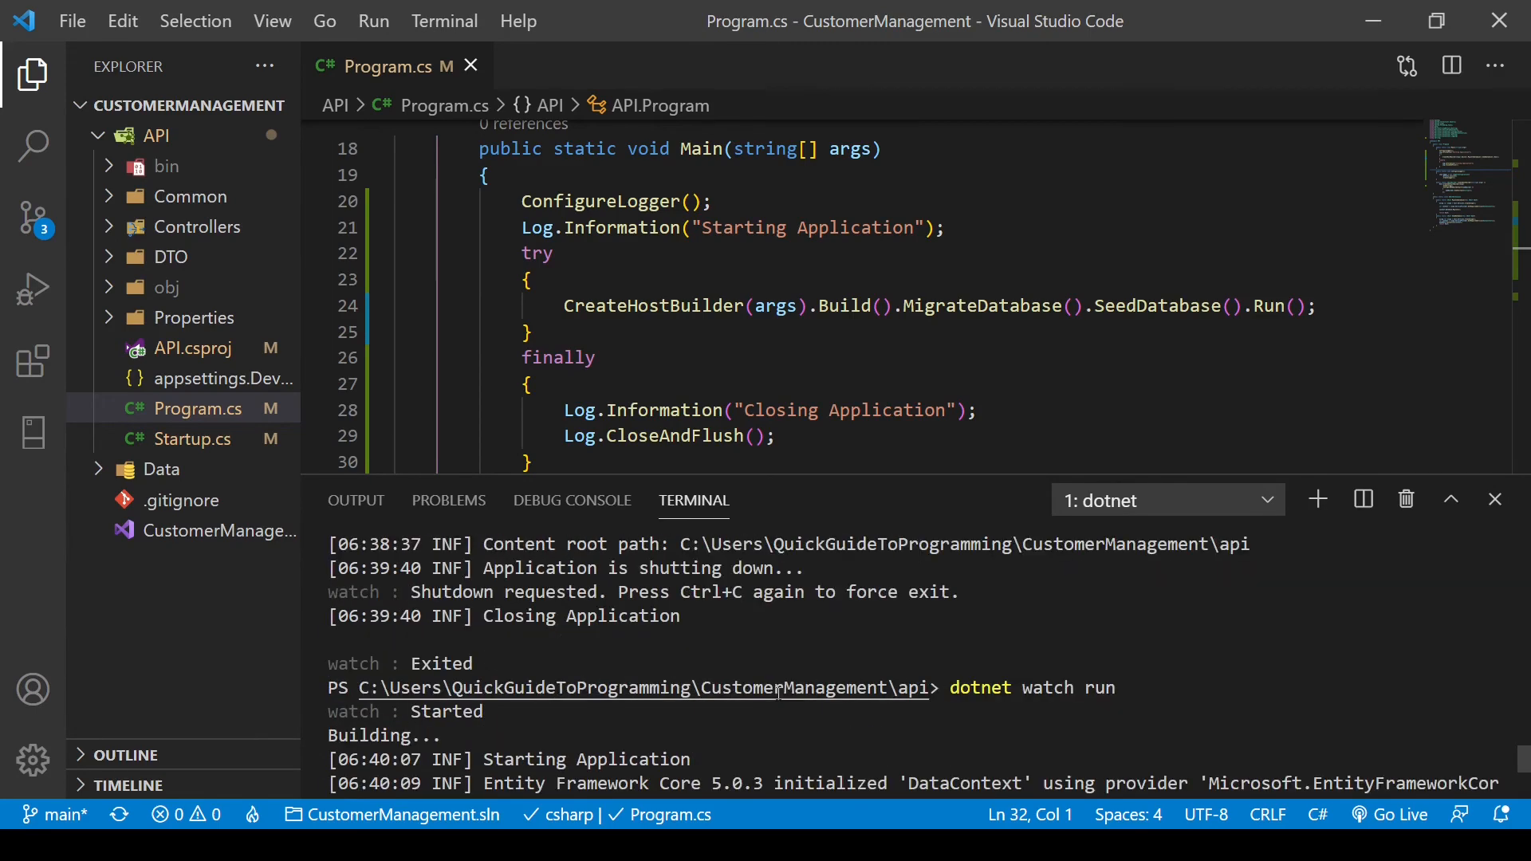
scroll("down", 3)
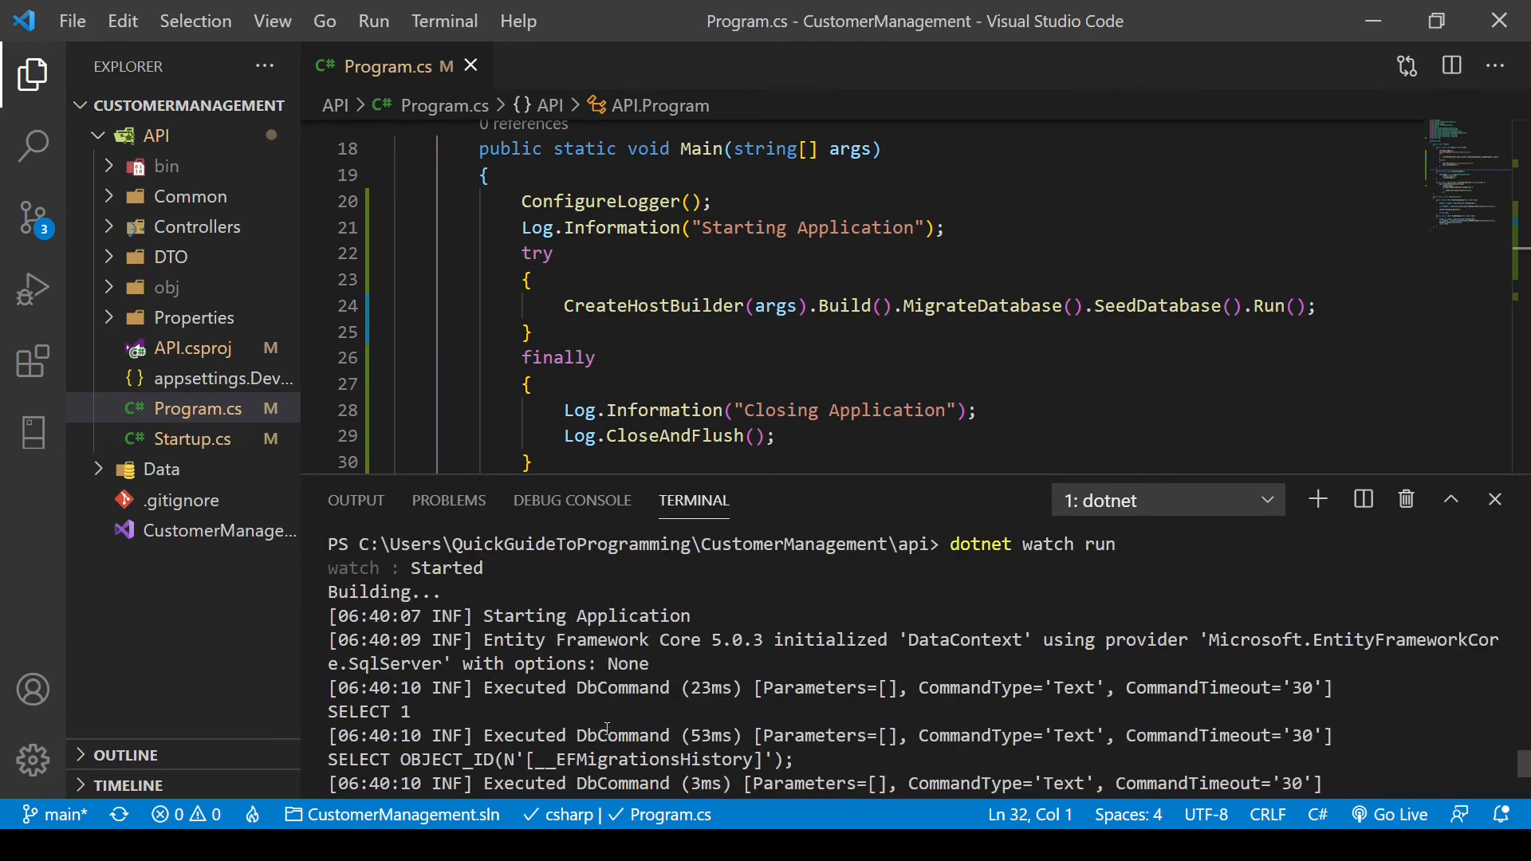
double_click(523, 615)
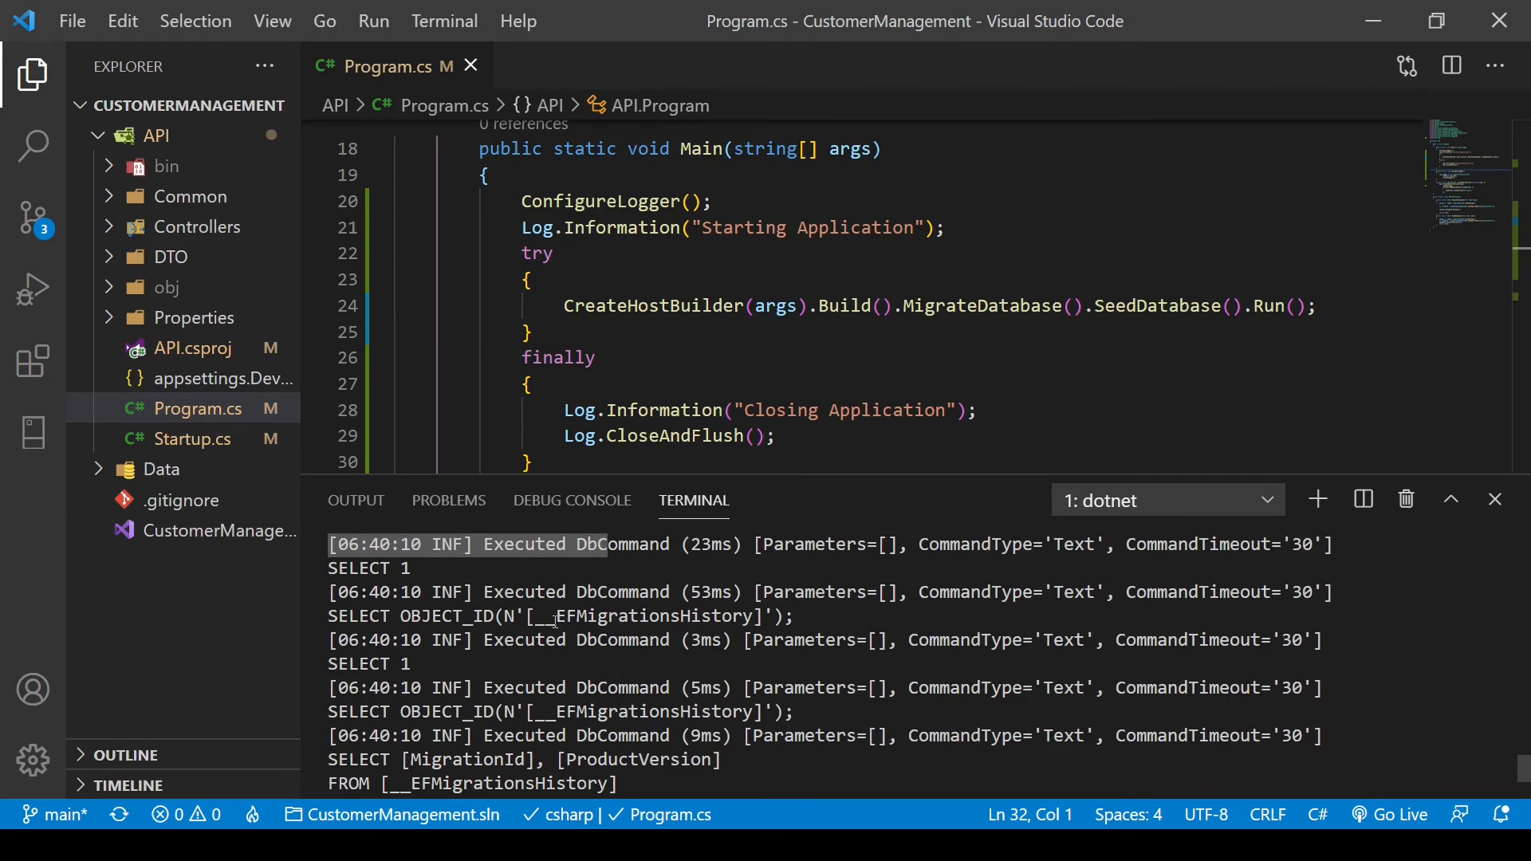
scroll("down", 3)
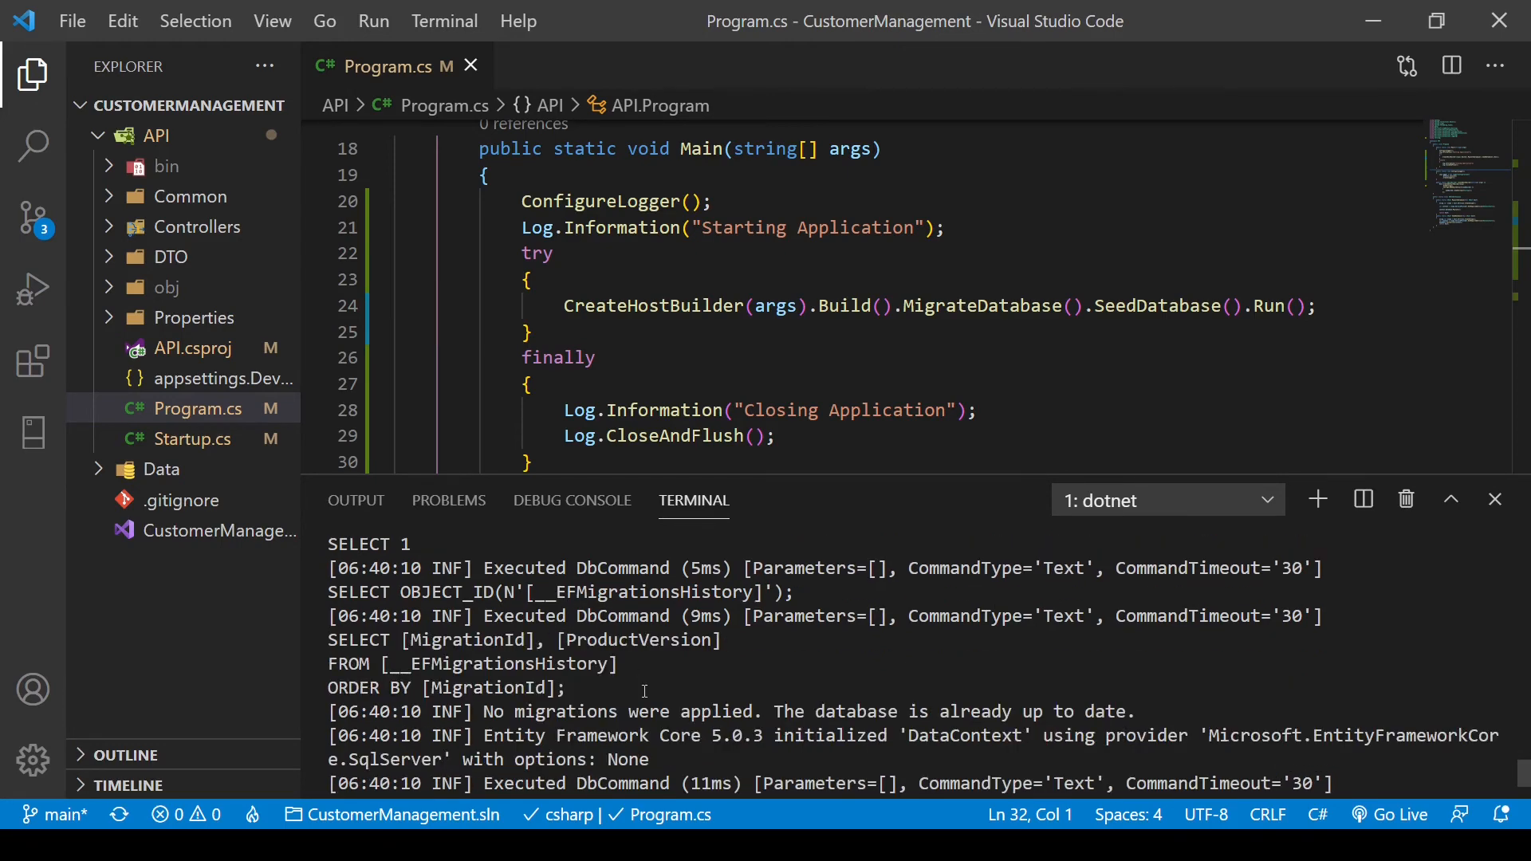
scroll("down", 3)
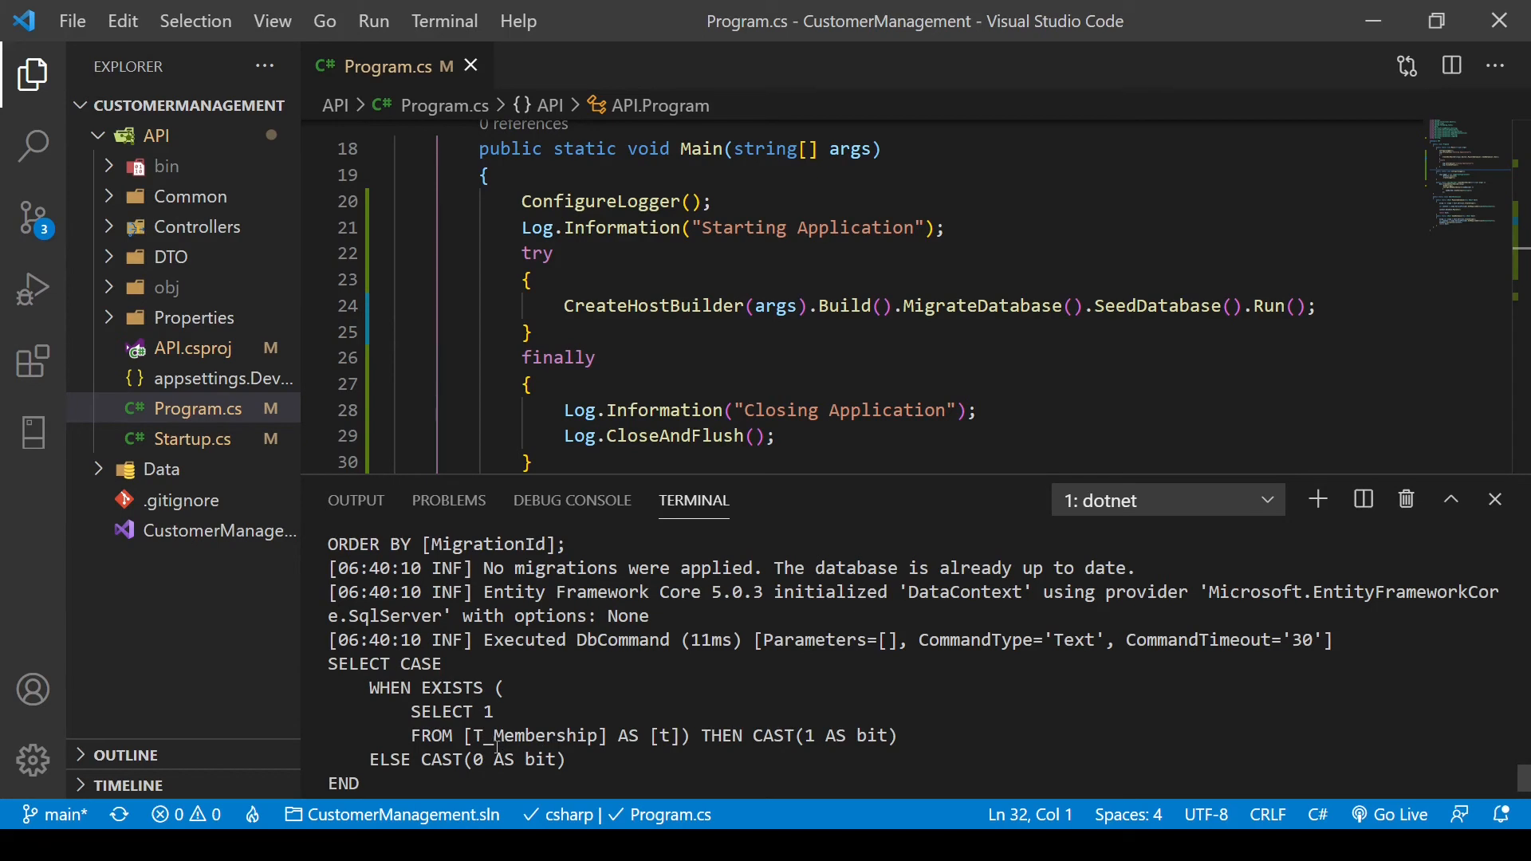
double_click(535, 735)
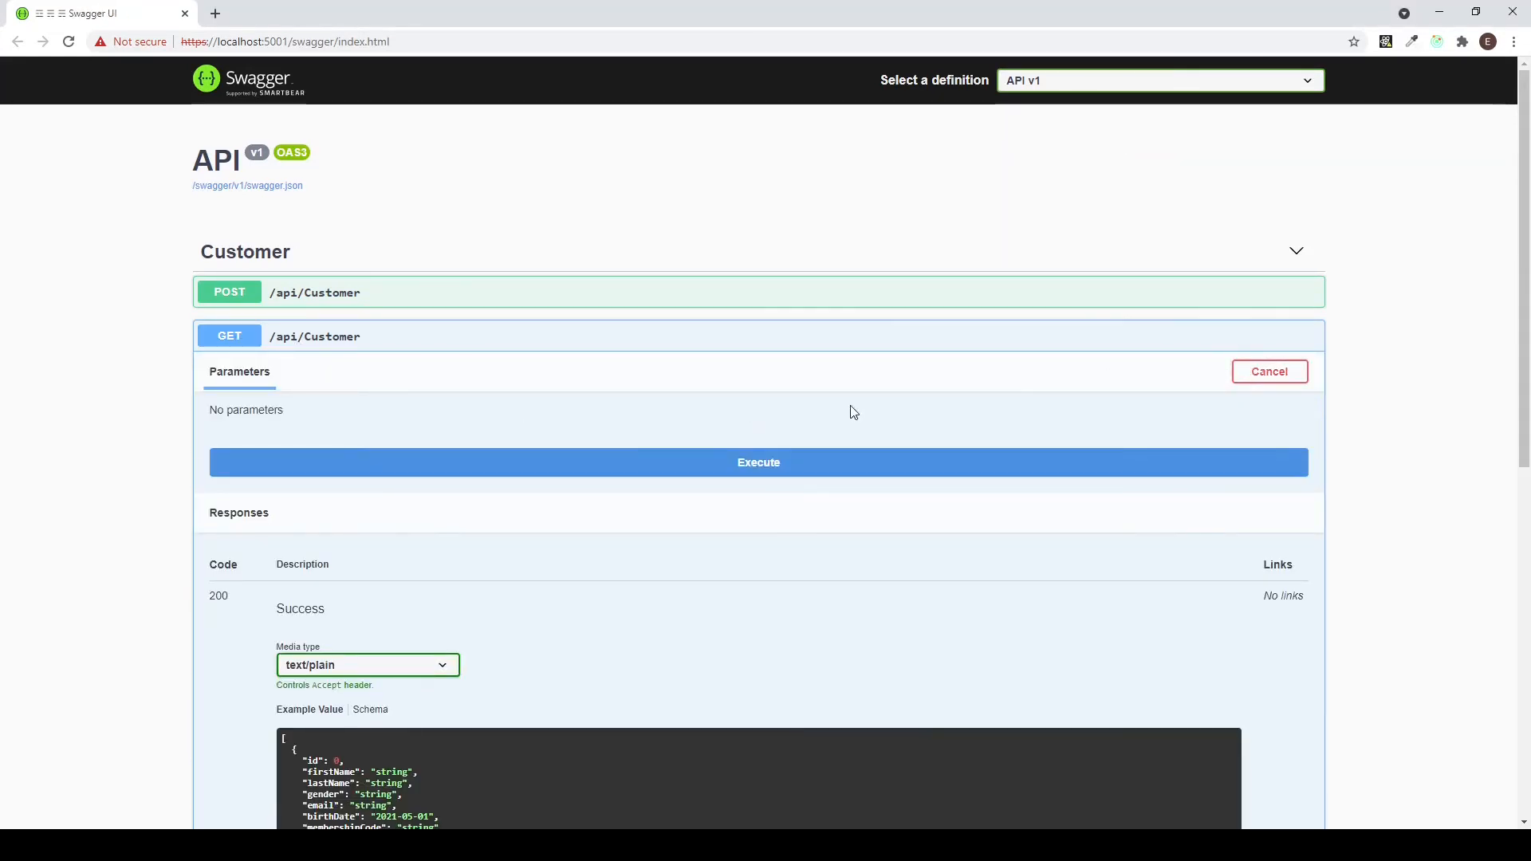
- Execute the GET /api/Customer request to list all customers
left_click(758, 462)
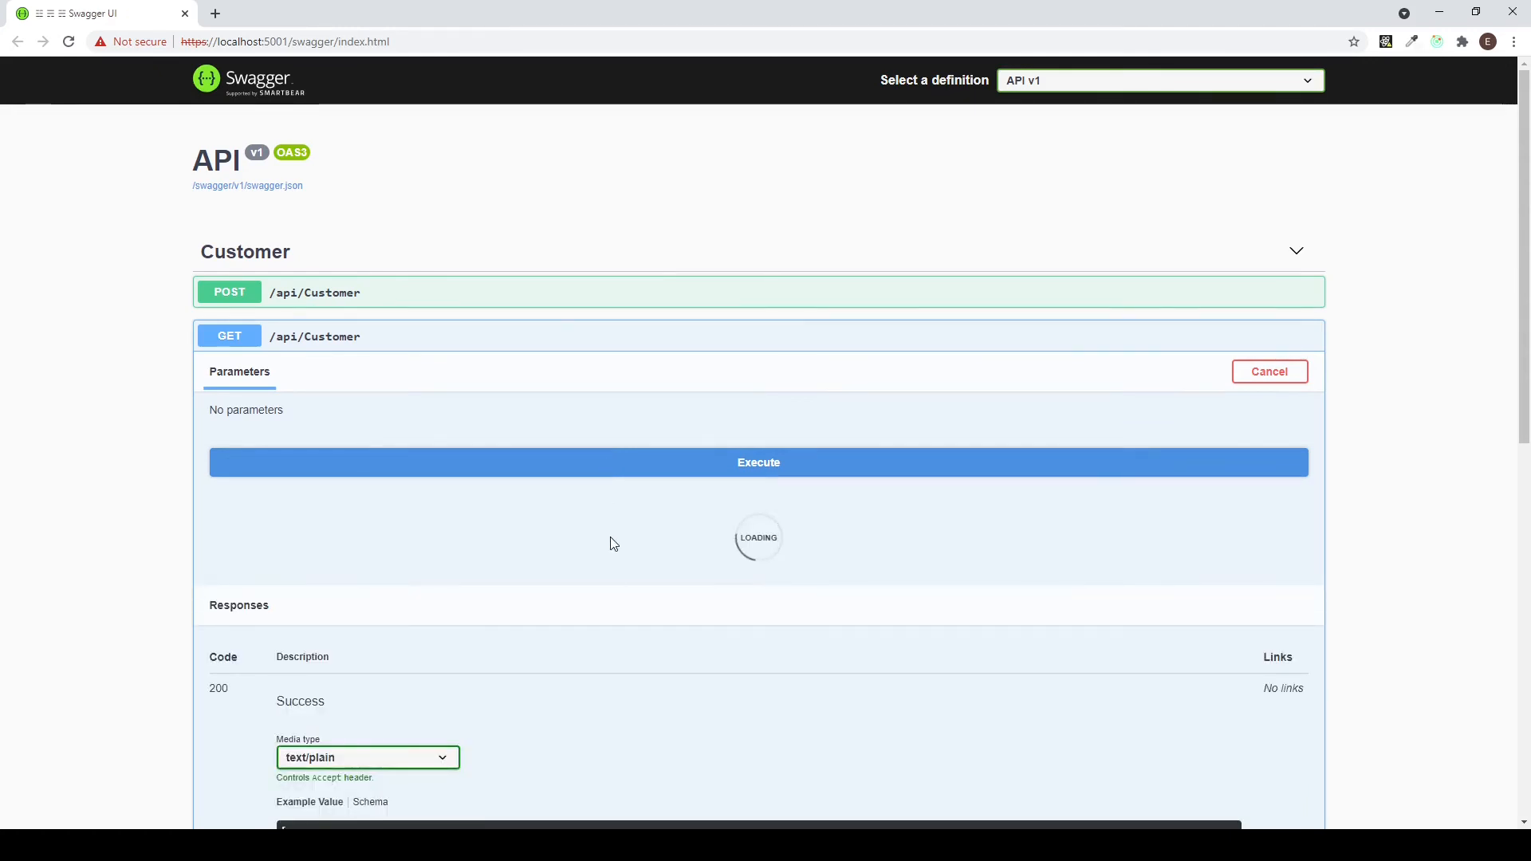
left_click(758, 462)
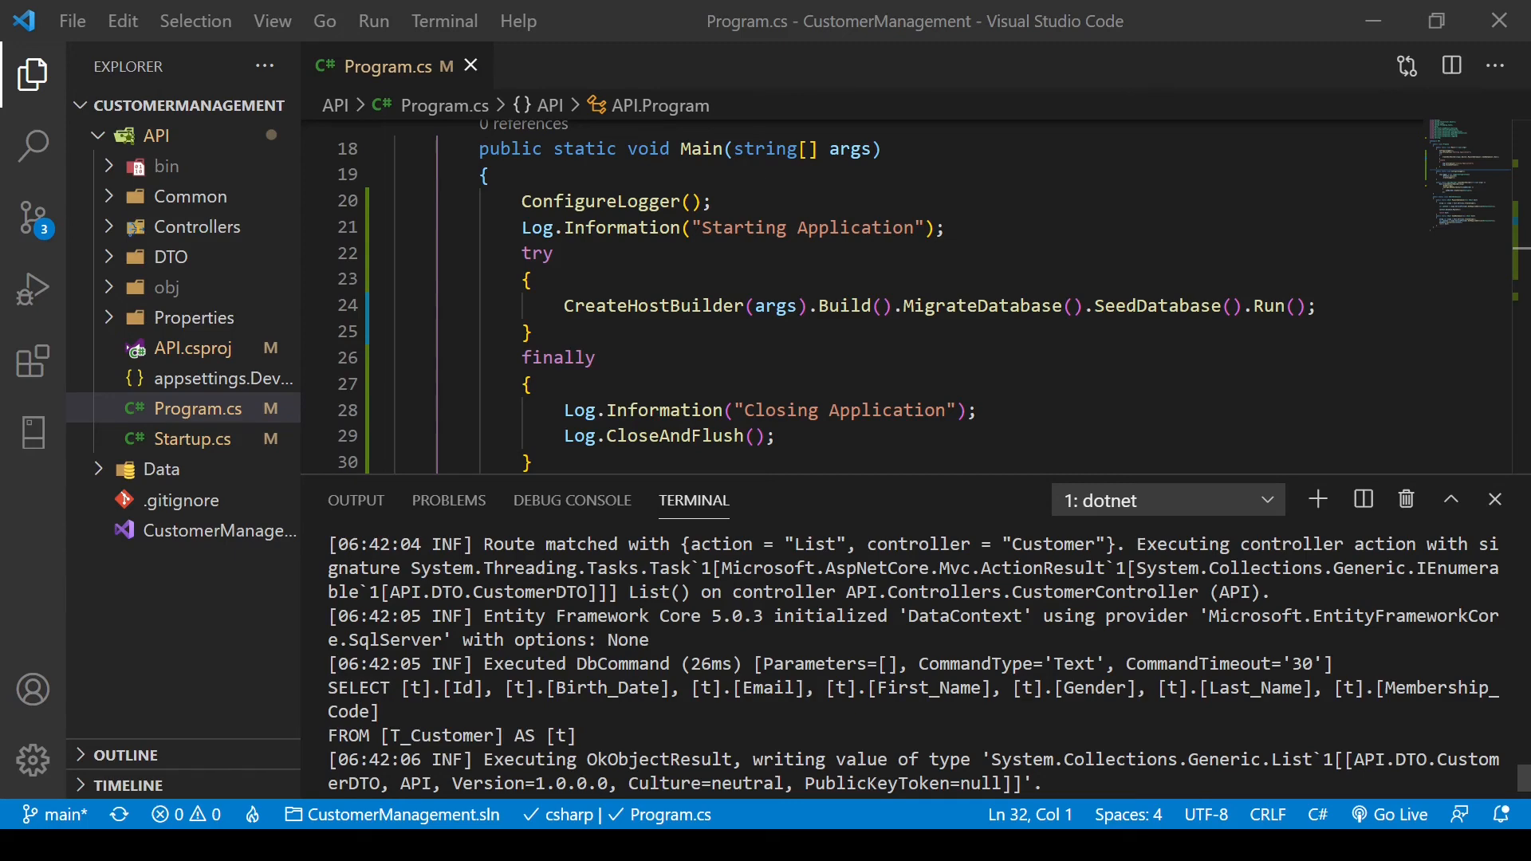
- Highlight the 'GET /api/Customer responded 200' log line and its 1419.9681 ms timing
left_click_drag(331, 687, 575, 736)
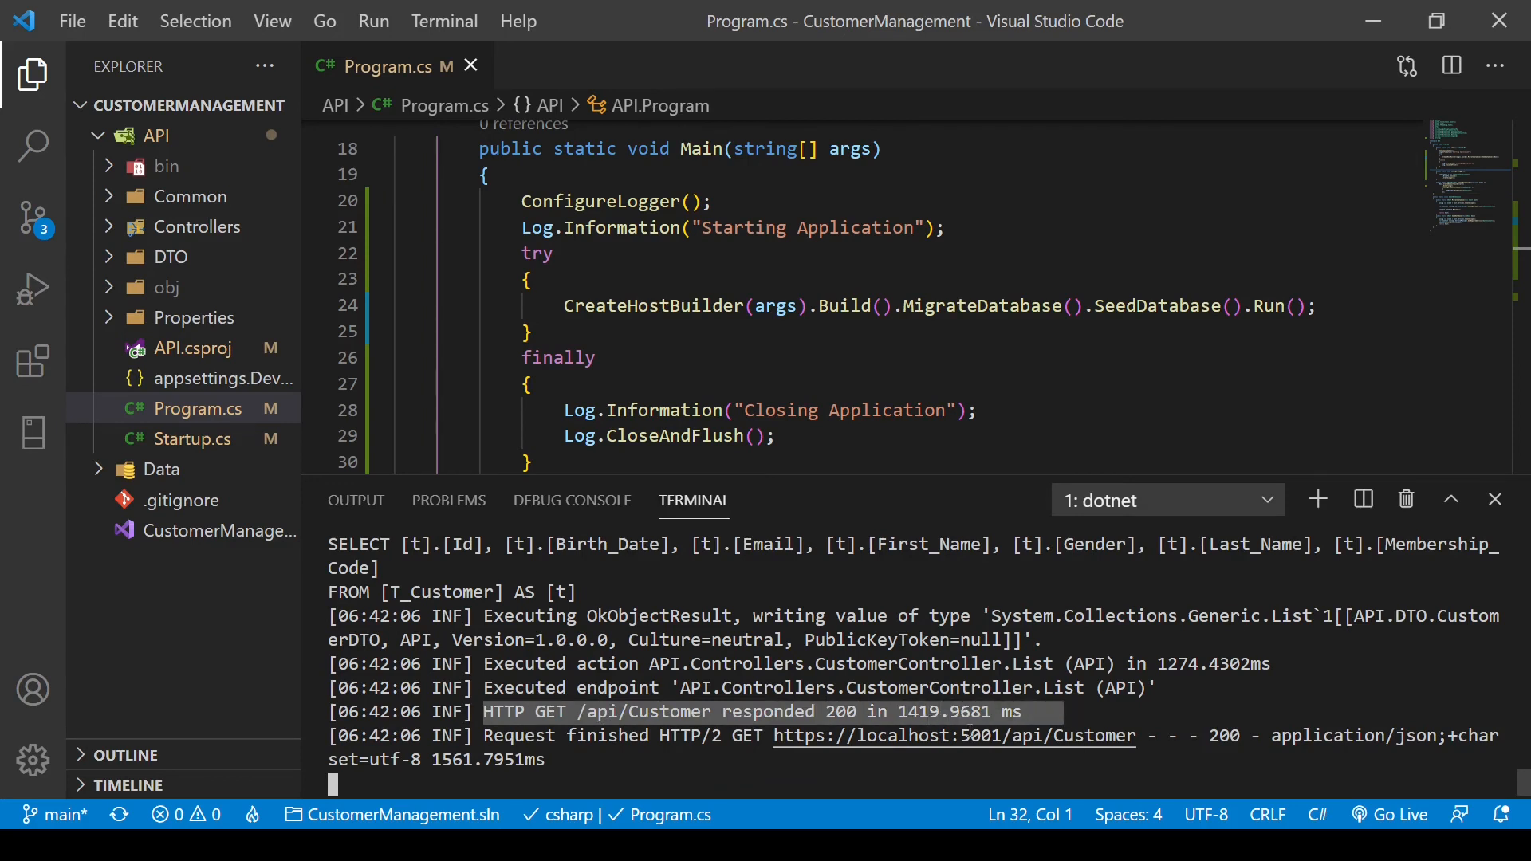
double_click(935, 711)
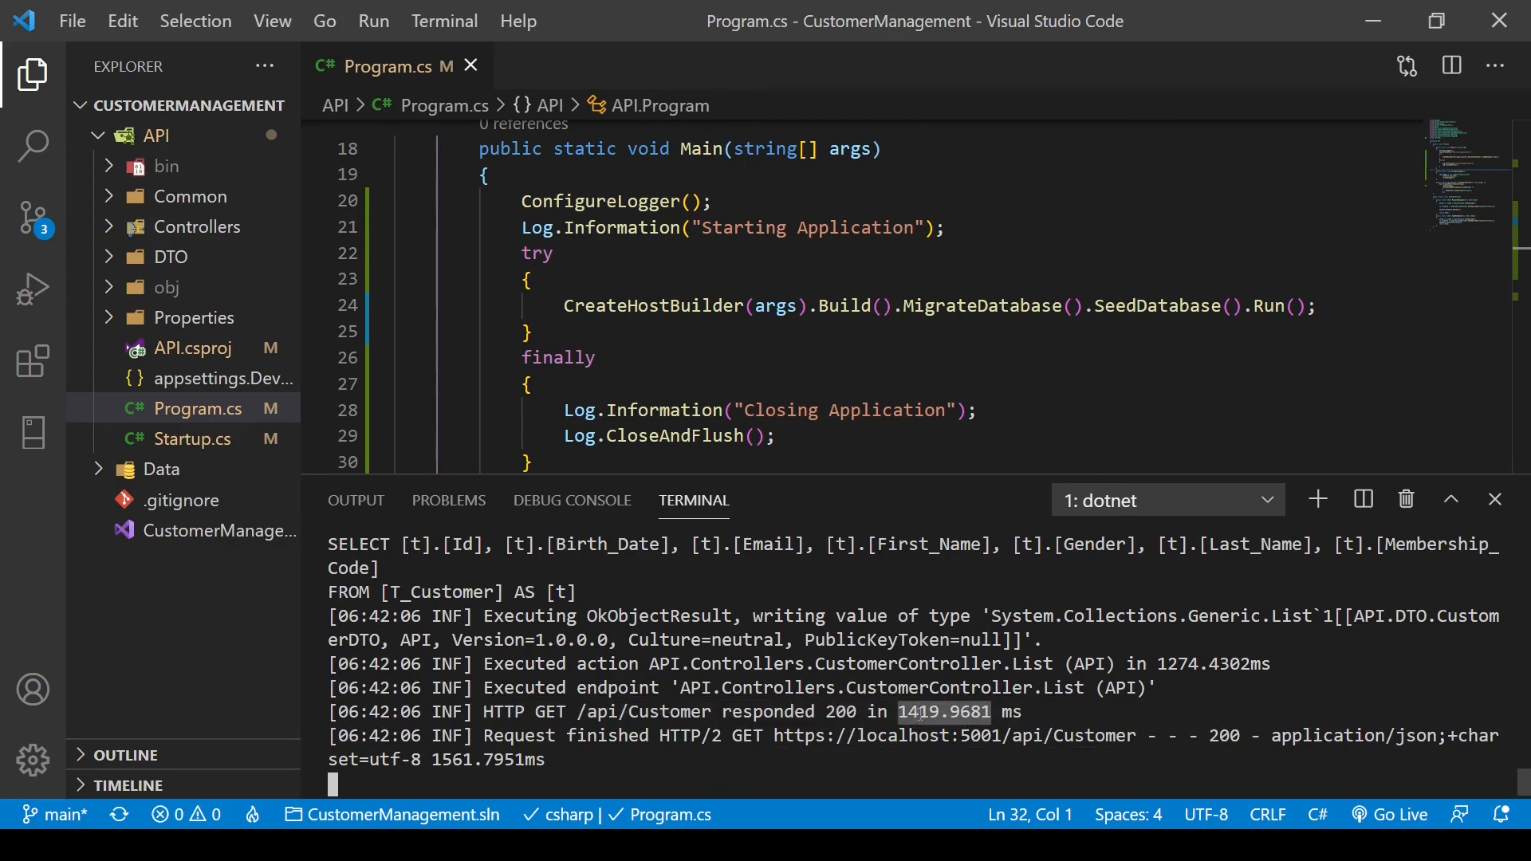